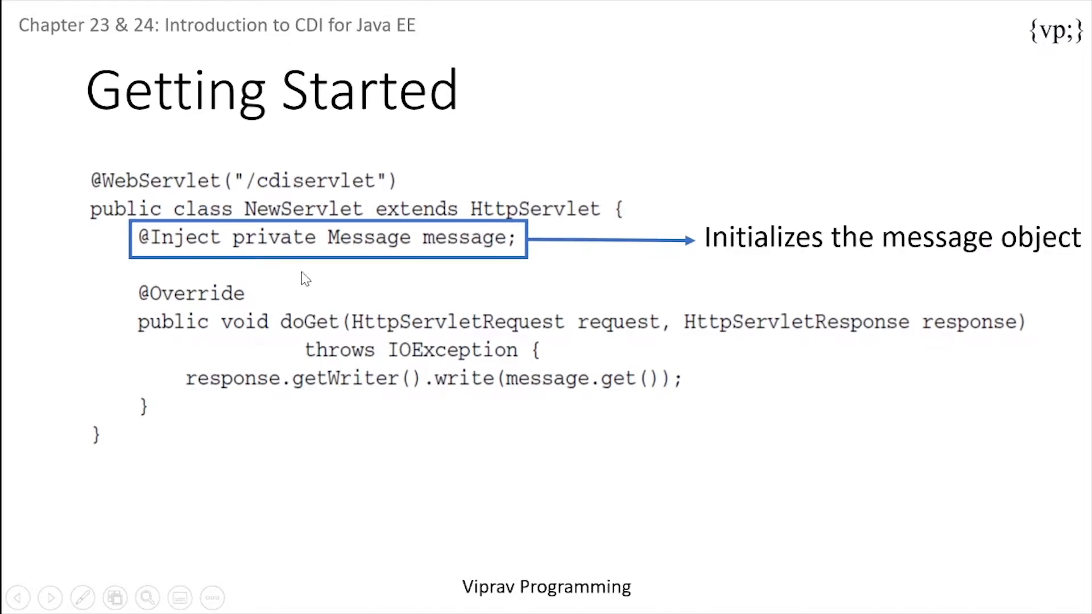
mouse_move(167, 254)
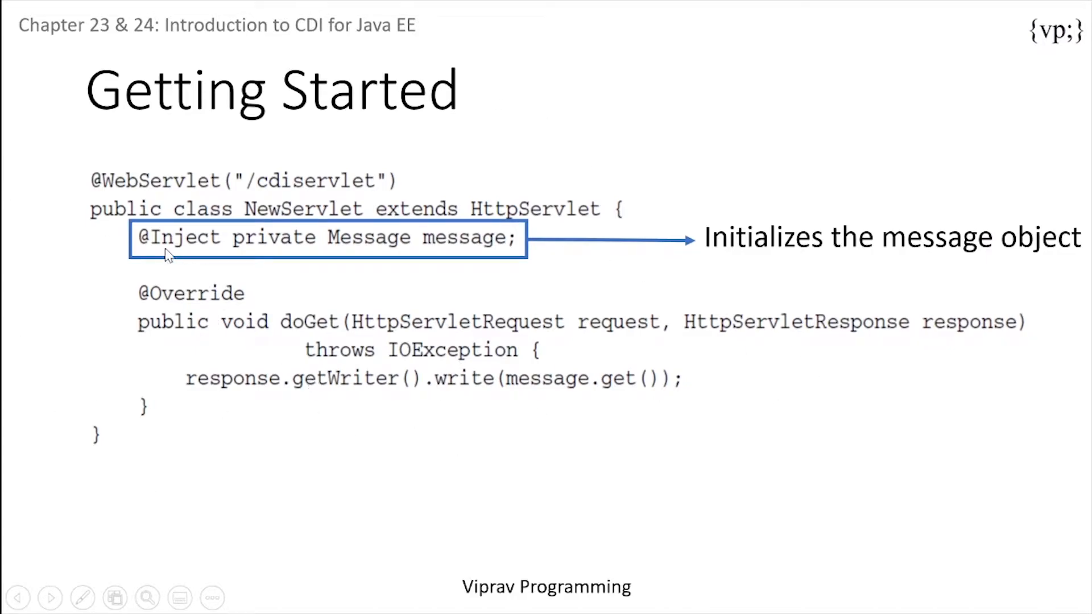
Switch between taskbar windows before starting work in NetBeans.
left_click(49, 597)
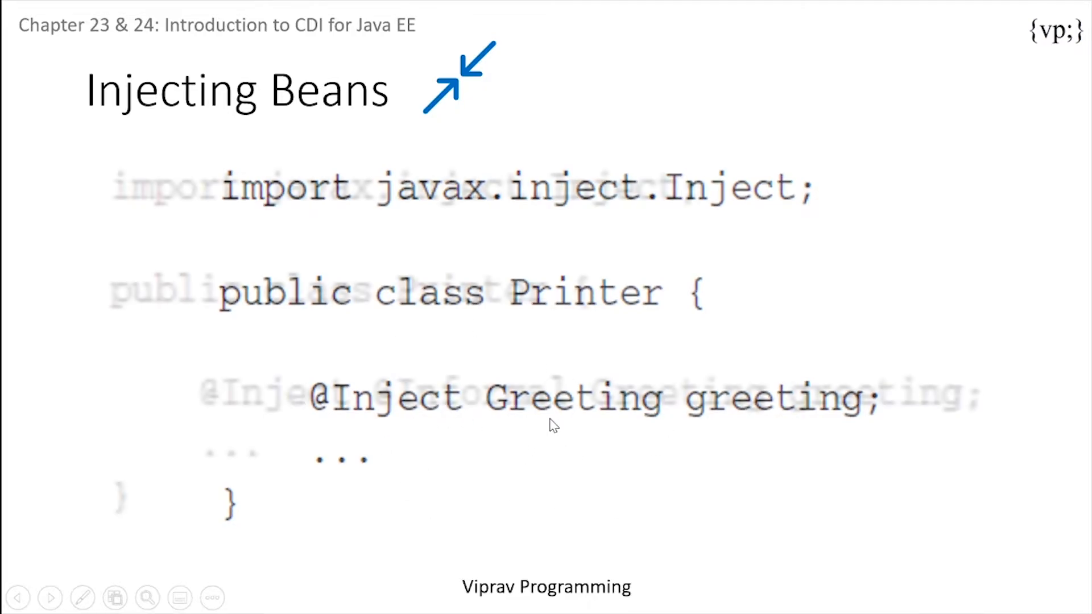
left_click(49, 598)
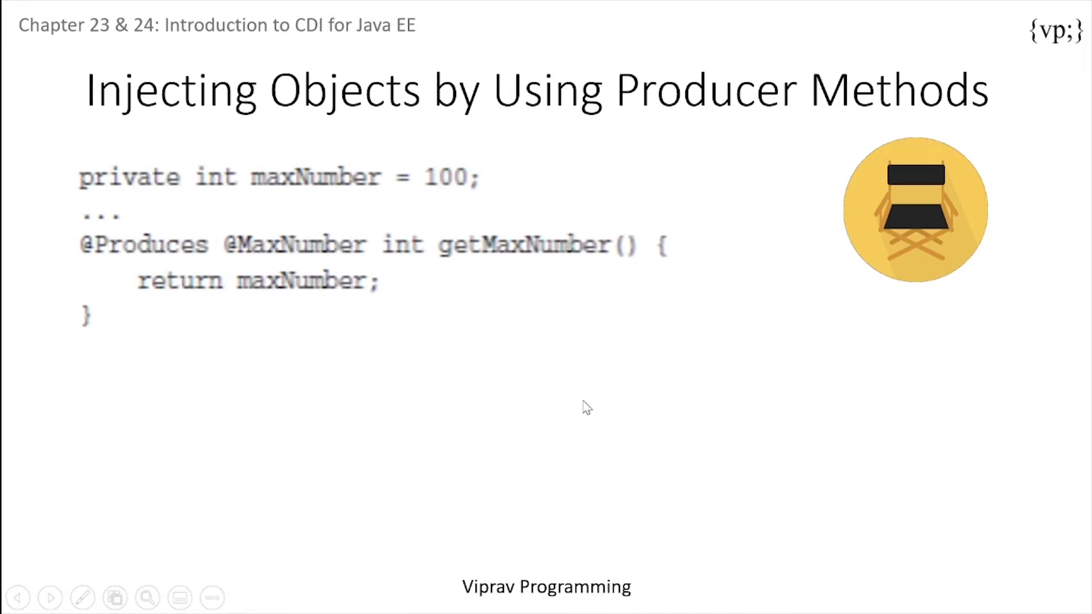
left_click(362, 597)
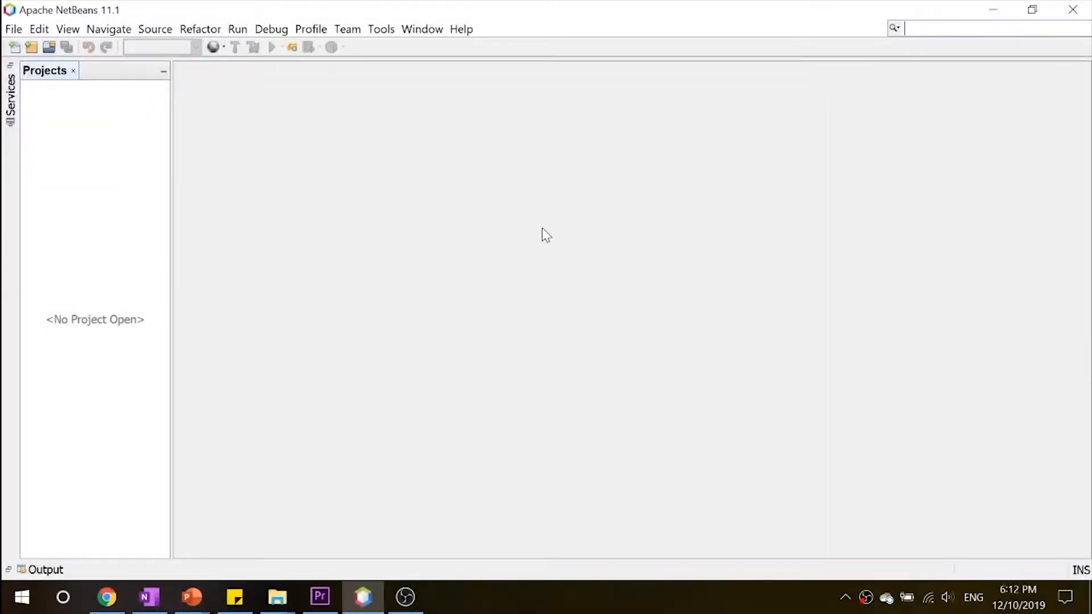
Open the simplegreeting example project from the Java EE tutorial examples folder.
right_click(94, 319)
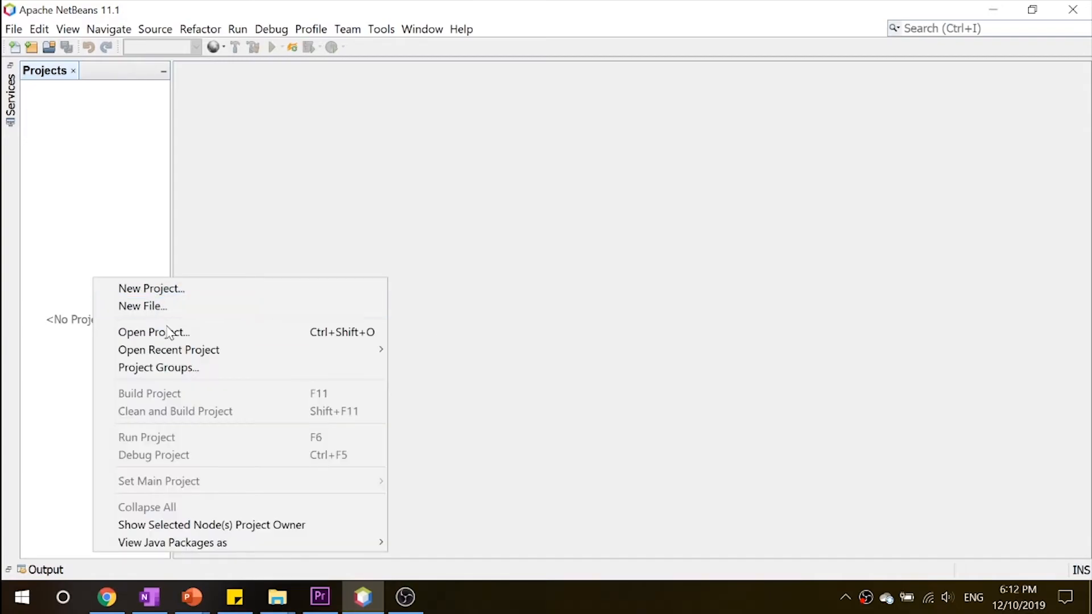
left_click(154, 332)
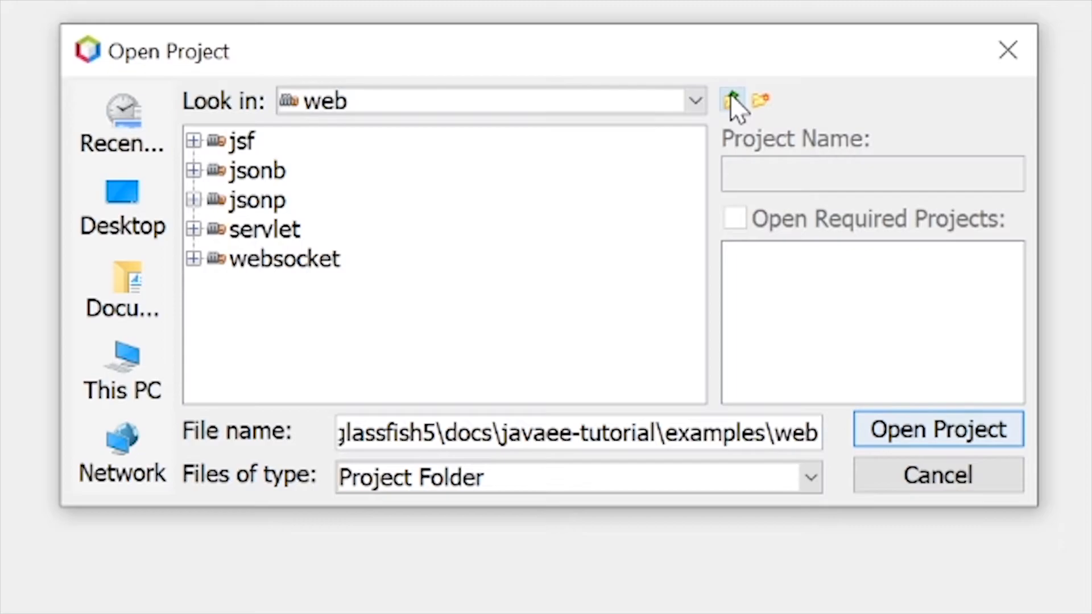
left_click(732, 100)
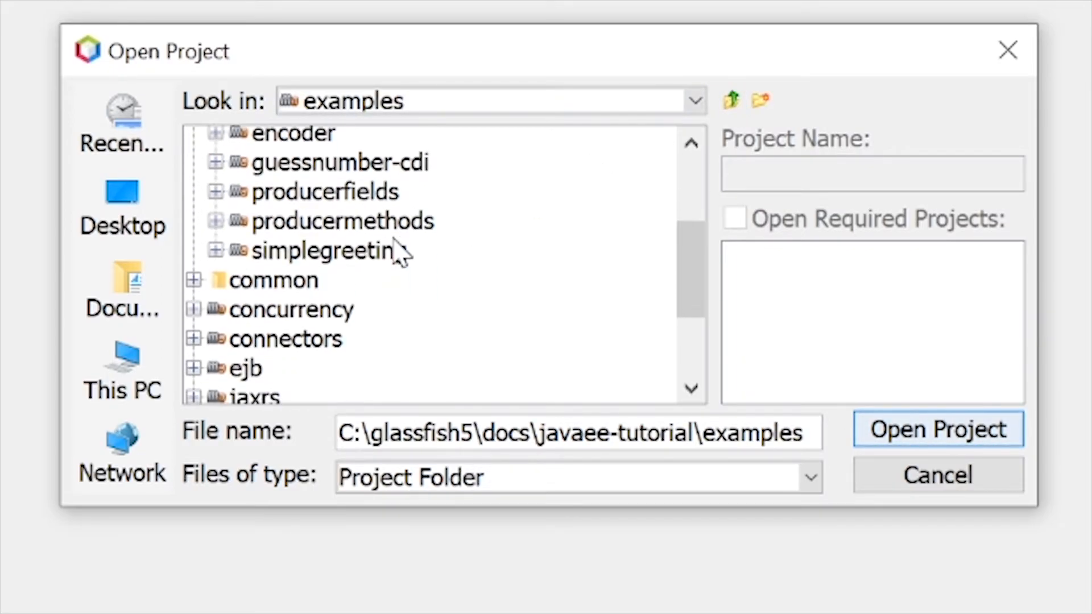
left_click(938, 429)
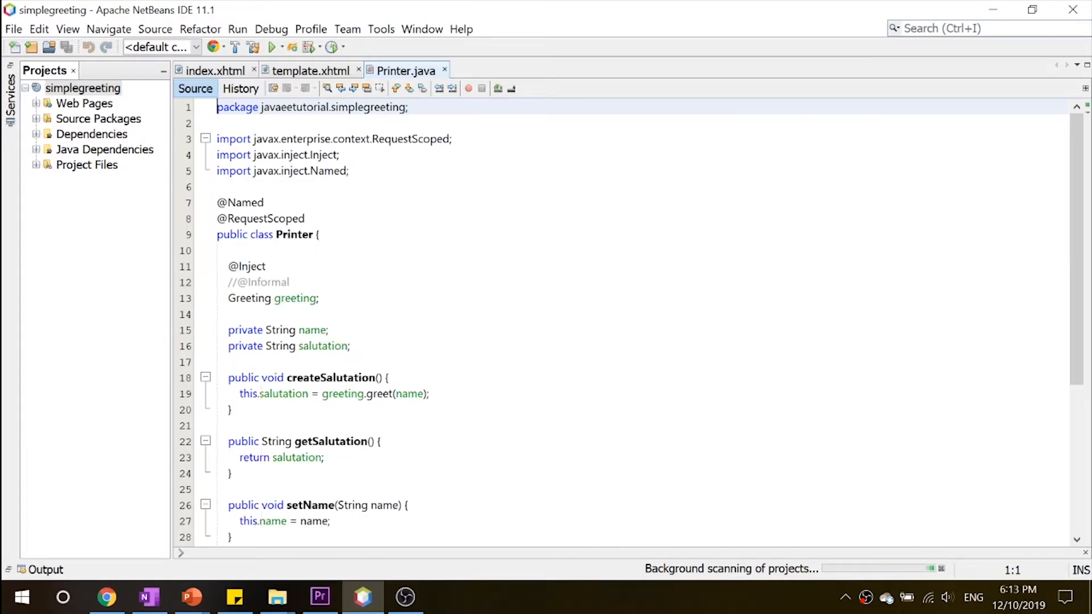
mouse_move(56, 113)
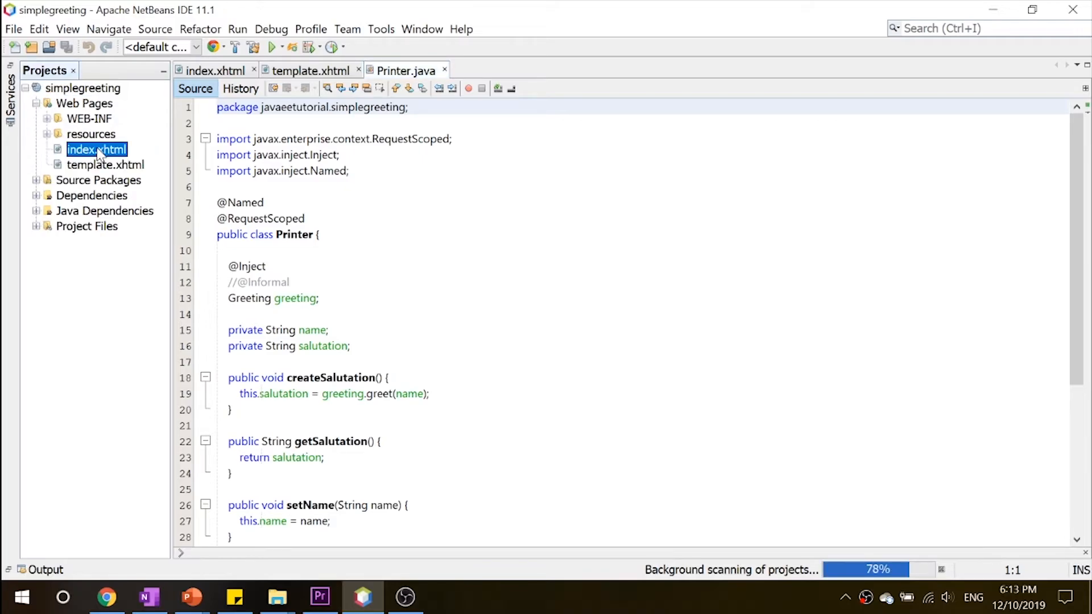
Review index.xhtml's name prompt label and Say Hello form, then move to template.xhtml.
double_click(96, 149)
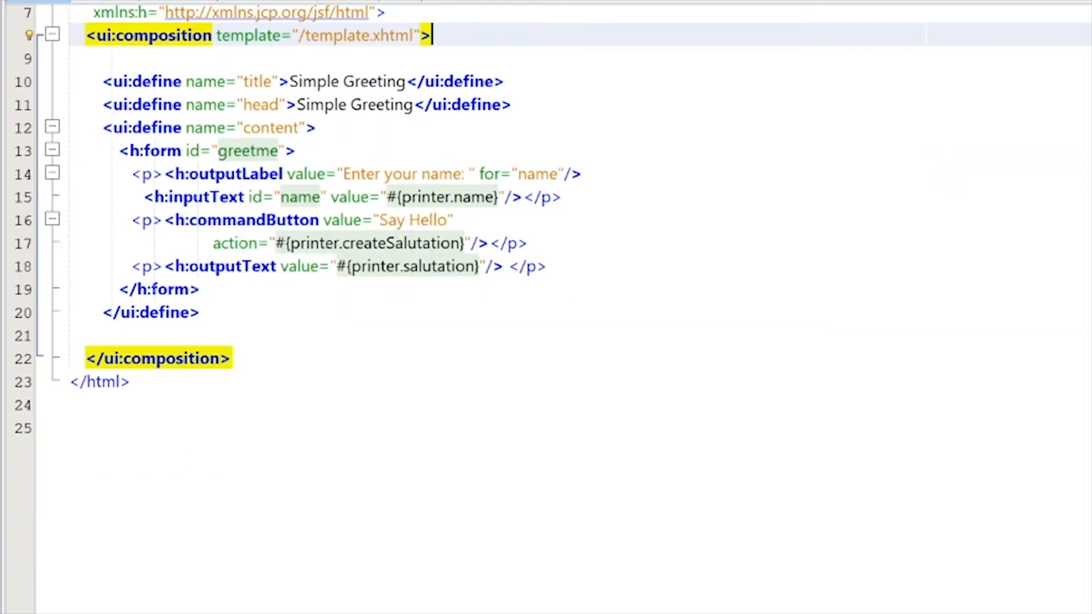
left_click(339, 172)
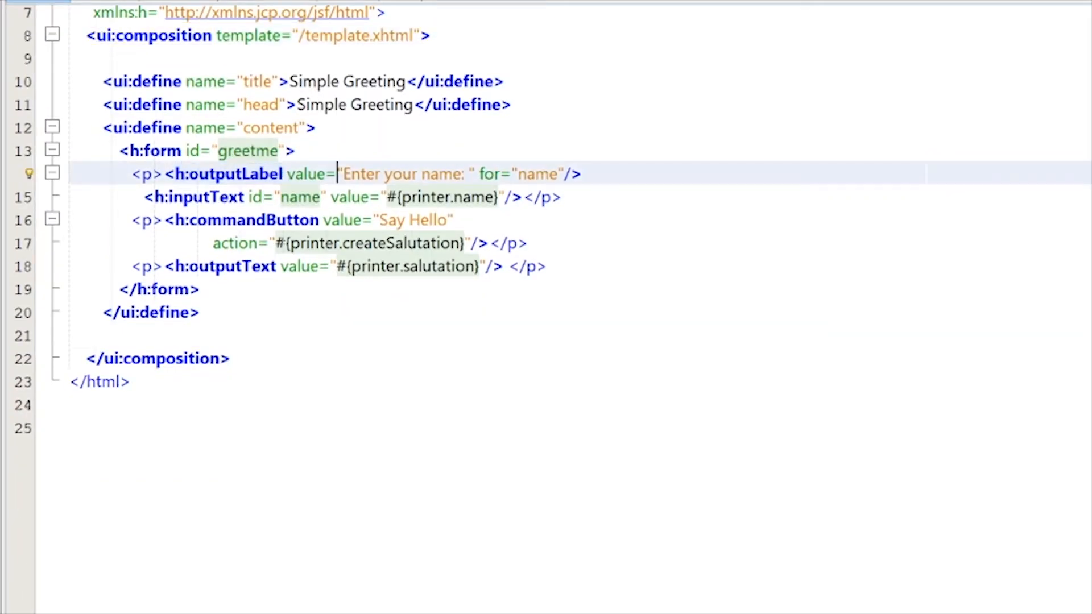
left_click_drag(340, 172, 464, 173)
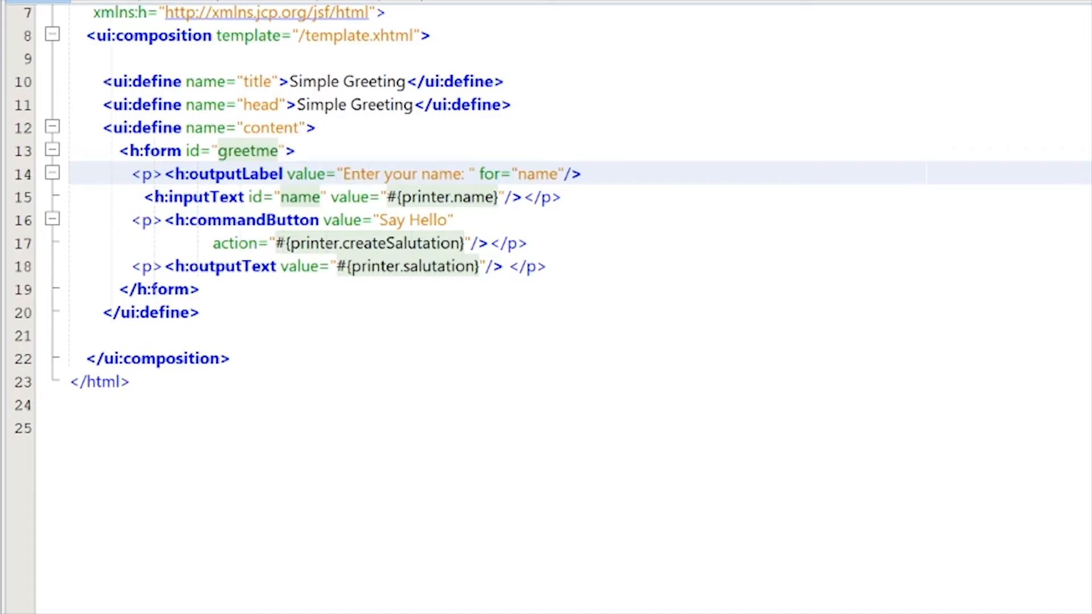
left_click(544, 266)
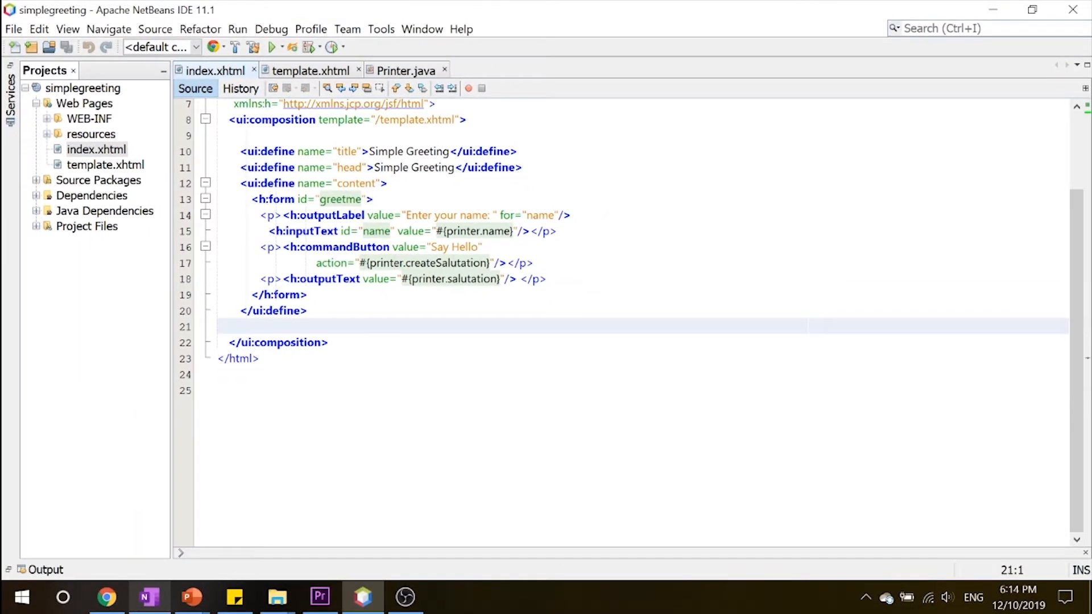
left_click(309, 71)
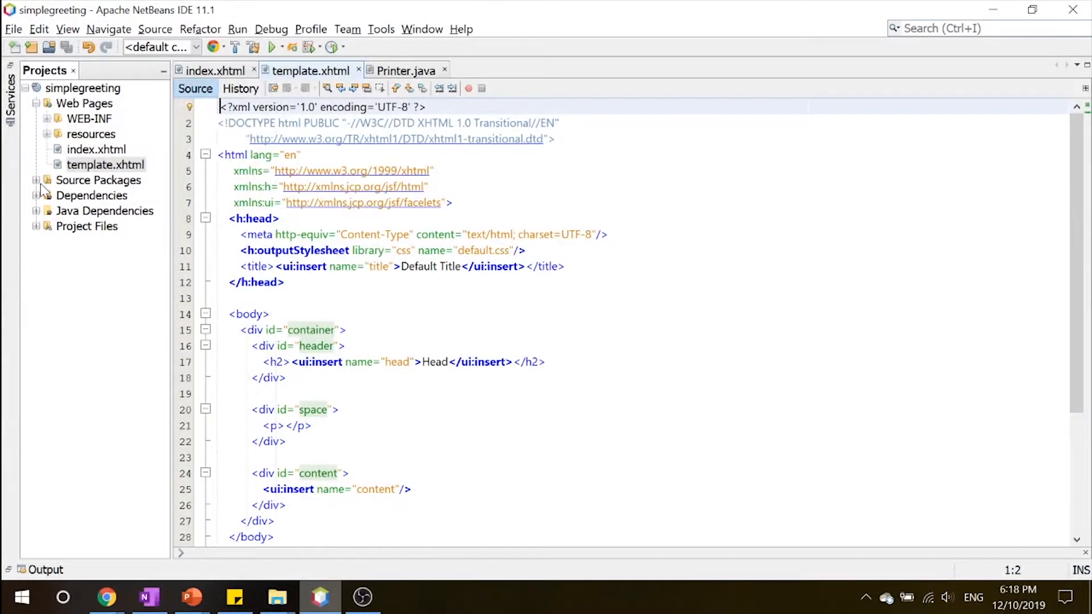
left_click(35, 180)
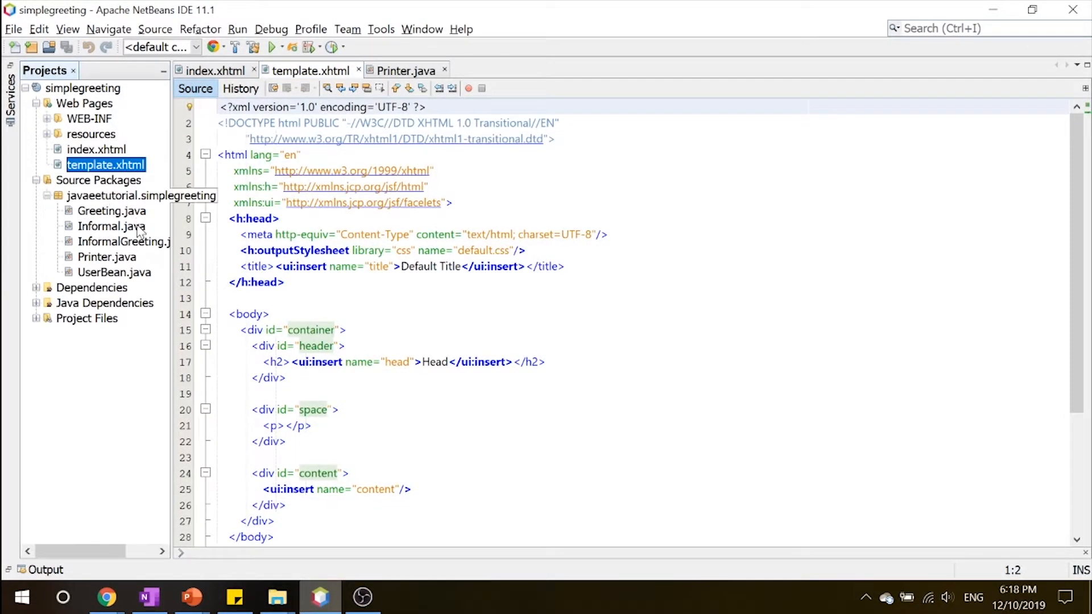
mouse_move(144, 197)
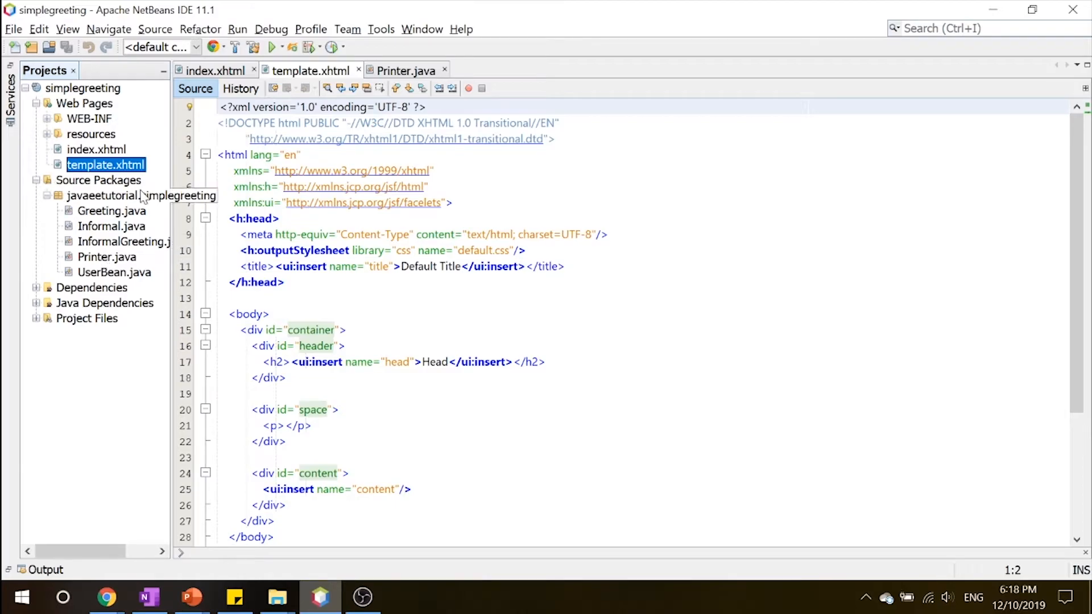
mouse_move(100, 262)
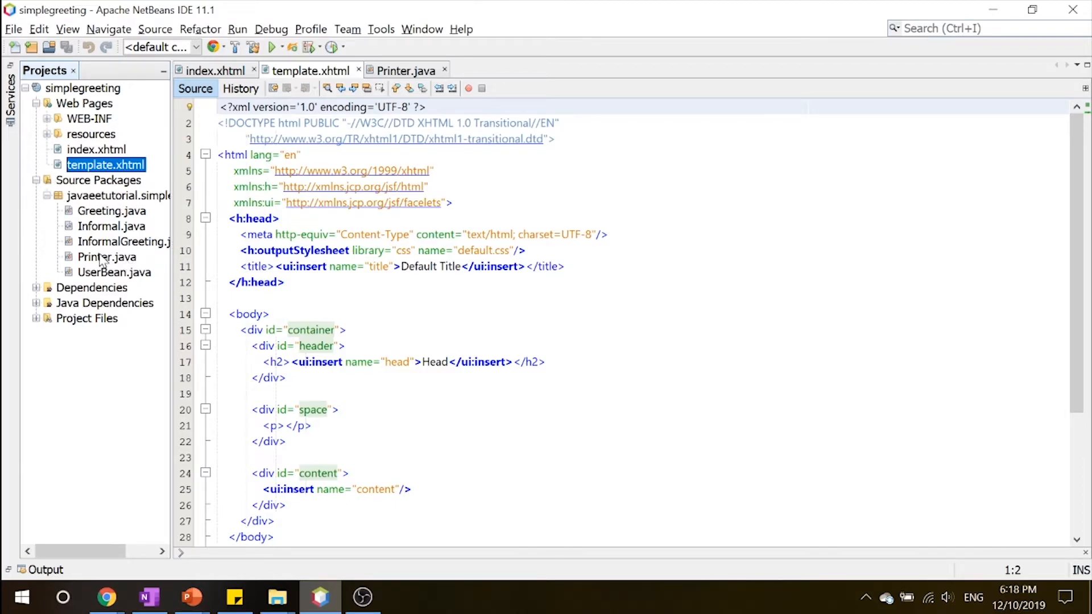
left_click(405, 70)
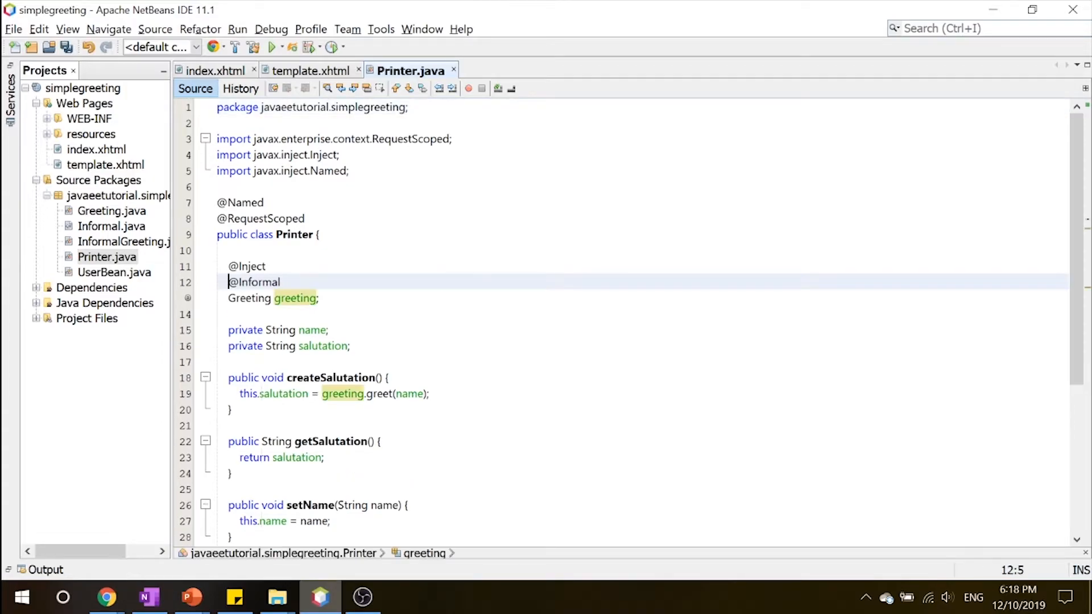
key("ctrl+s")
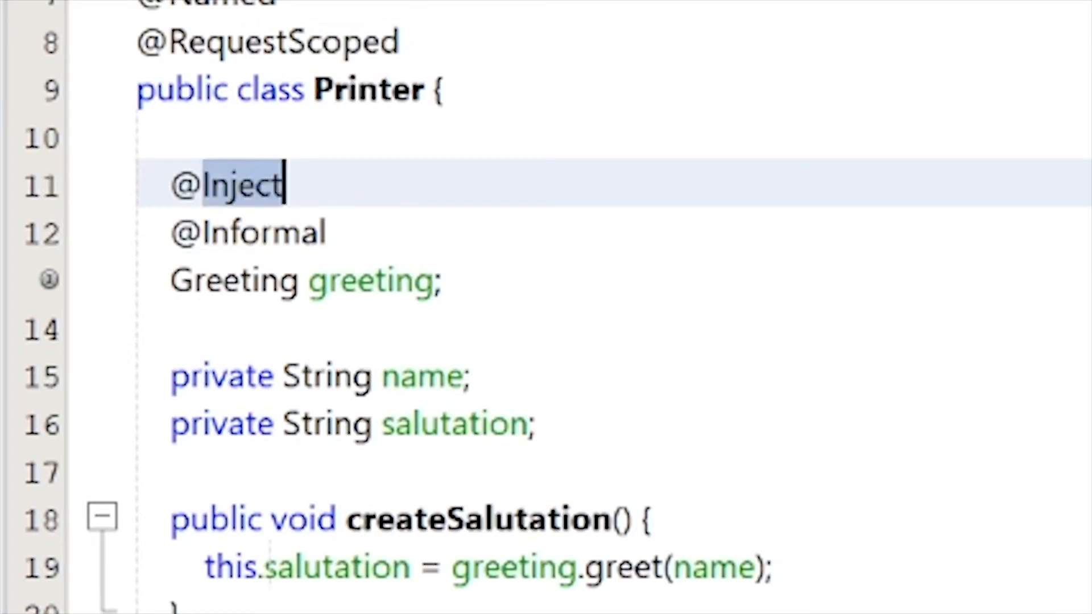
left_click(371, 281)
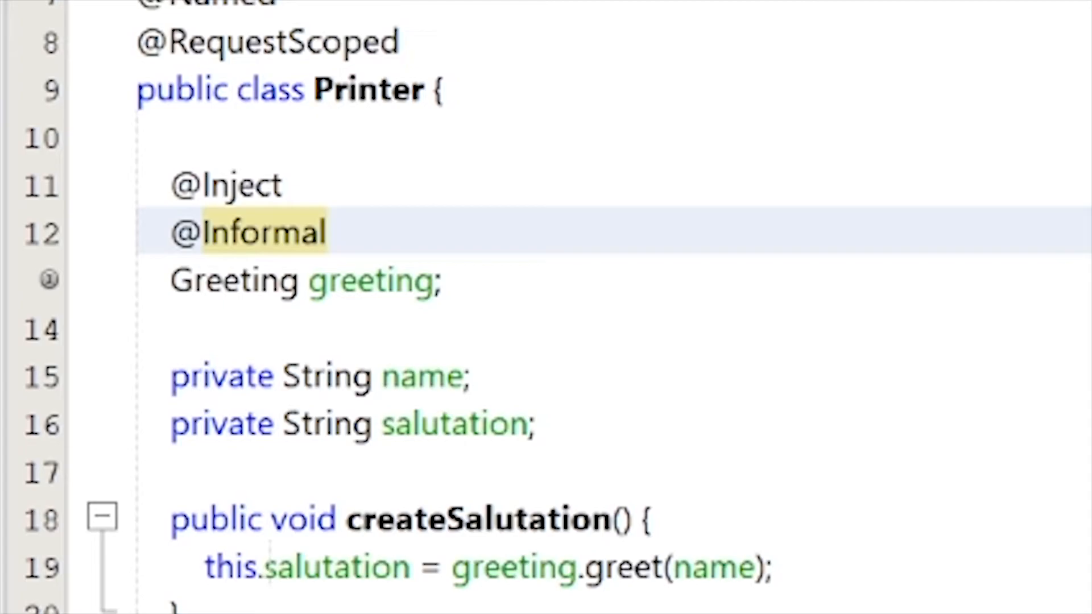
left_click(171, 232)
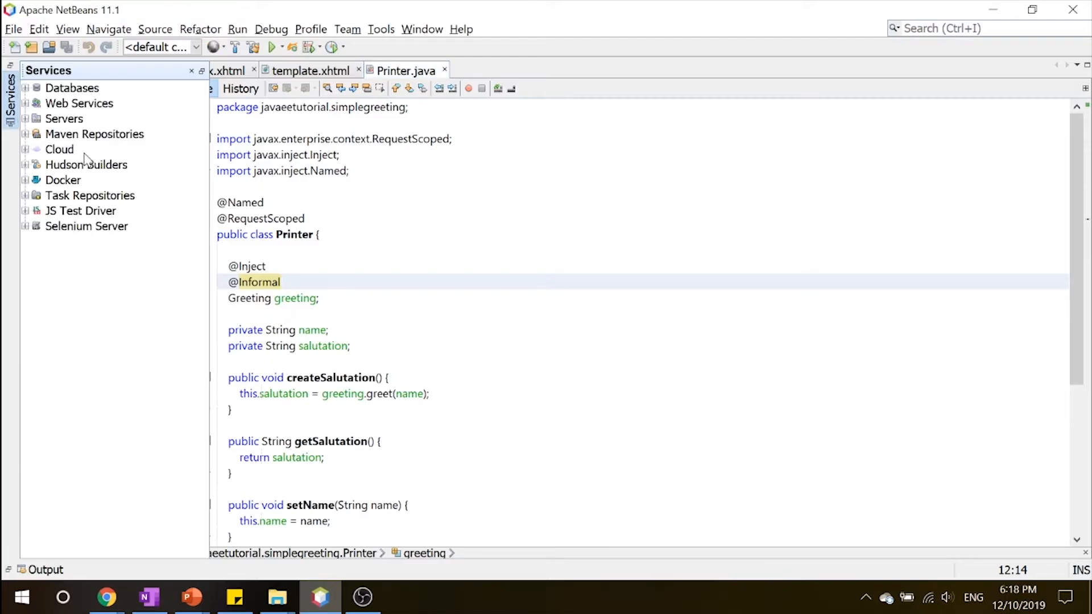
Expand the Servers list, then switch to Chrome to test the built app.
left_click(23, 118)
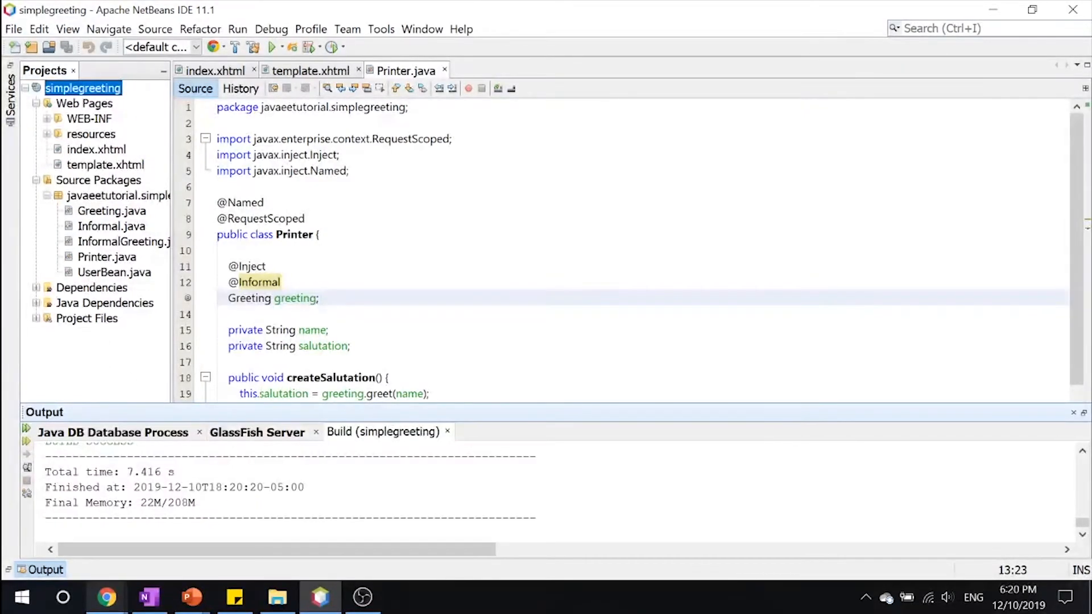
left_click(106, 597)
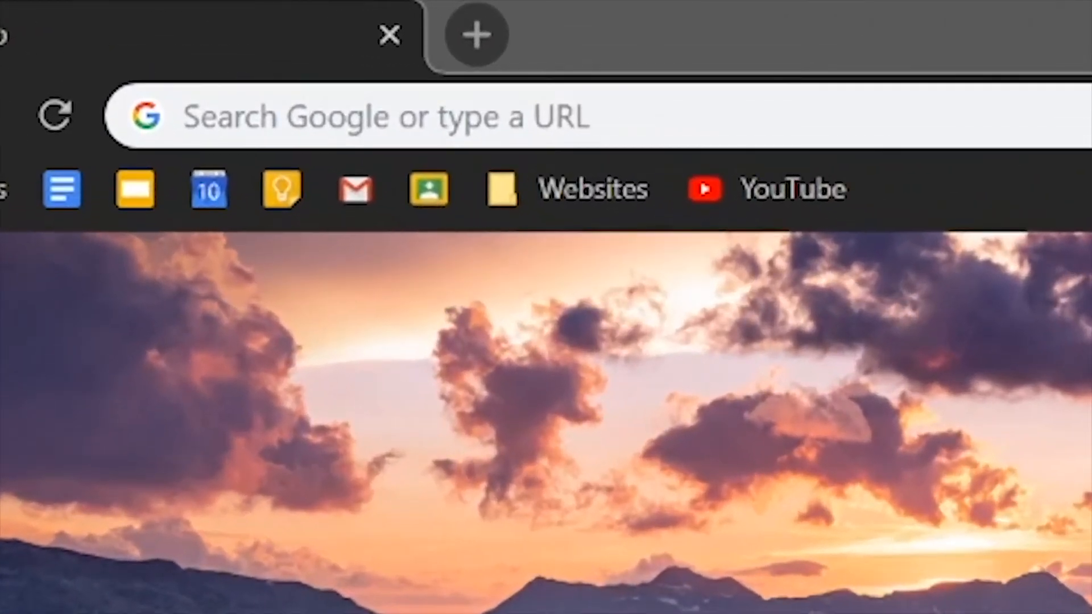
Load localhost:8080/simplegreeting, enter the name Viprav and get the informal Hi greeting.
type("http://localhost:8080/simplegreeting")
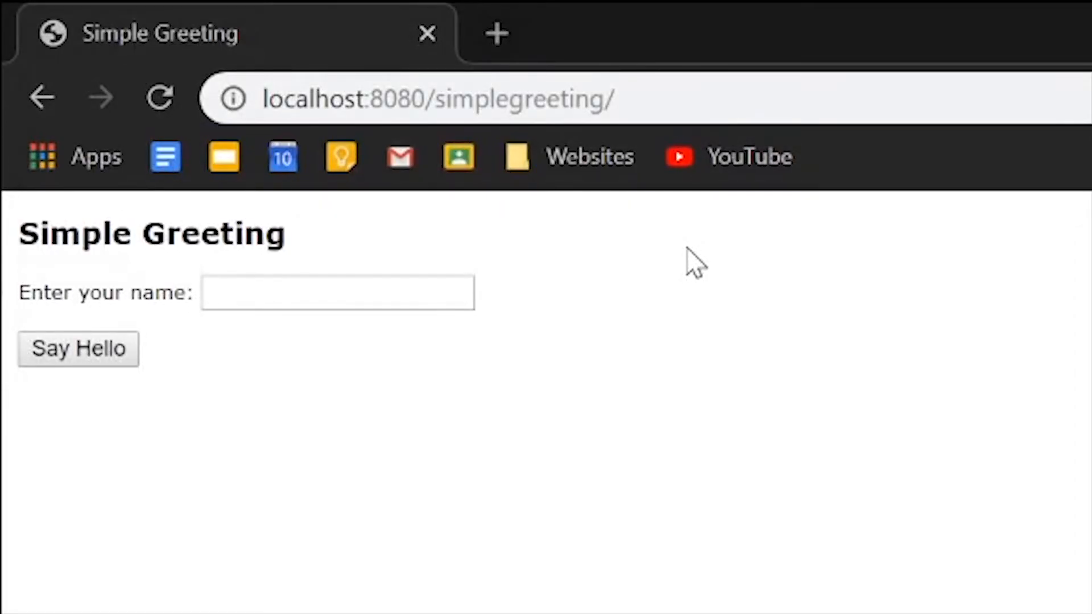
mouse_move(154, 407)
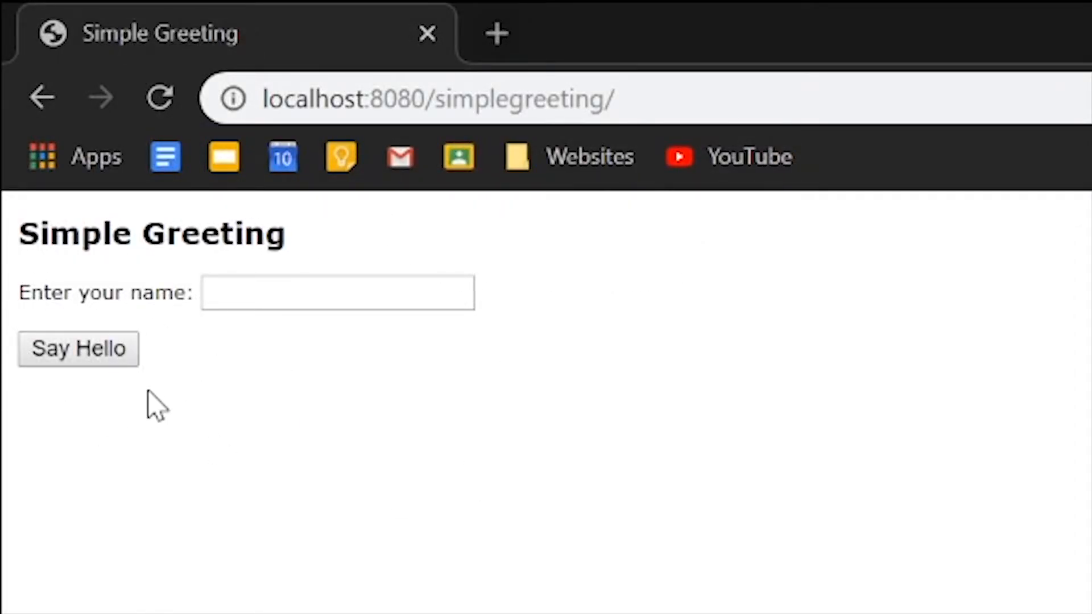
type("Vlprav")
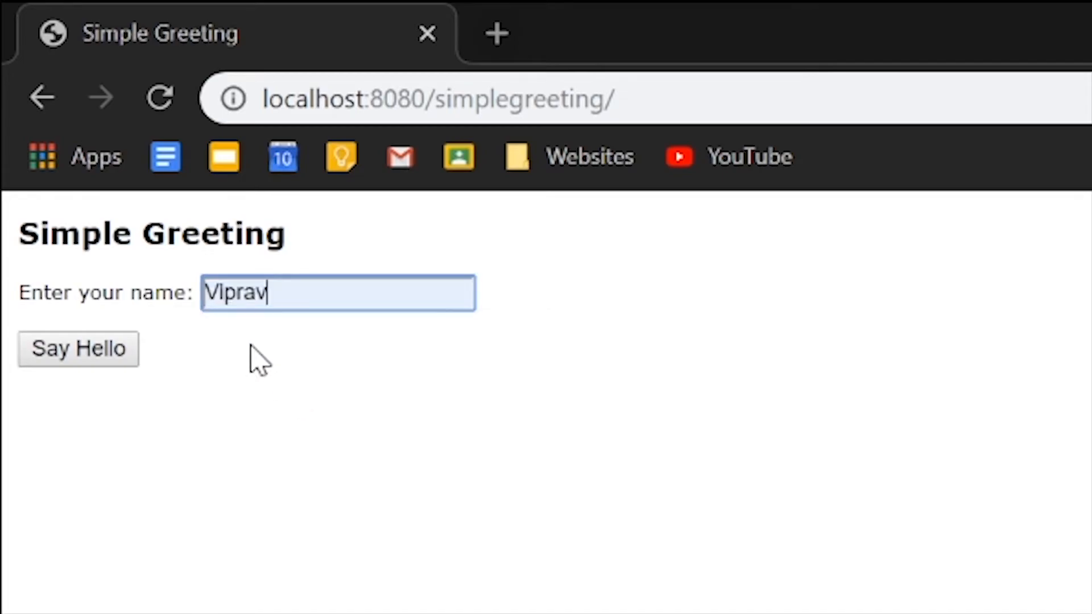
left_click(78, 349)
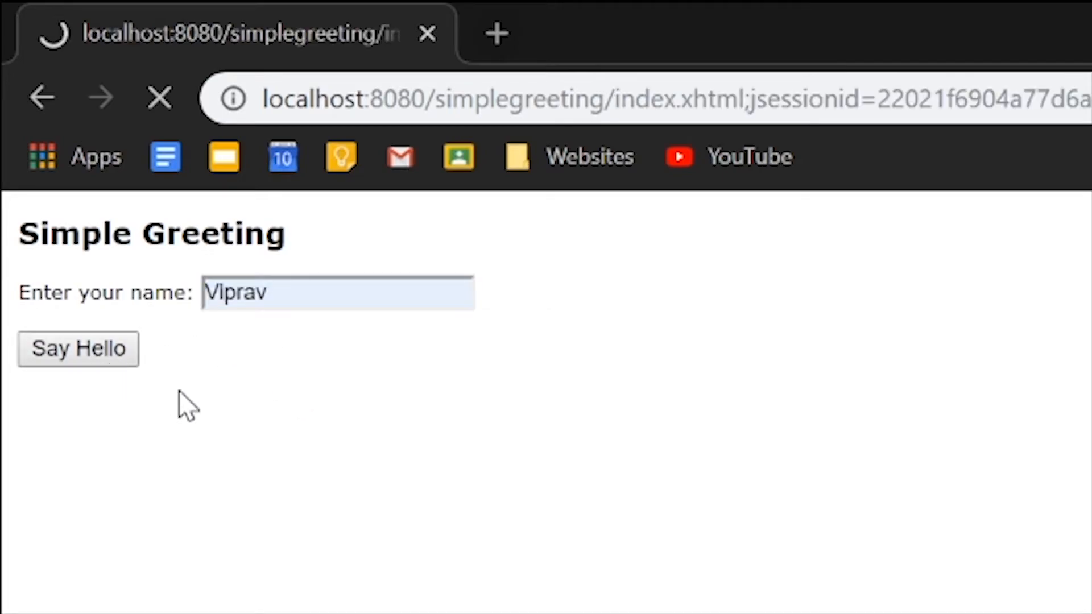
left_click(79, 348)
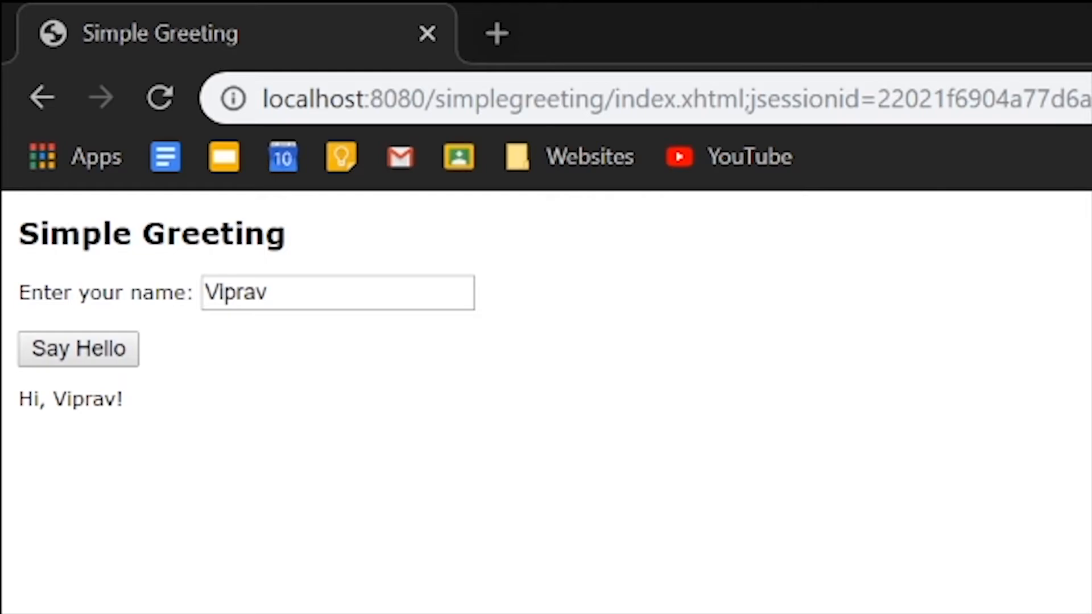
mouse_move(163, 409)
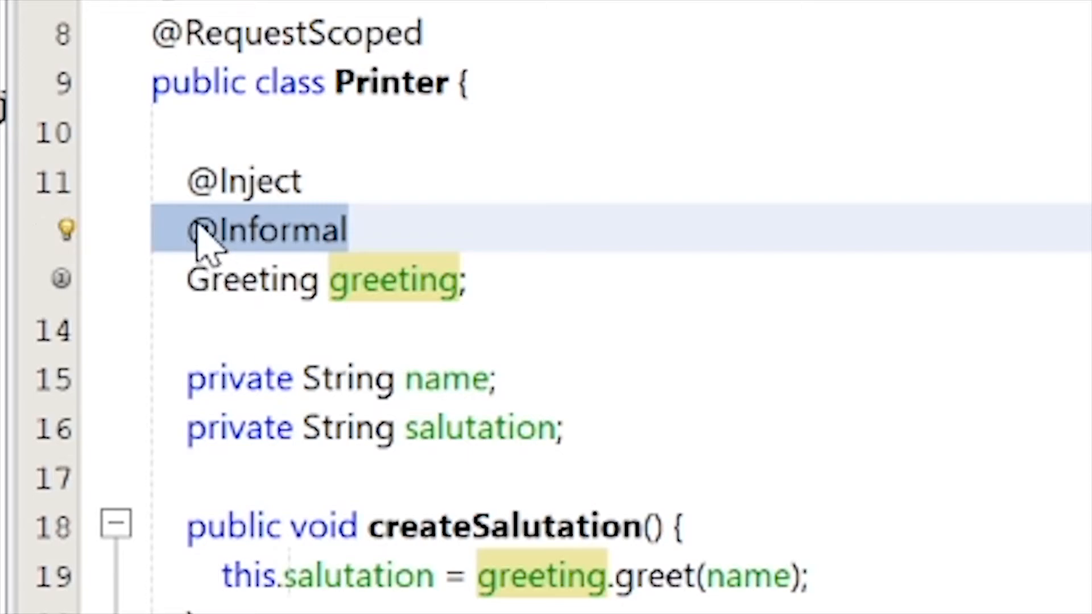
type("//")
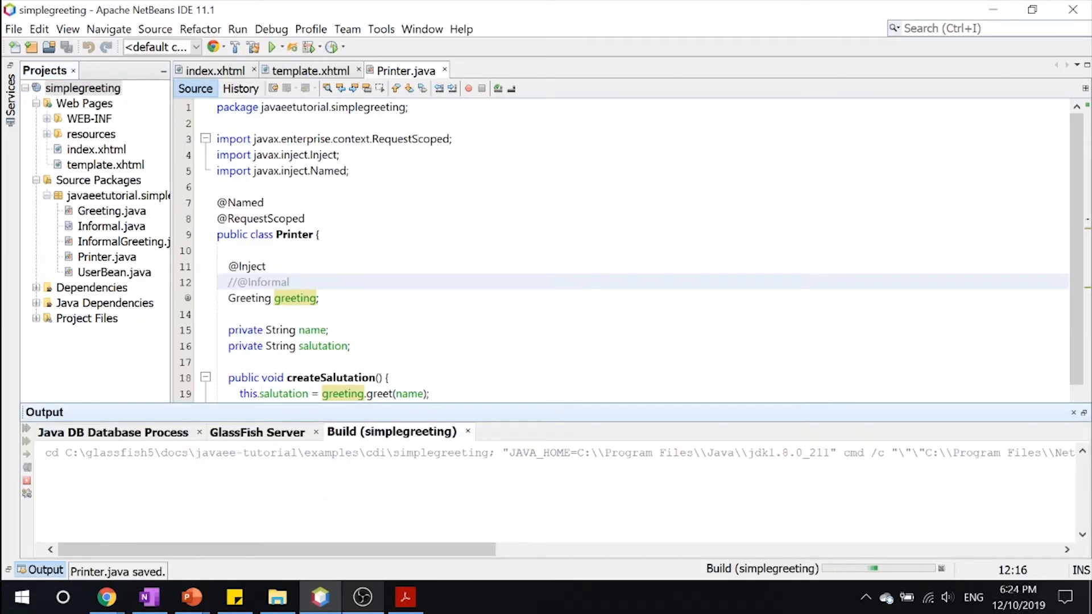
left_click(106, 598)
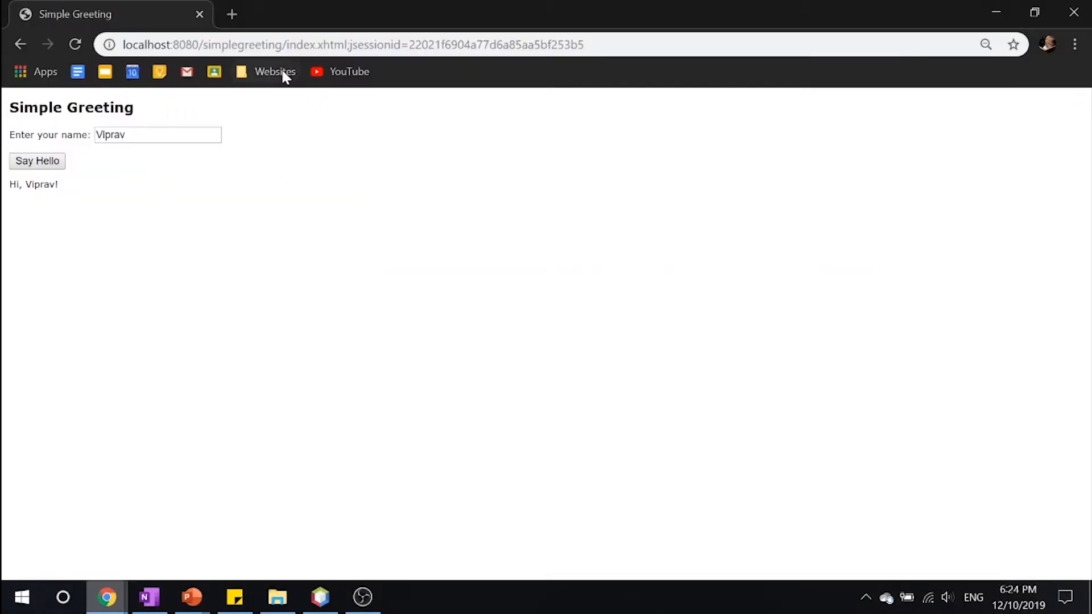
Reload the page, resubmit Viprav to get the formal Hello greeting, then return to NetBeans.
left_click(348, 44)
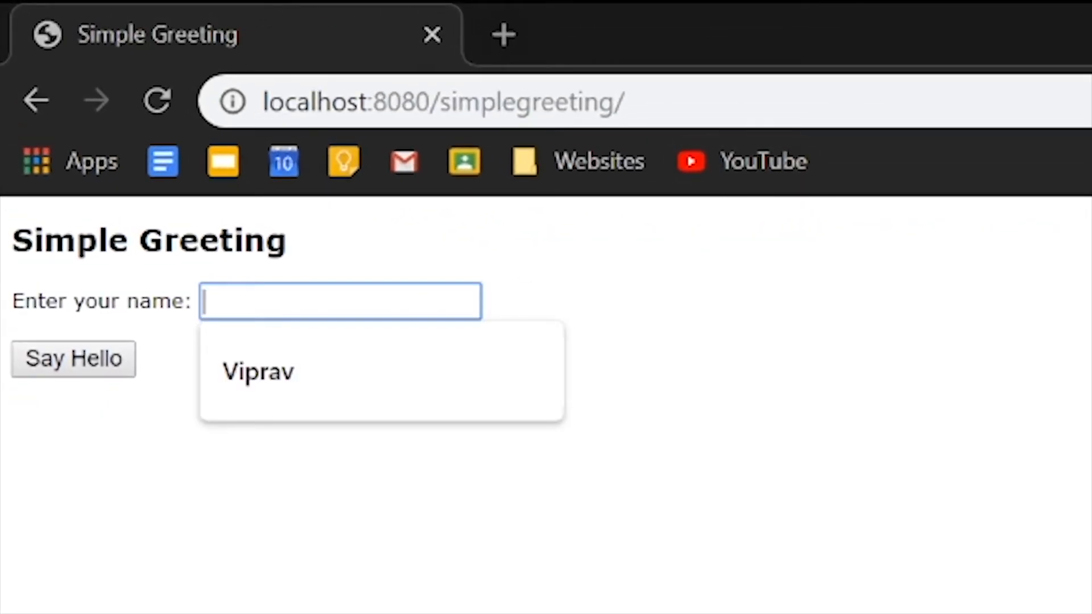
left_click(258, 371)
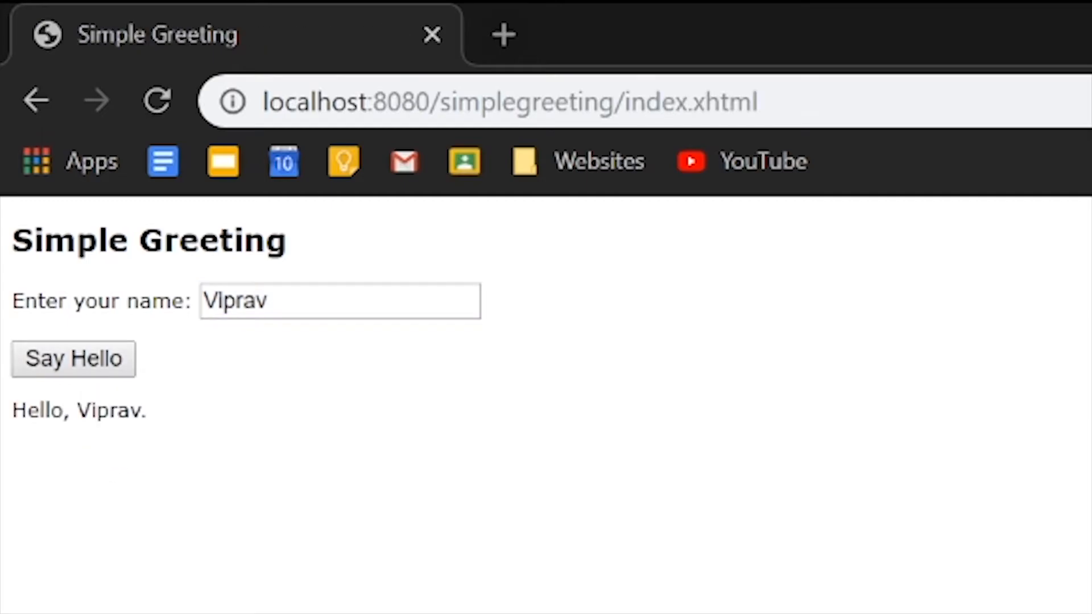
double_click(79, 409)
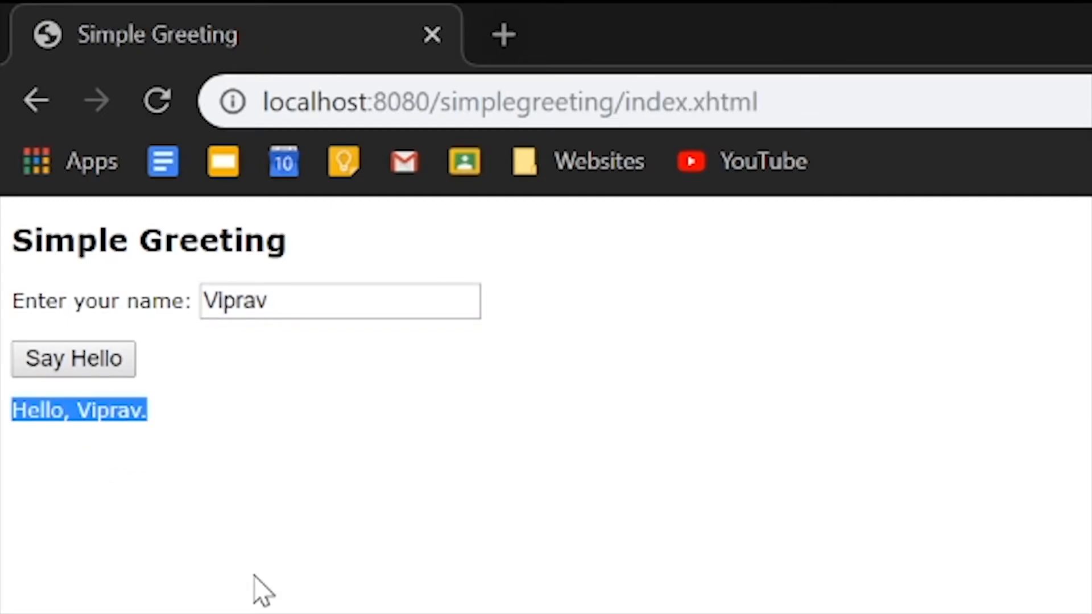
left_click(320, 597)
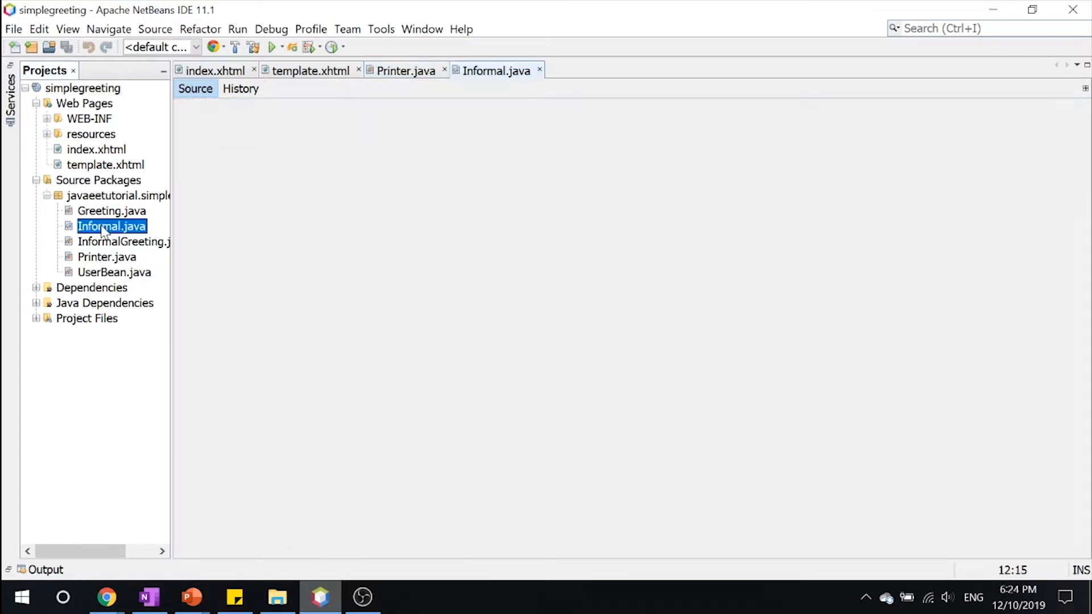
Review the Informal qualifier annotation and the InformalGreeting class's Hi greet method.
double_click(111, 226)
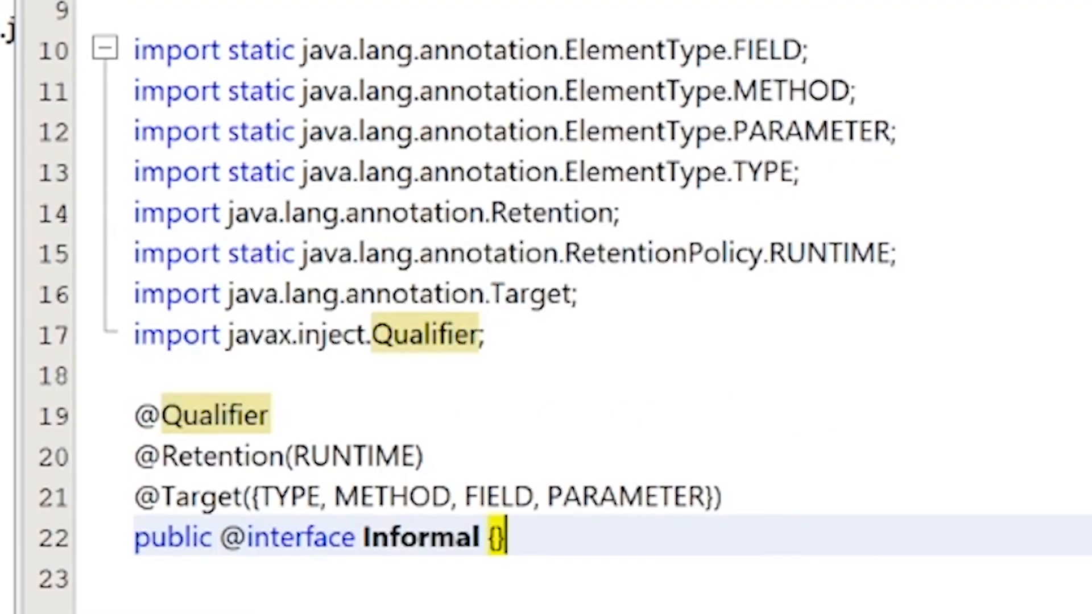
left_click(622, 65)
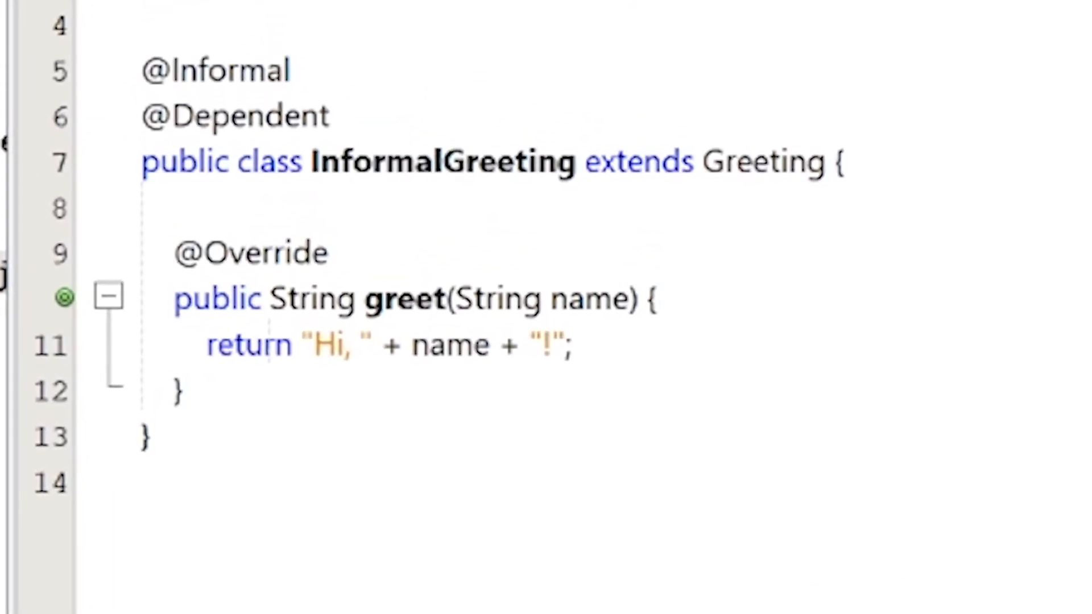
double_click(442, 160)
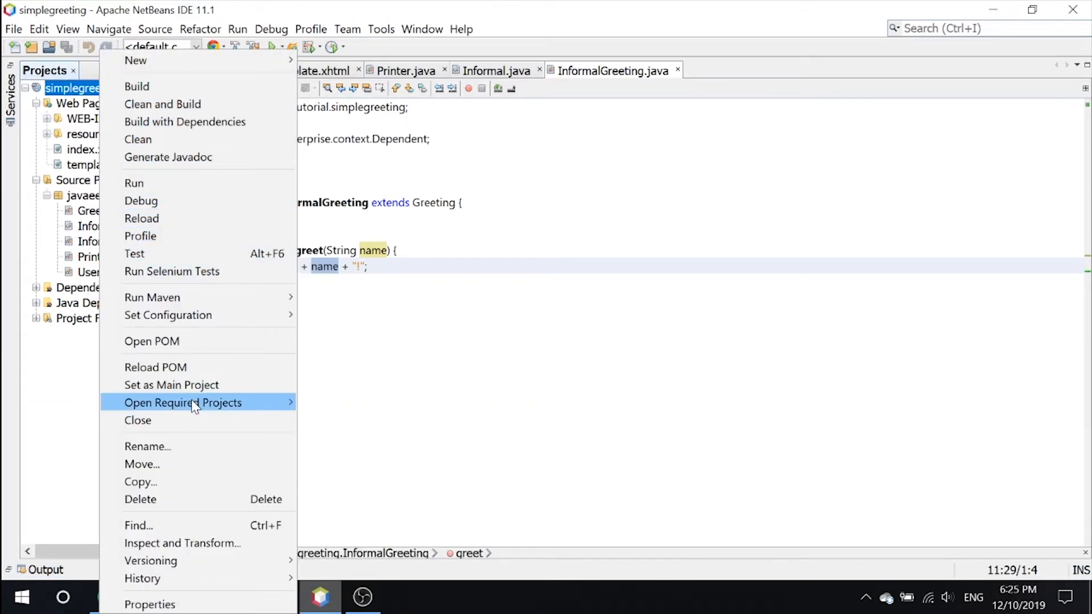
Close the simplegreeting project, leaving the Projects pane empty.
left_click(138, 419)
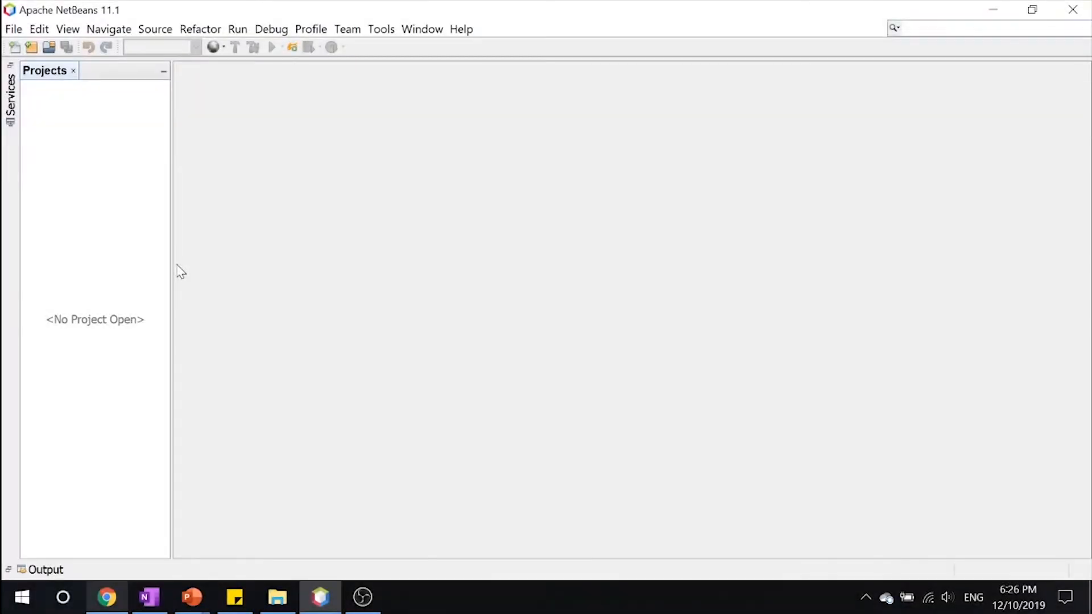
right_click(95, 318)
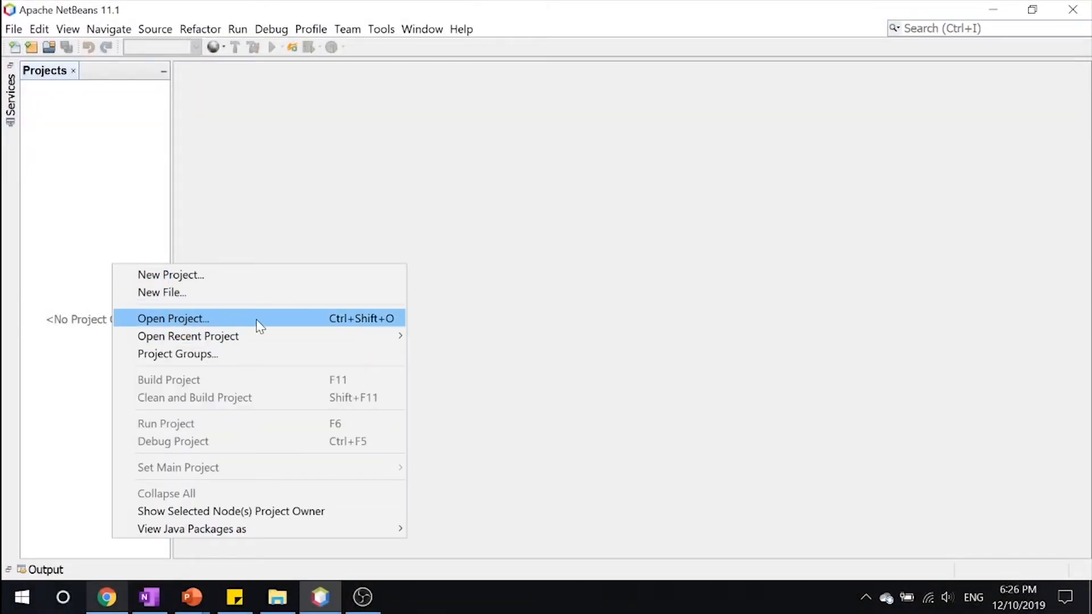
Open the guessnumber-cdi project and show its index.xhtml Guess My Number markup.
left_click(172, 318)
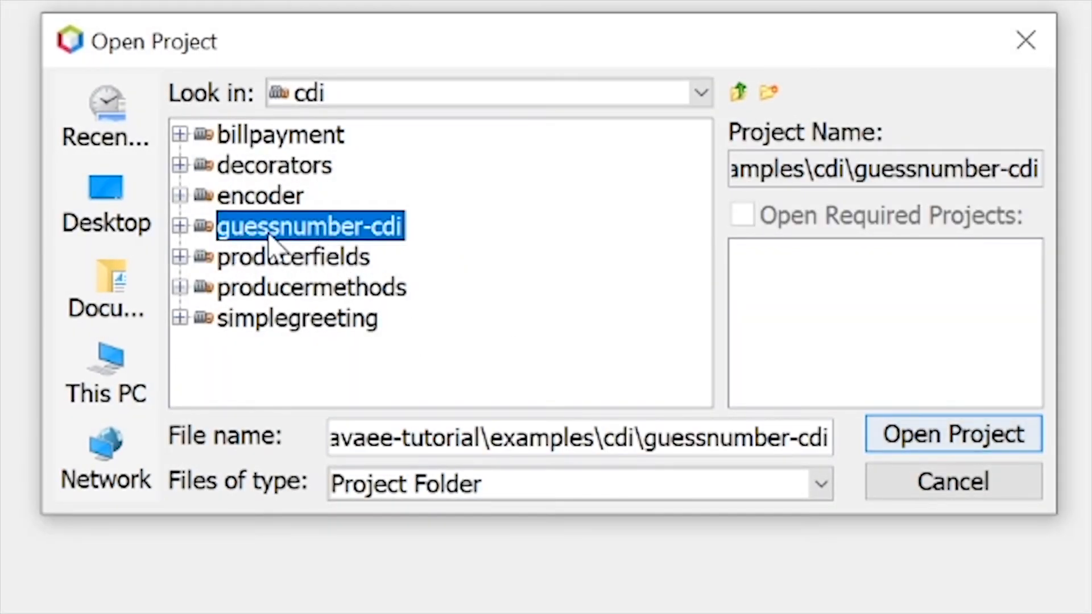
left_click(952, 434)
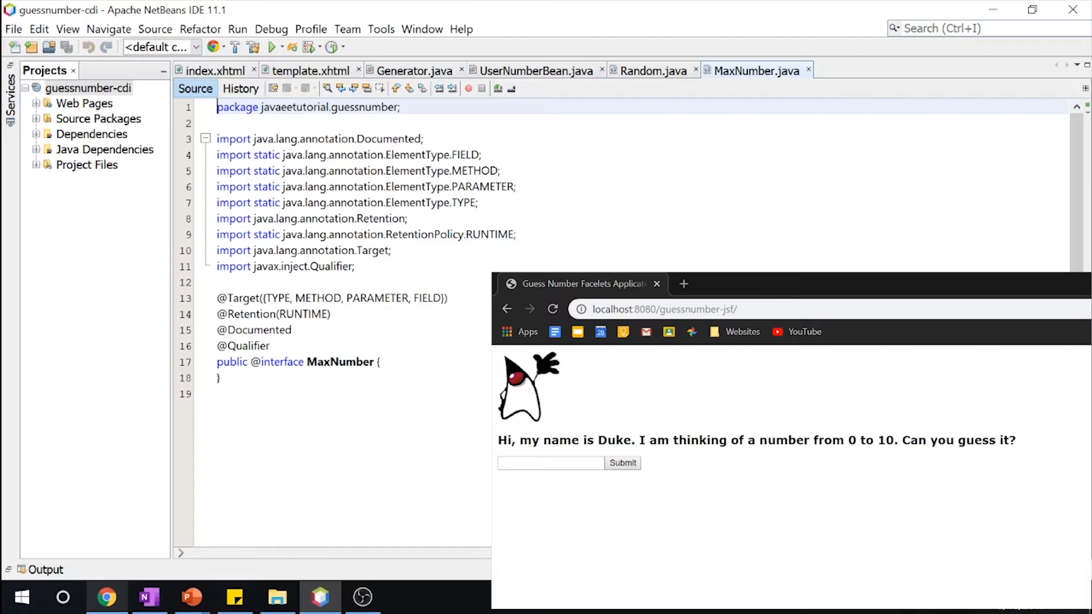
left_click(216, 70)
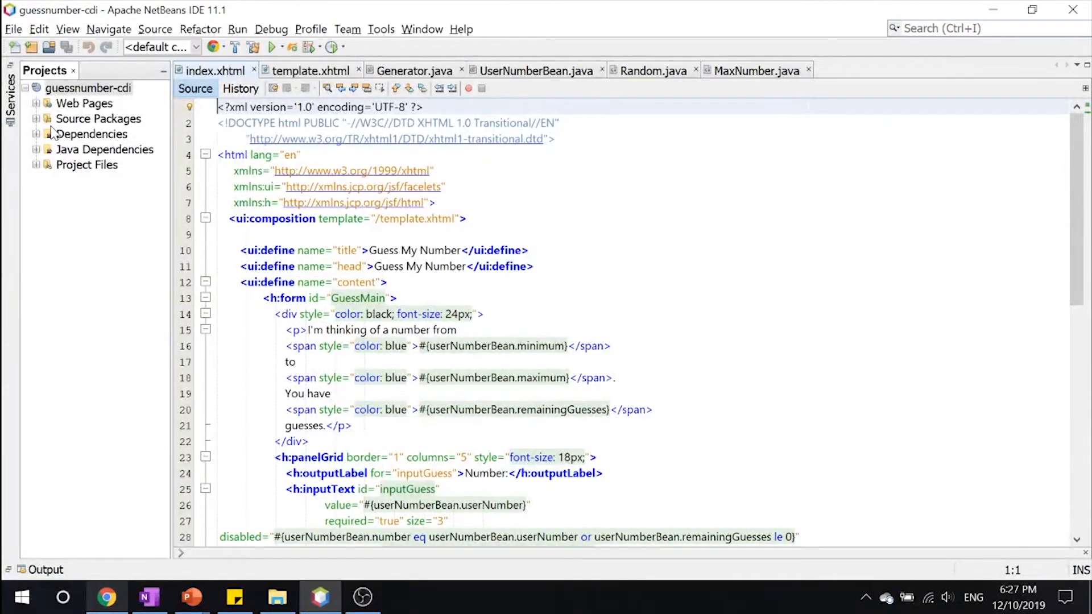
Expand javaeetutorial.guessnumber and review the MaxNumber and Random qualifier annotations.
left_click(36, 118)
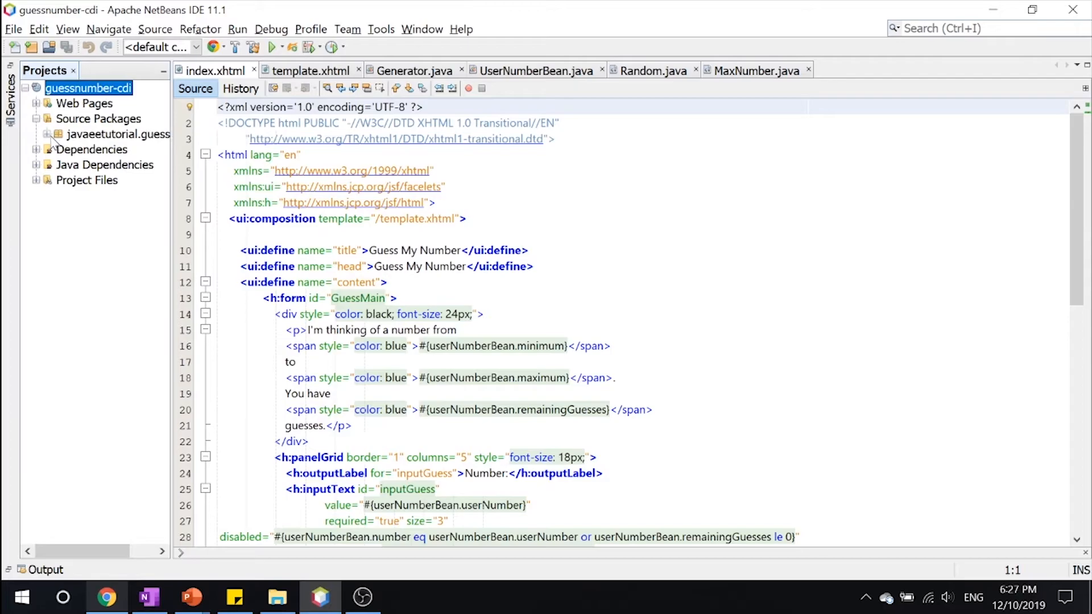
left_click(37, 134)
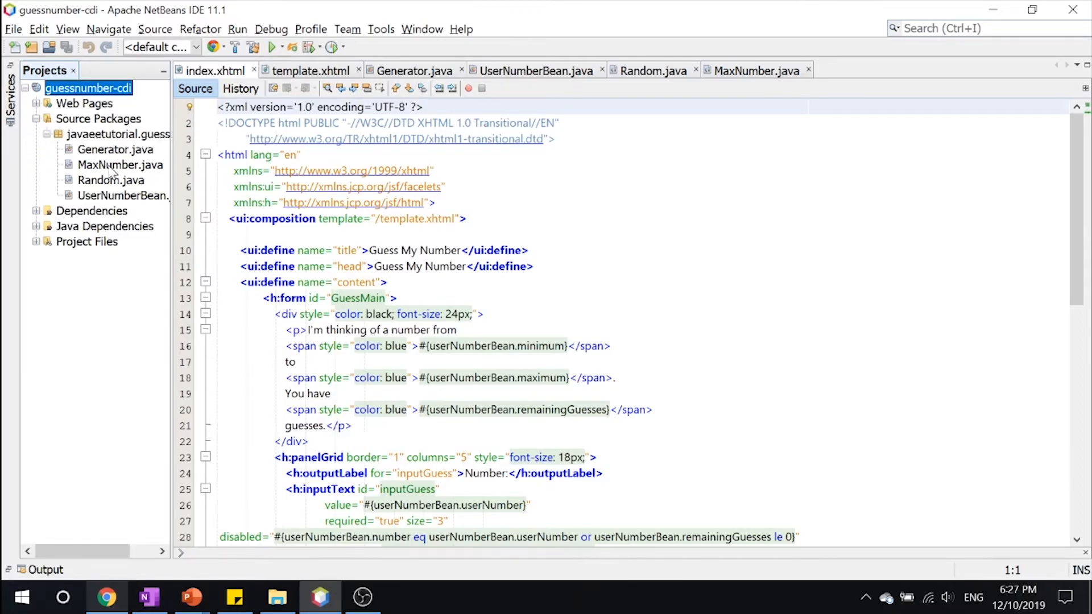
left_click(756, 70)
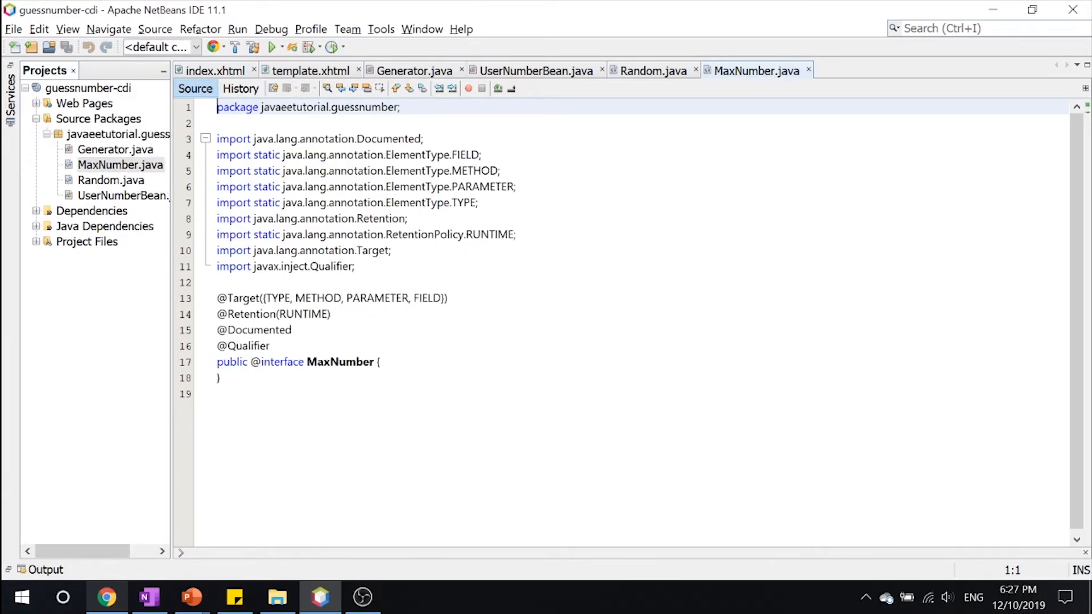
left_click(271, 346)
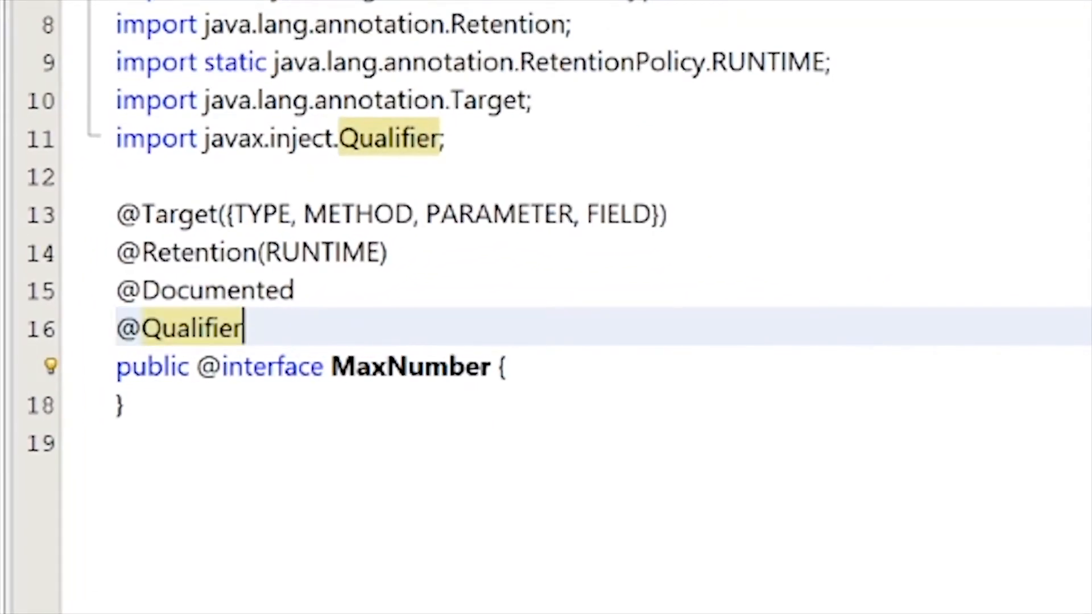
double_click(407, 367)
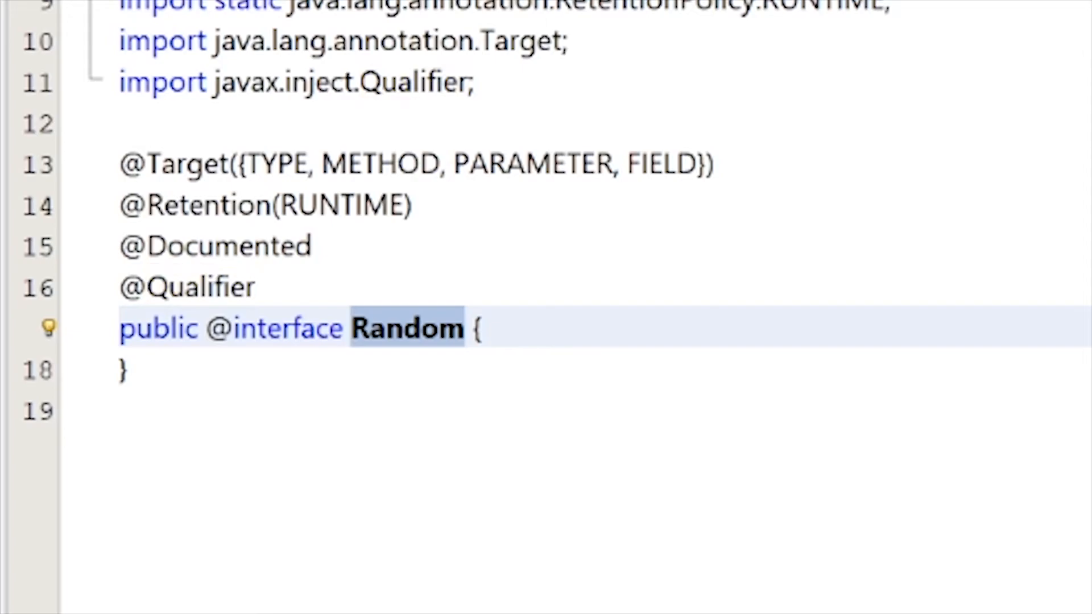
left_click(413, 70)
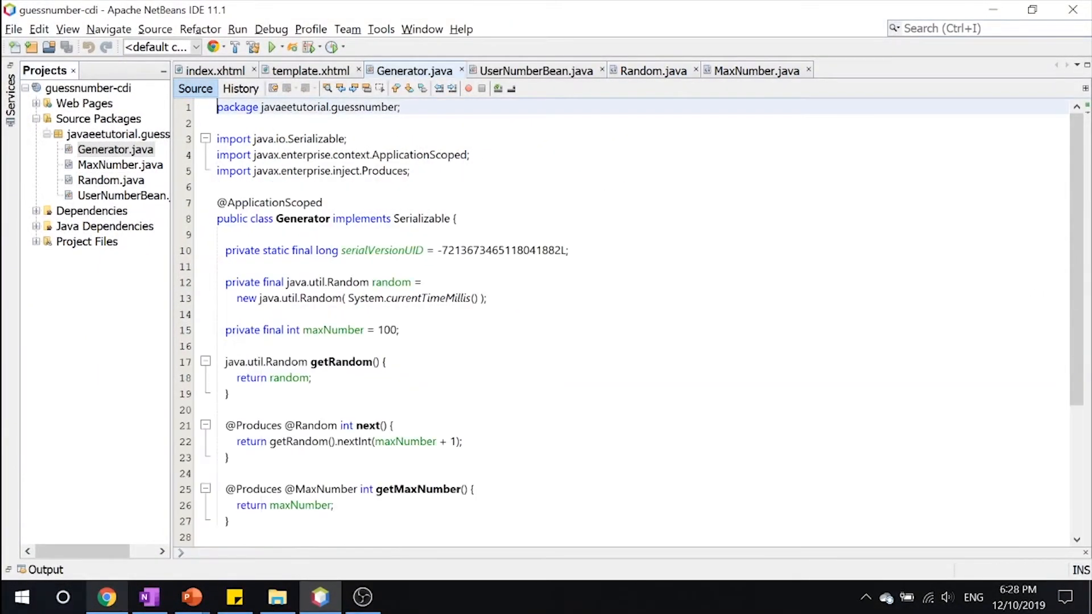
left_click(218, 107)
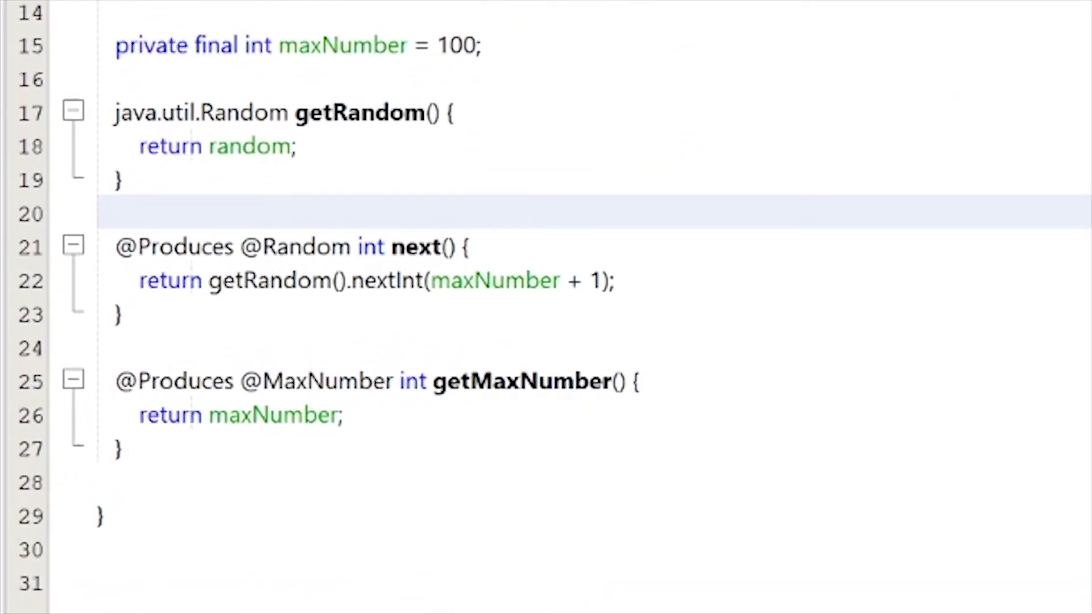
left_click(118, 315)
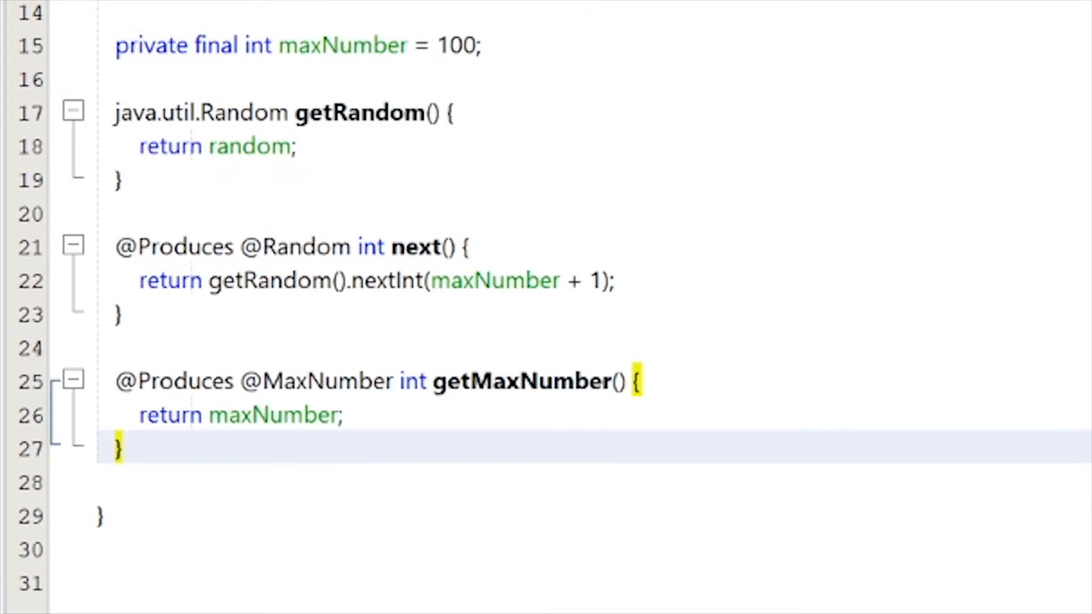
left_click(117, 247)
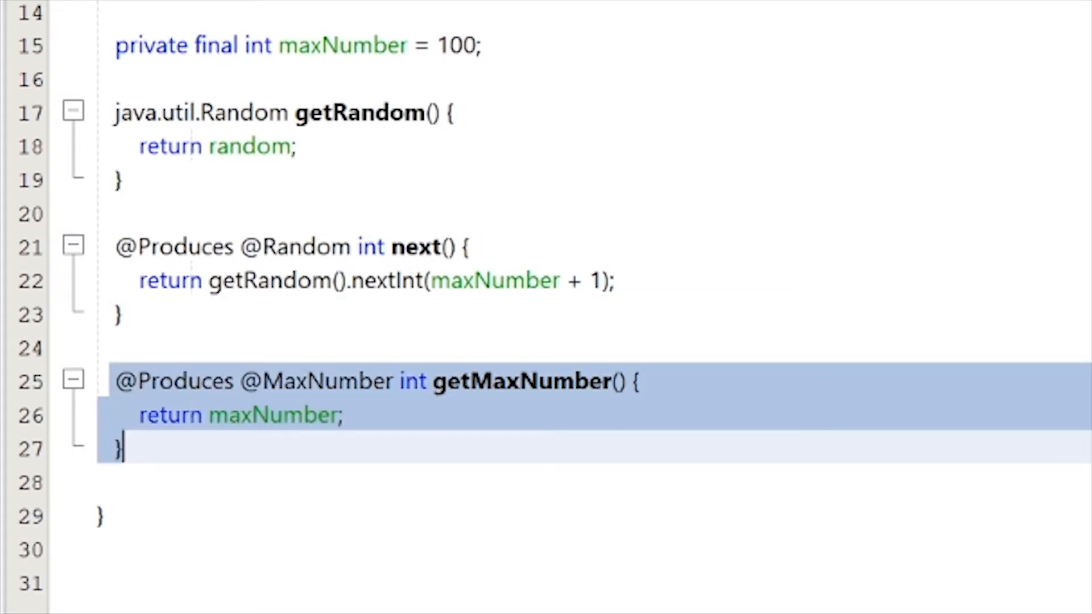
left_click(253, 416)
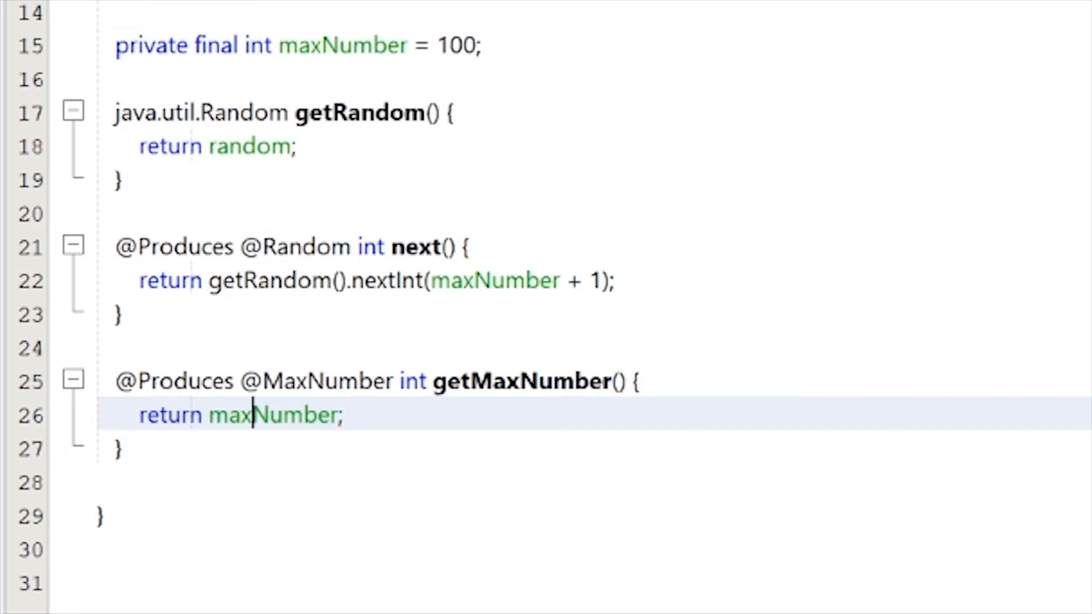
left_click(341, 415)
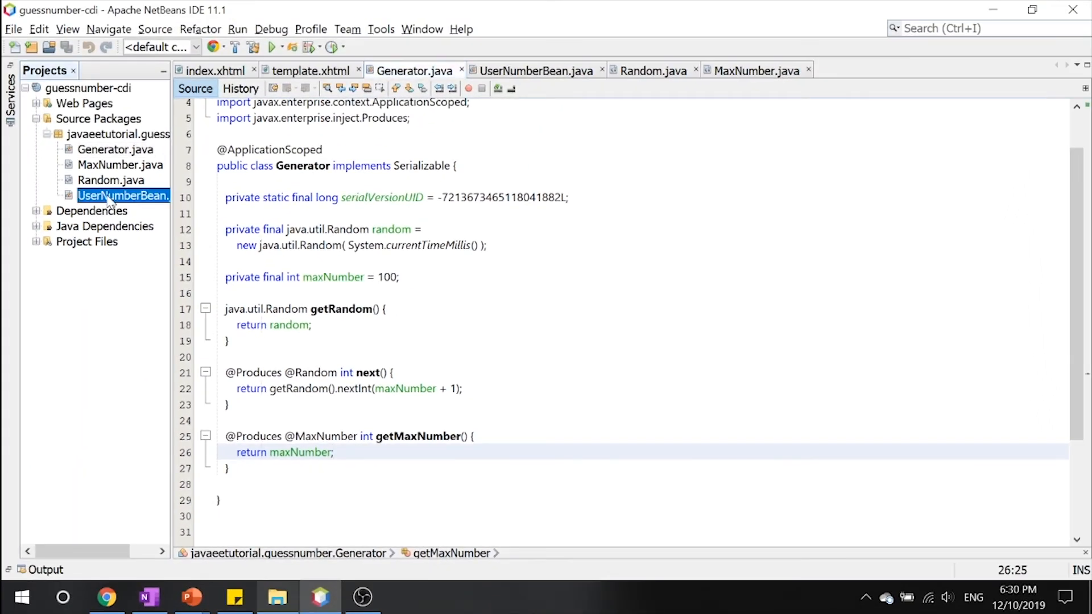
left_click(535, 70)
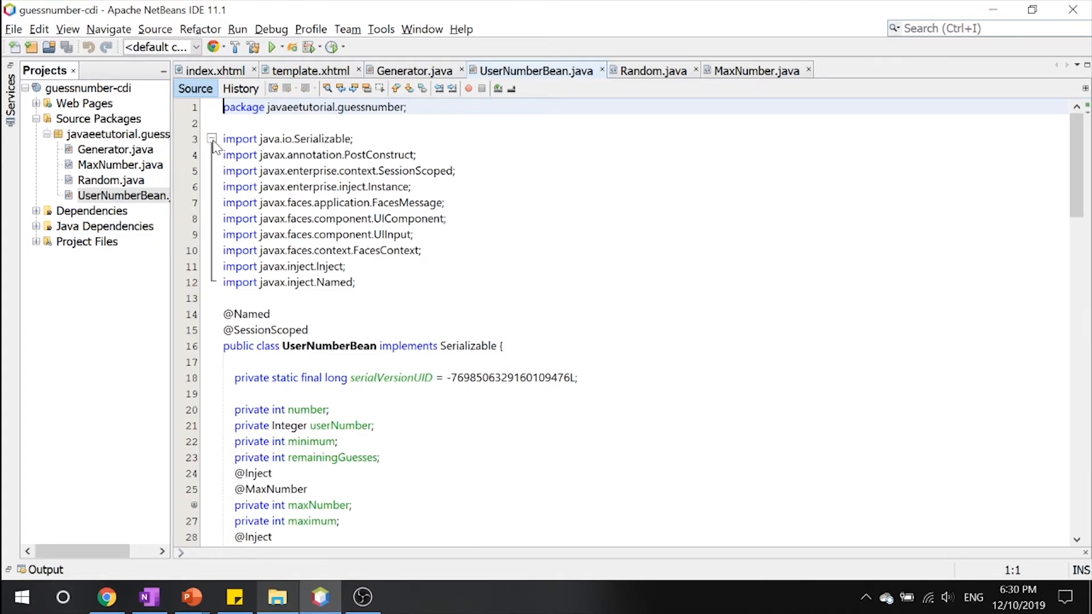
left_click(211, 139)
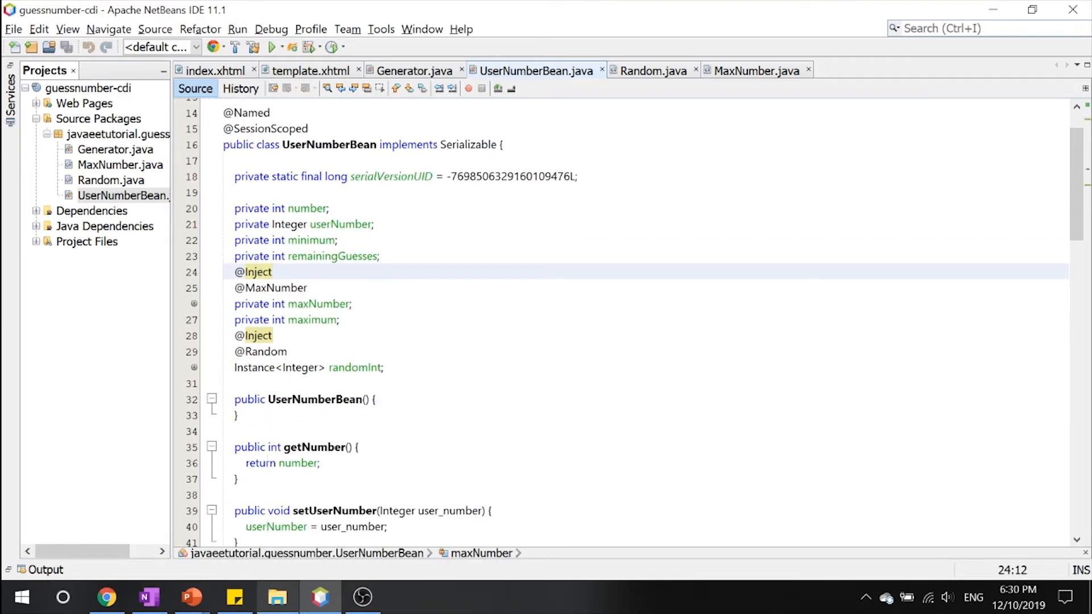
left_click(338, 319)
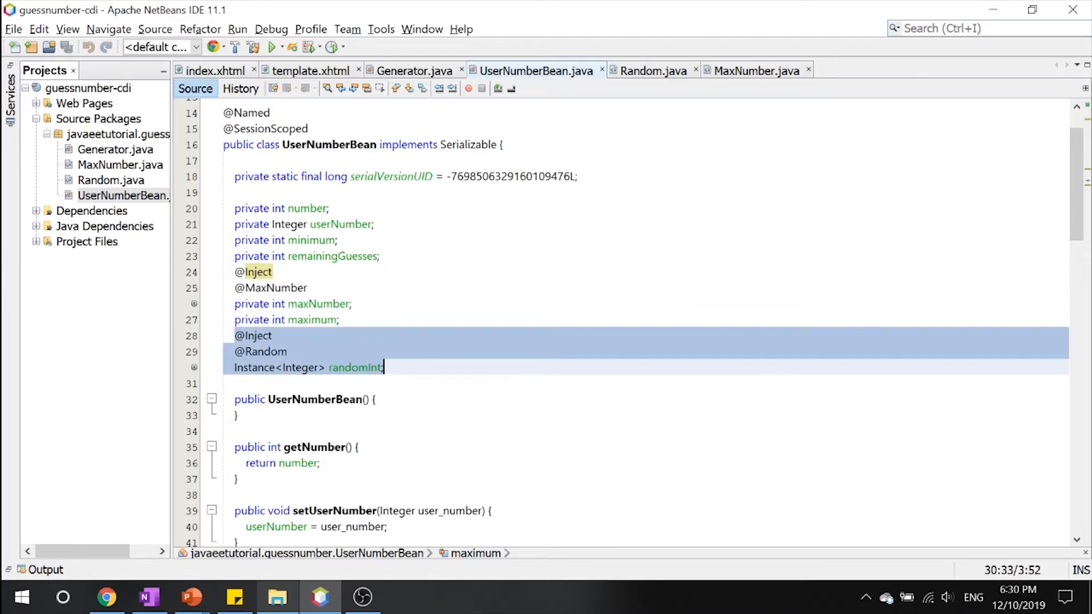
scroll("down", 3)
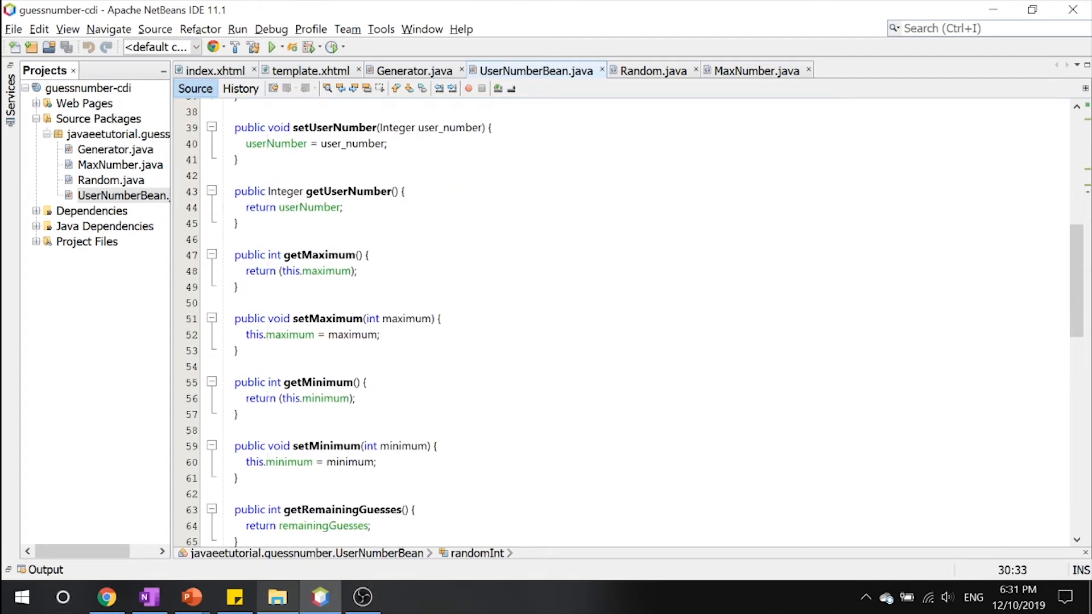
scroll("down", 3)
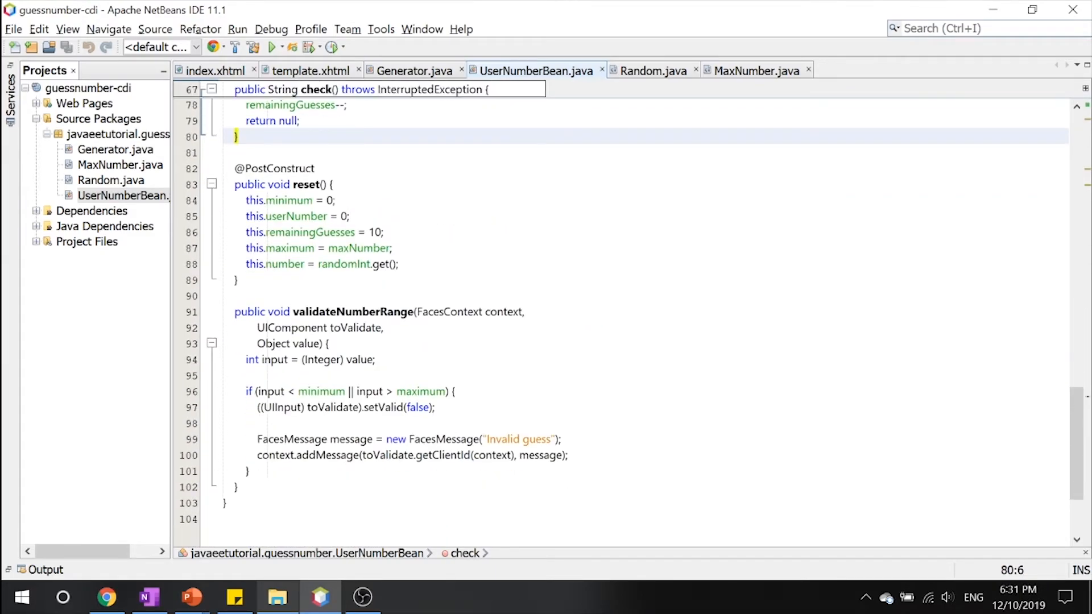
left_click(237, 280)
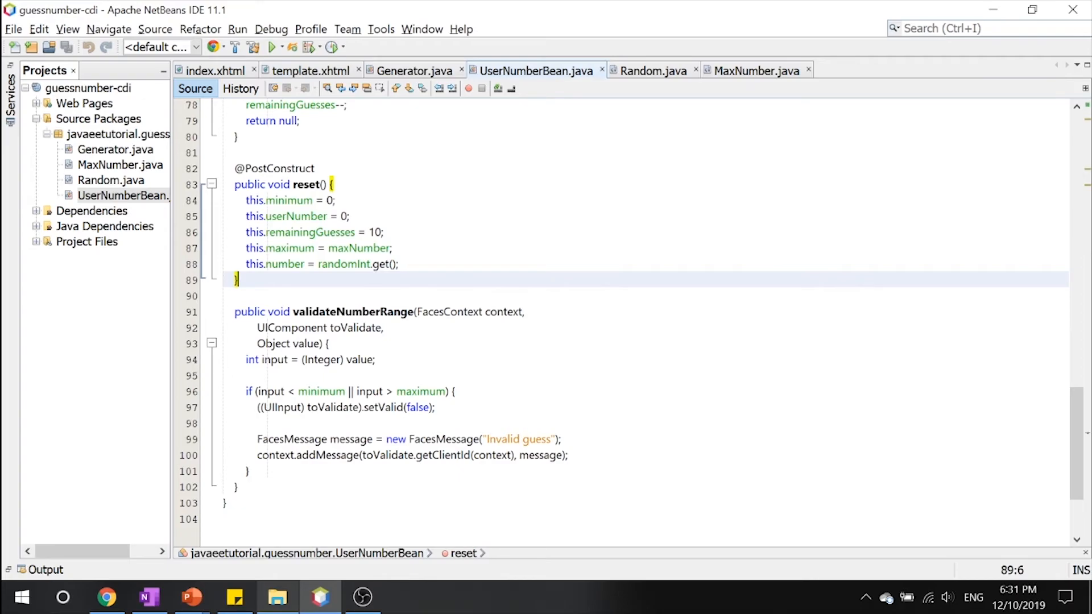
scroll("down", 3)
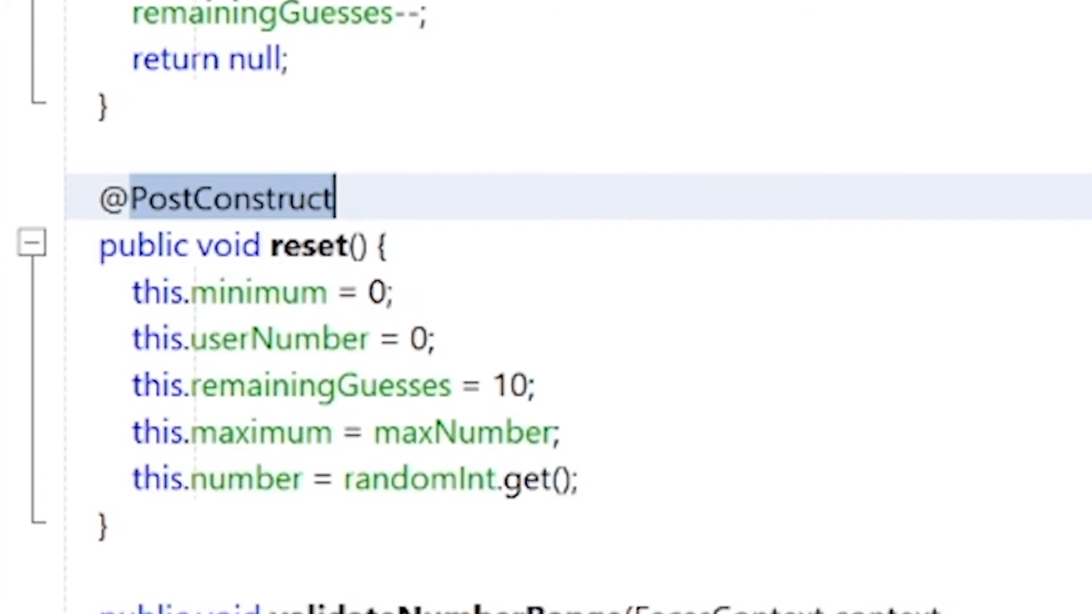
double_click(230, 198)
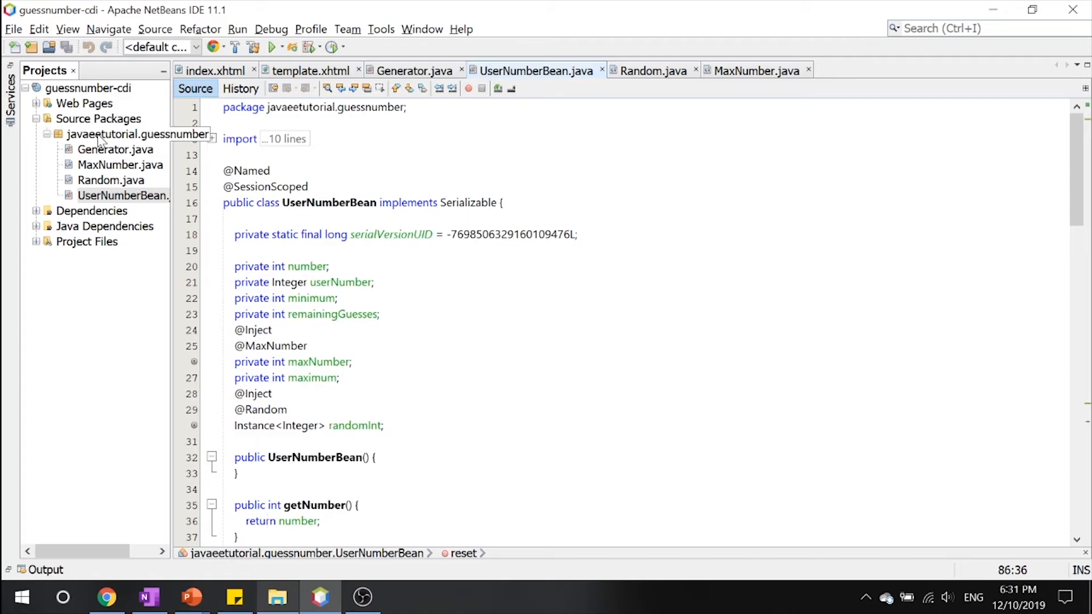
mouse_move(37, 132)
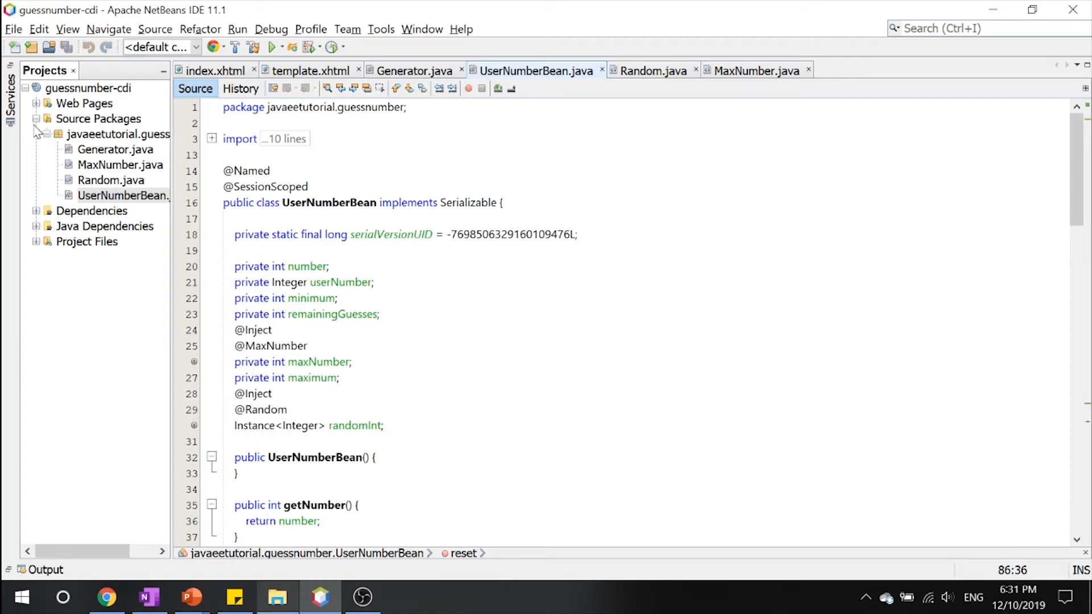
left_click(36, 104)
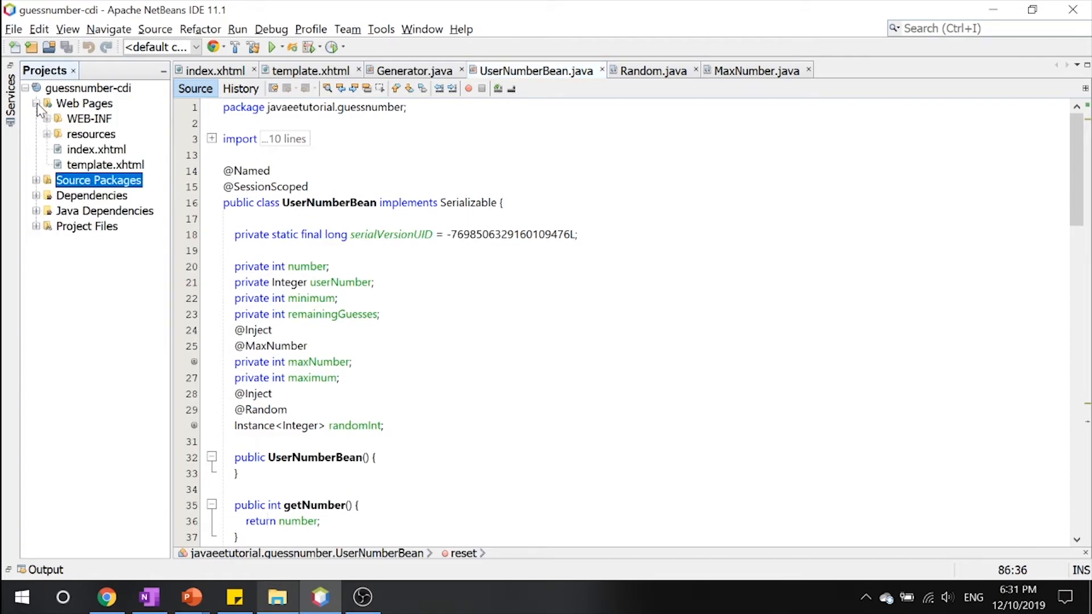
left_click(215, 71)
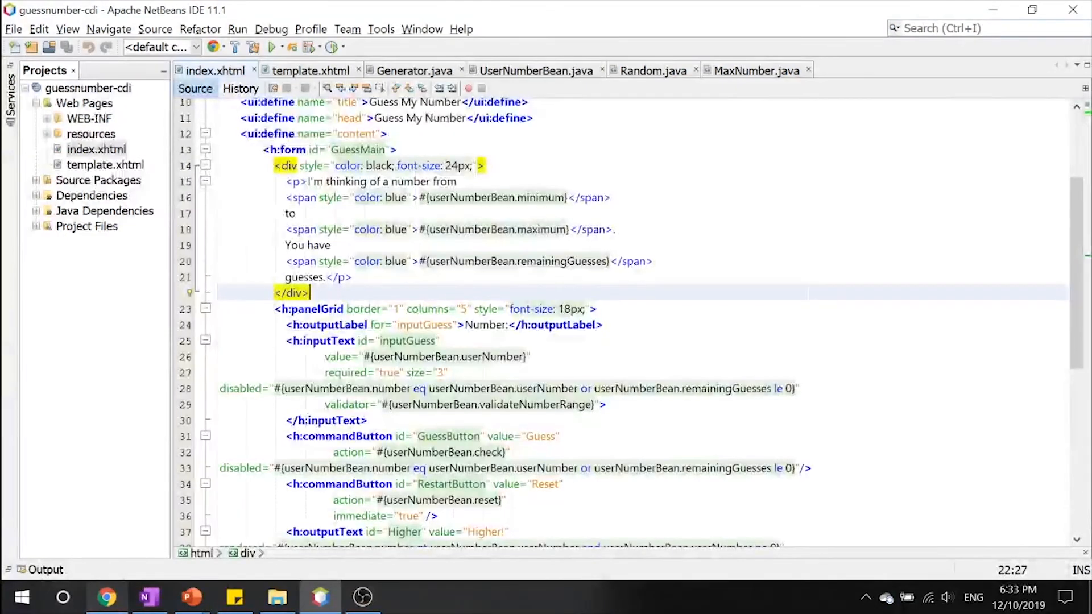
scroll("down", 3)
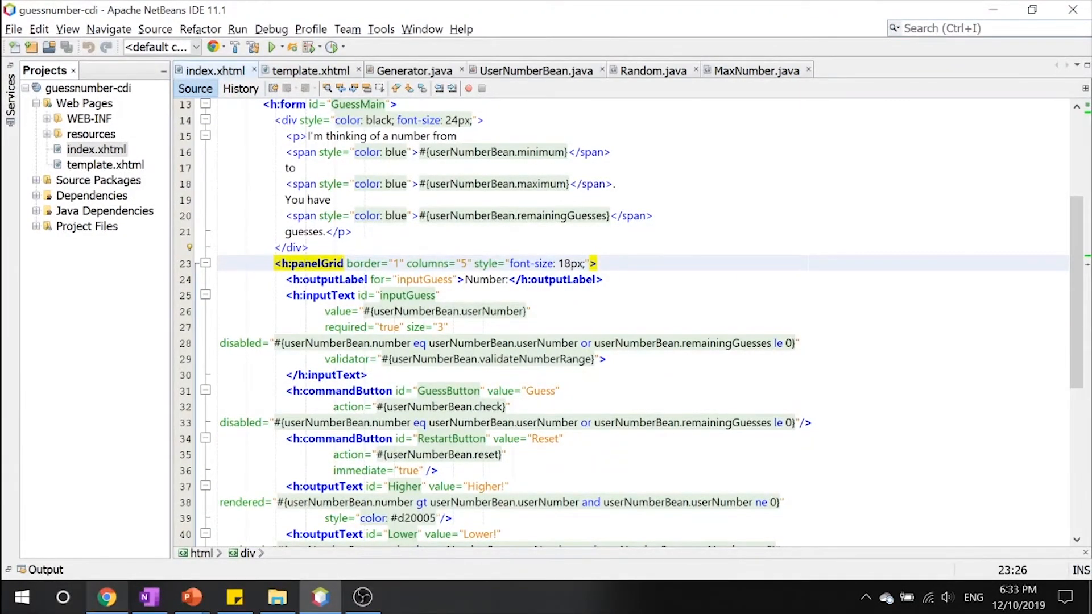
scroll("down", 3)
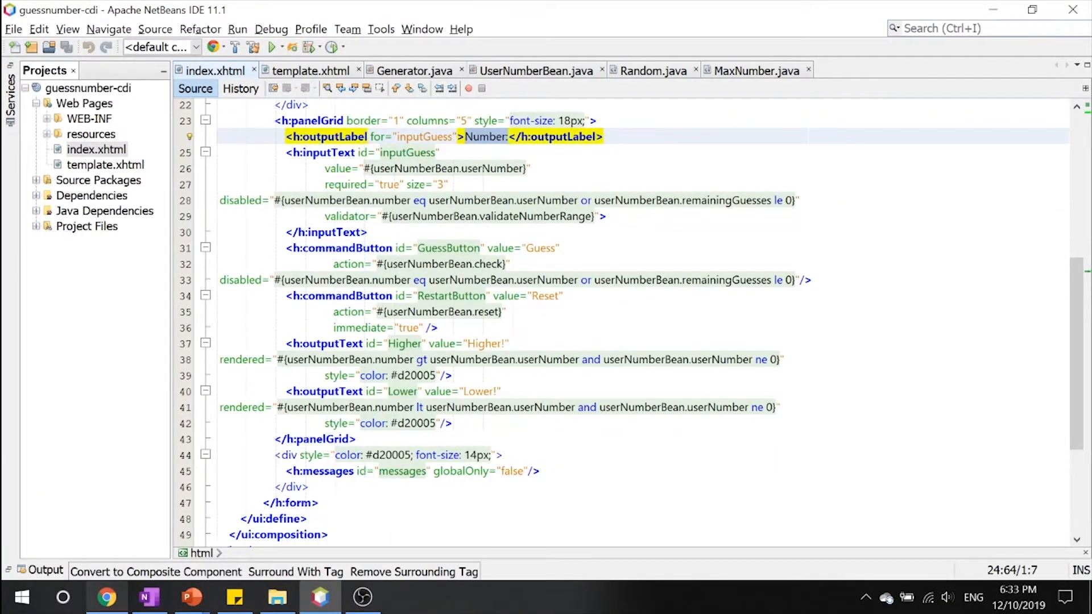
left_click(519, 296)
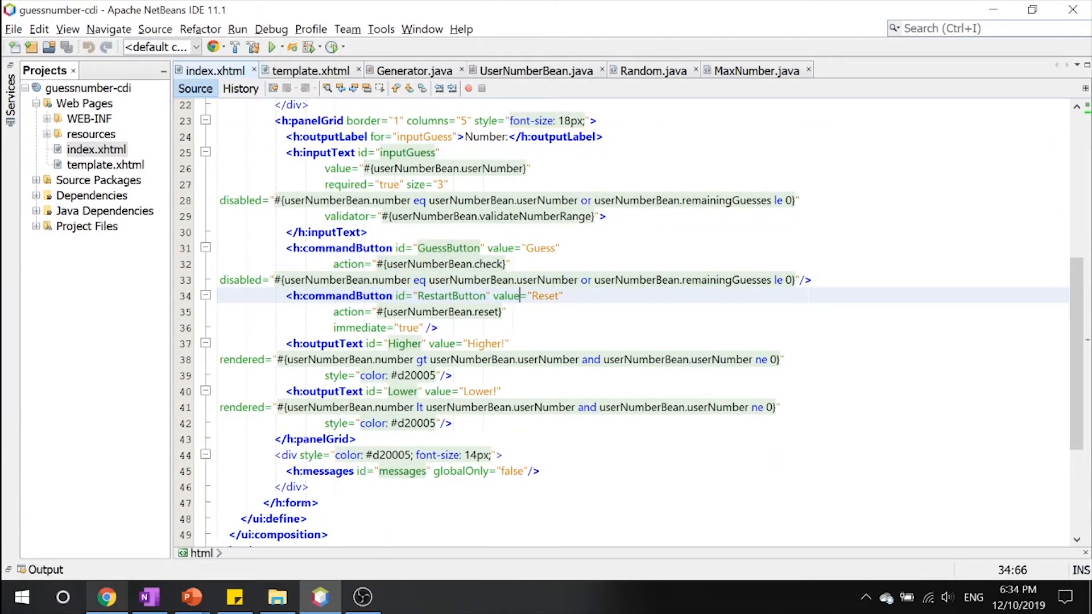
scroll("down", 3)
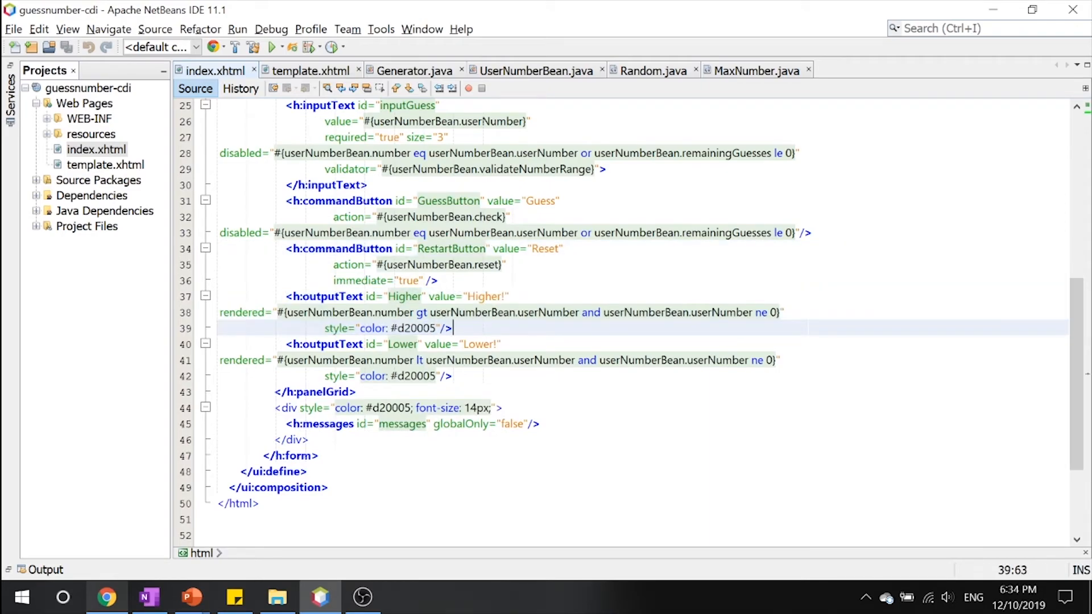
scroll("up", 3)
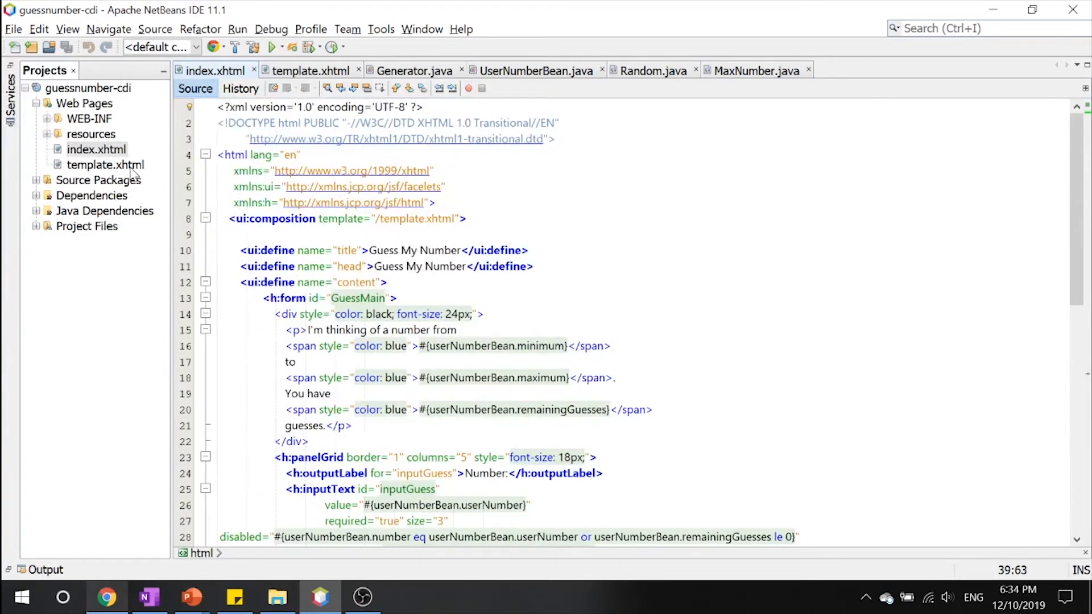
Show template.xhtml with its header, space and content layout areas.
left_click(309, 70)
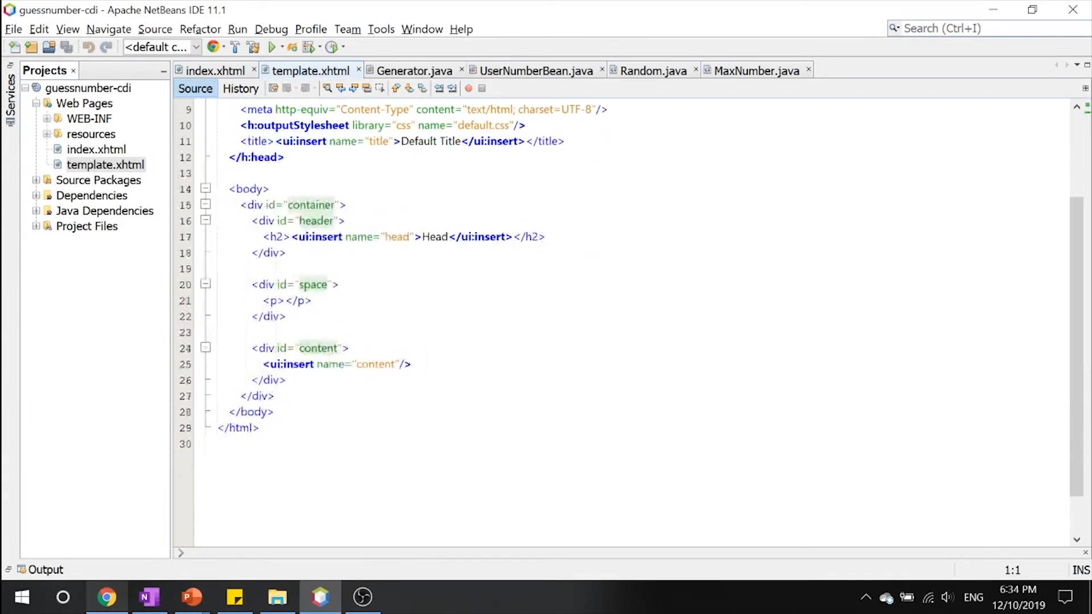
scroll("up", 3)
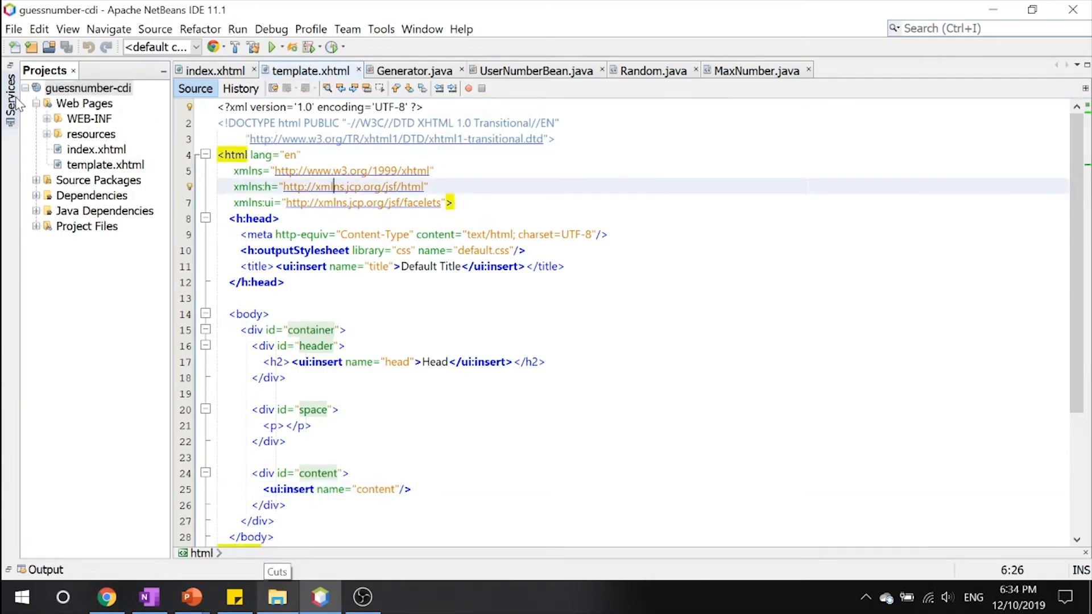
Check the GlassFish Server under Services and deploy the guessnumber-cdi project.
left_click(10, 91)
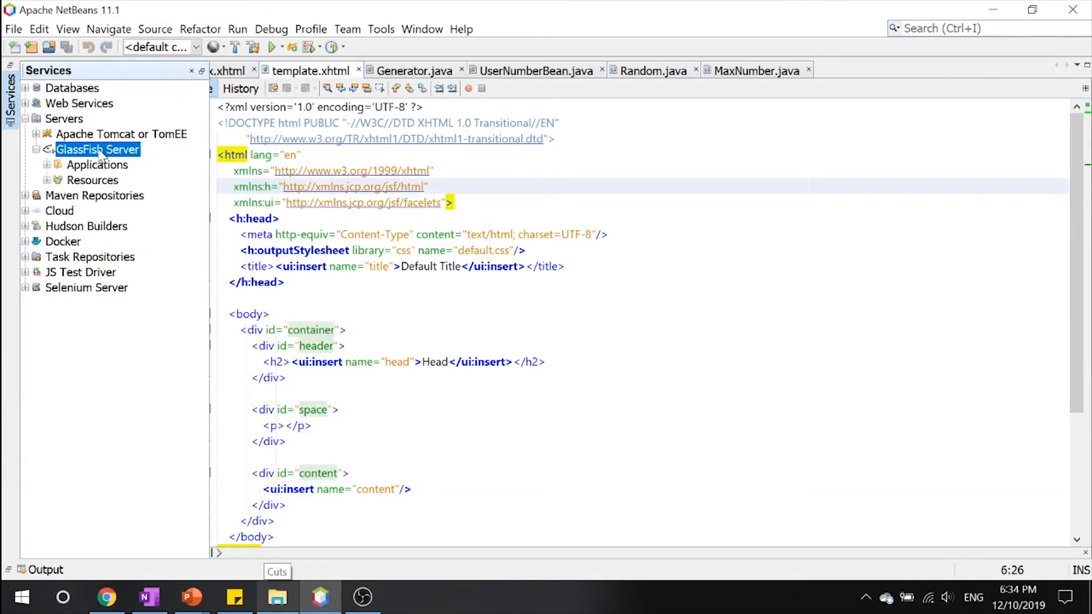
right_click(98, 149)
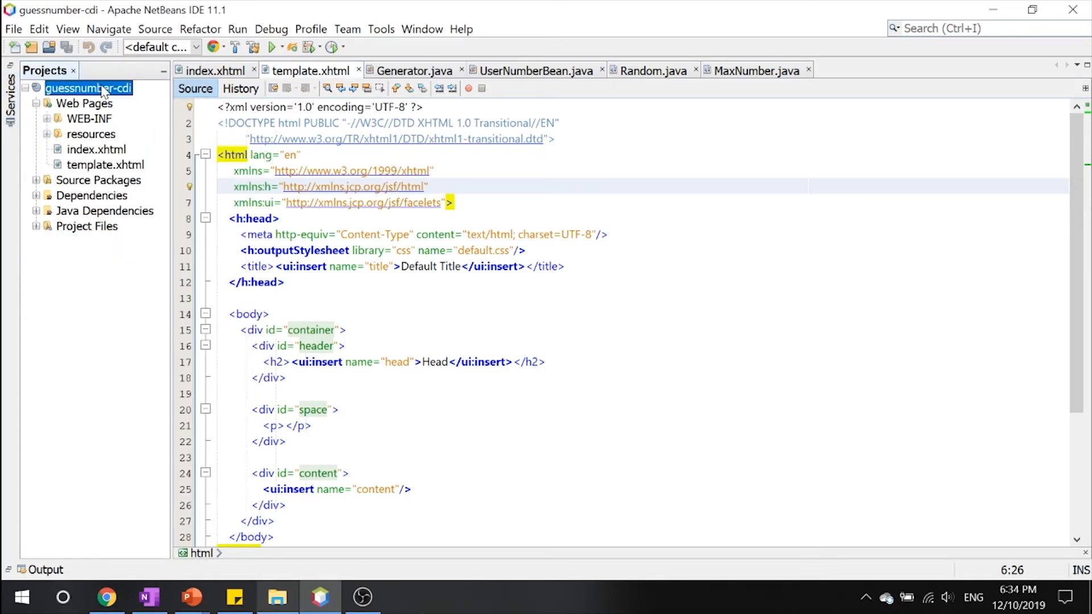
left_click(273, 47)
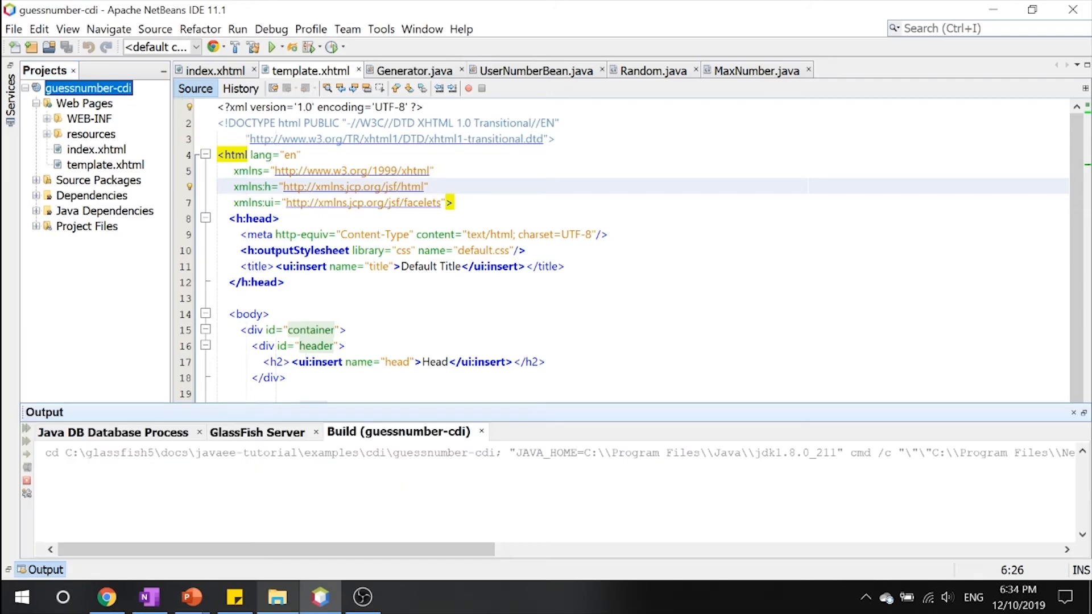
mouse_move(107, 597)
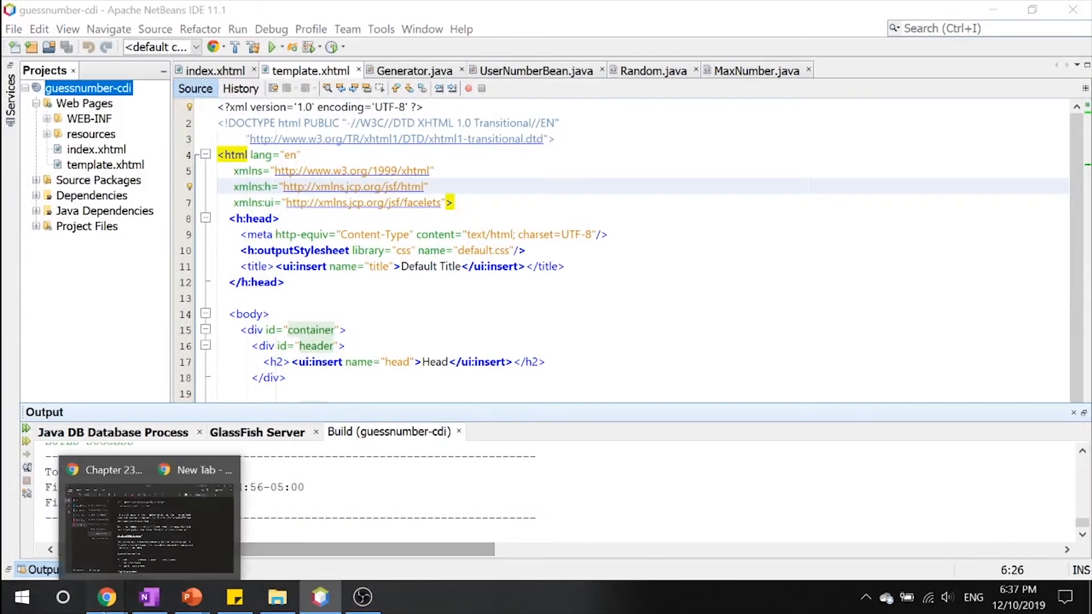
left_click(195, 470)
type("http://localhost:8080/guessnumber-cdi")
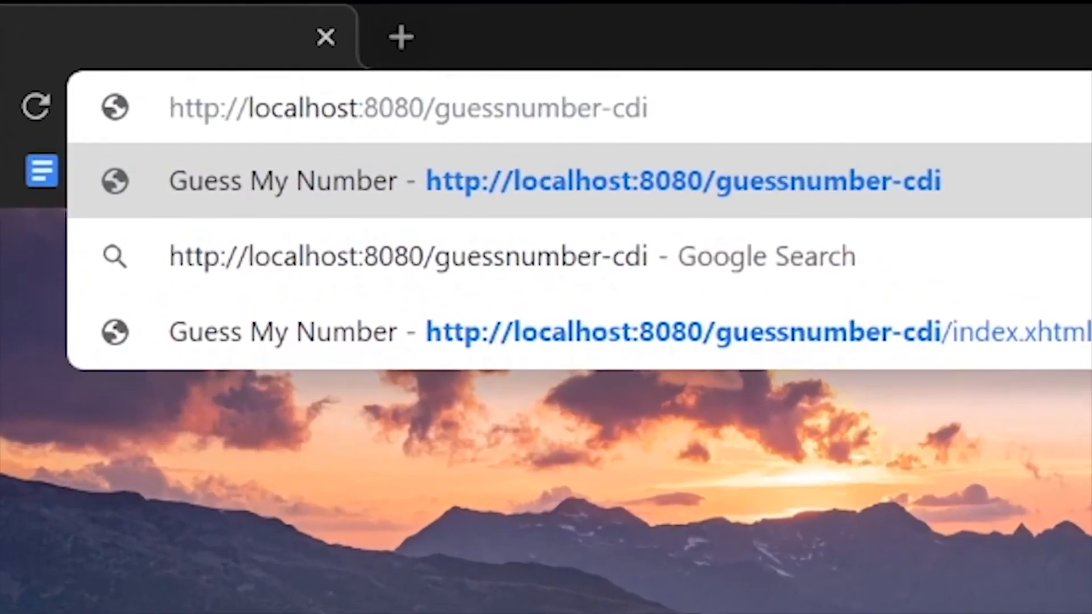
double_click(394, 108)
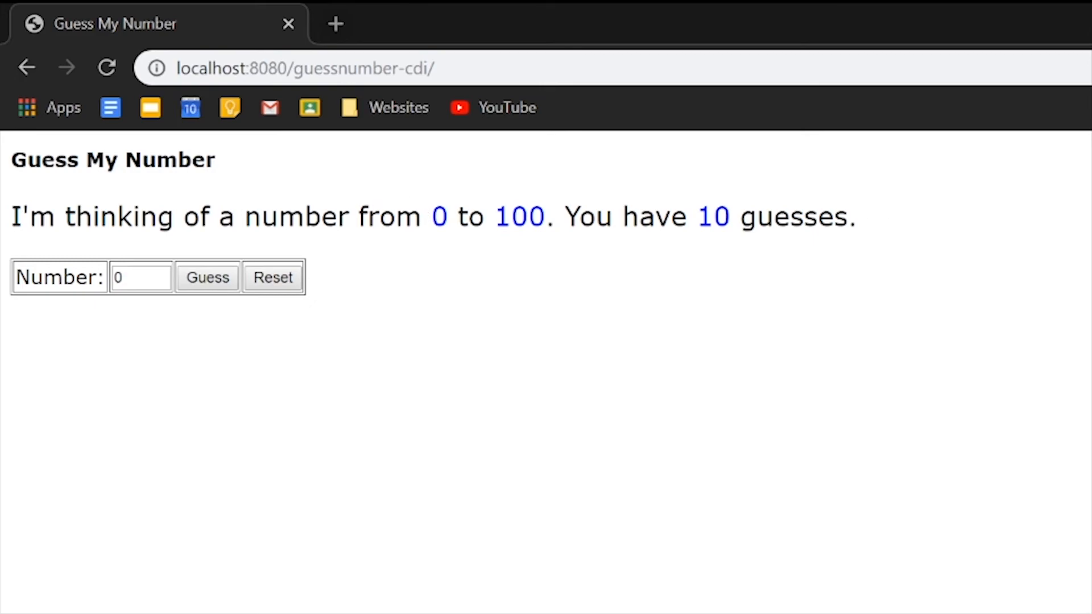
Guess 50, narrowing the range to 51–100 with 9 guesses left.
left_click(141, 278)
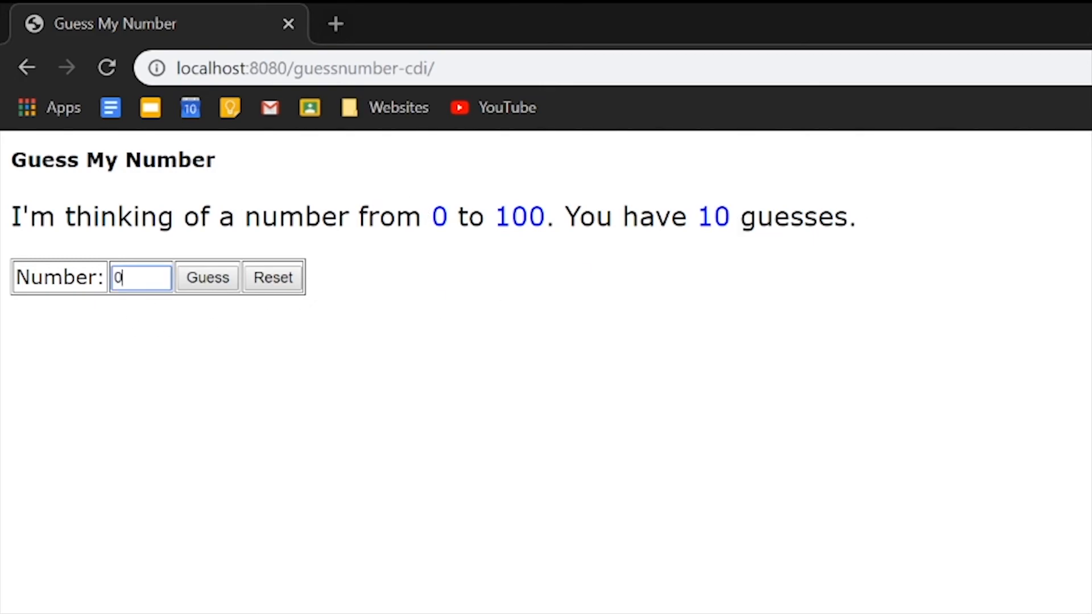
type("50")
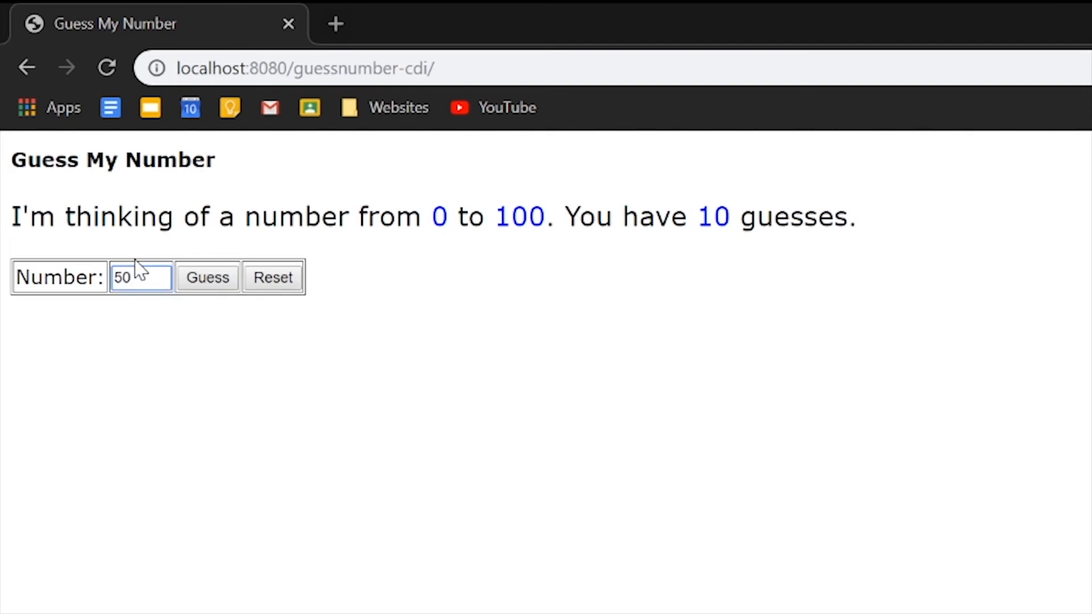
left_click(207, 278)
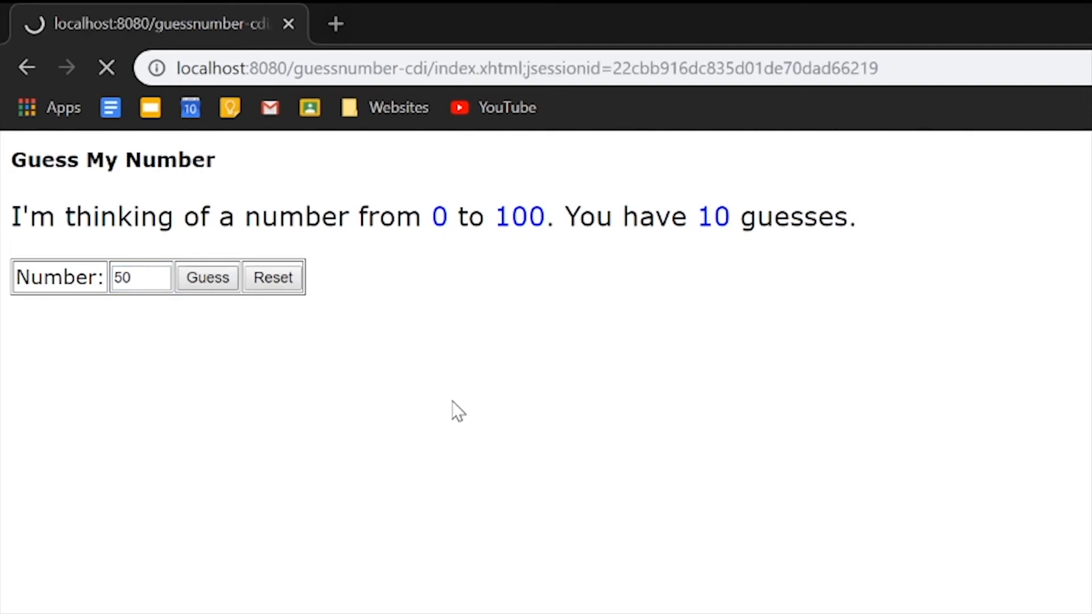
left_click(207, 278)
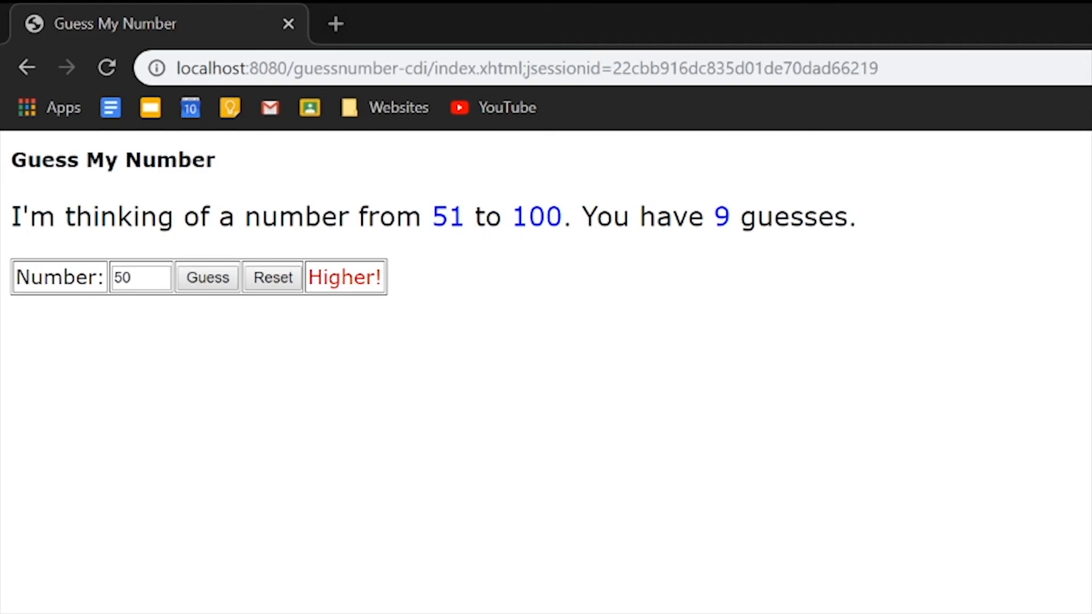
mouse_move(435, 231)
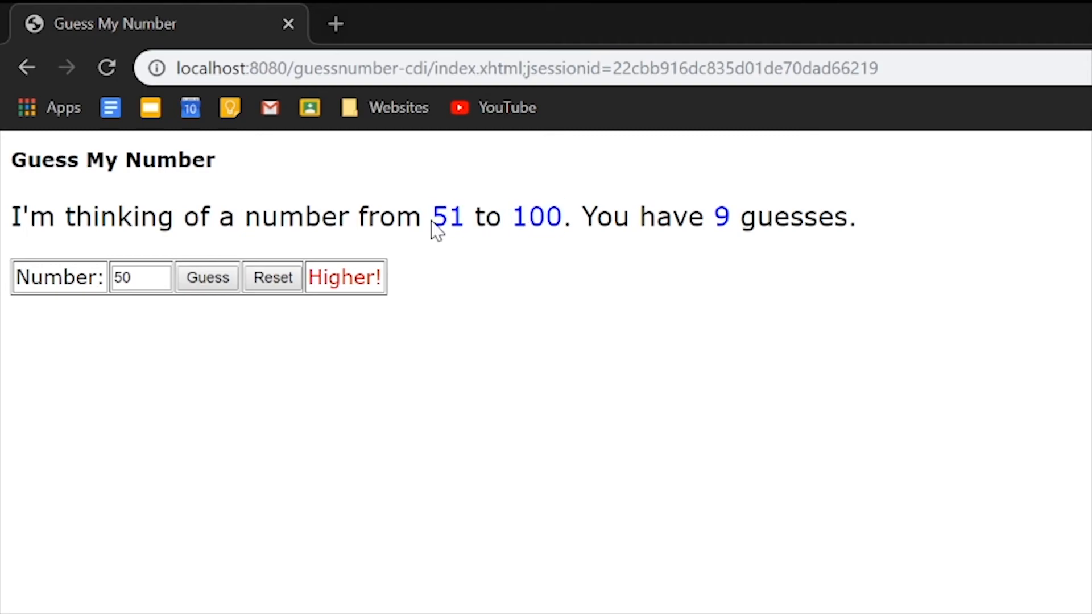
mouse_move(436, 230)
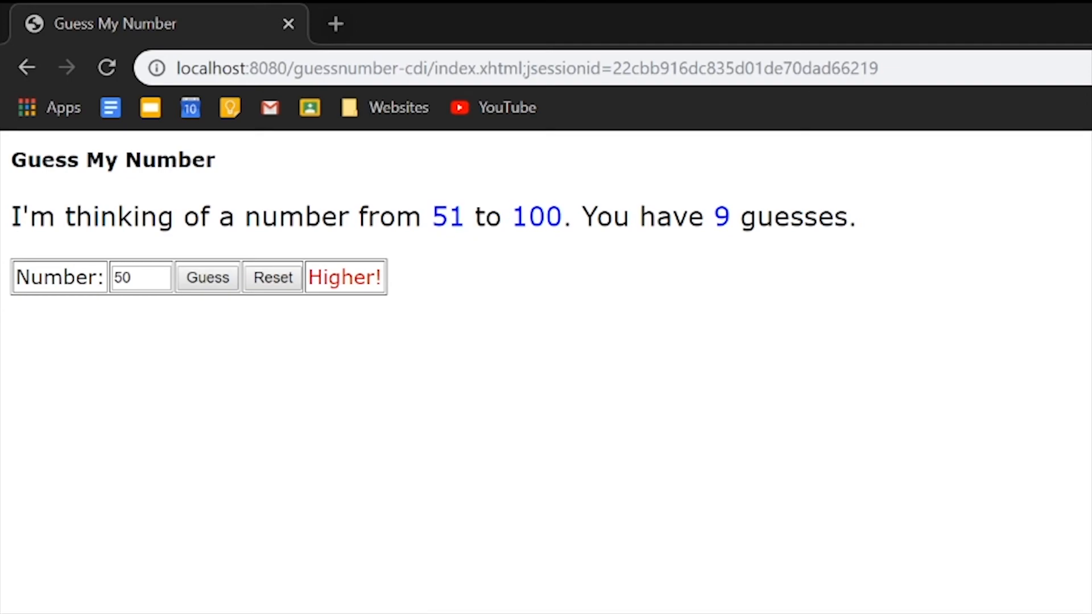
Submit the out-of-range guess 30, rejected as invalid, then clear the Number field.
left_click(141, 278)
type("3")
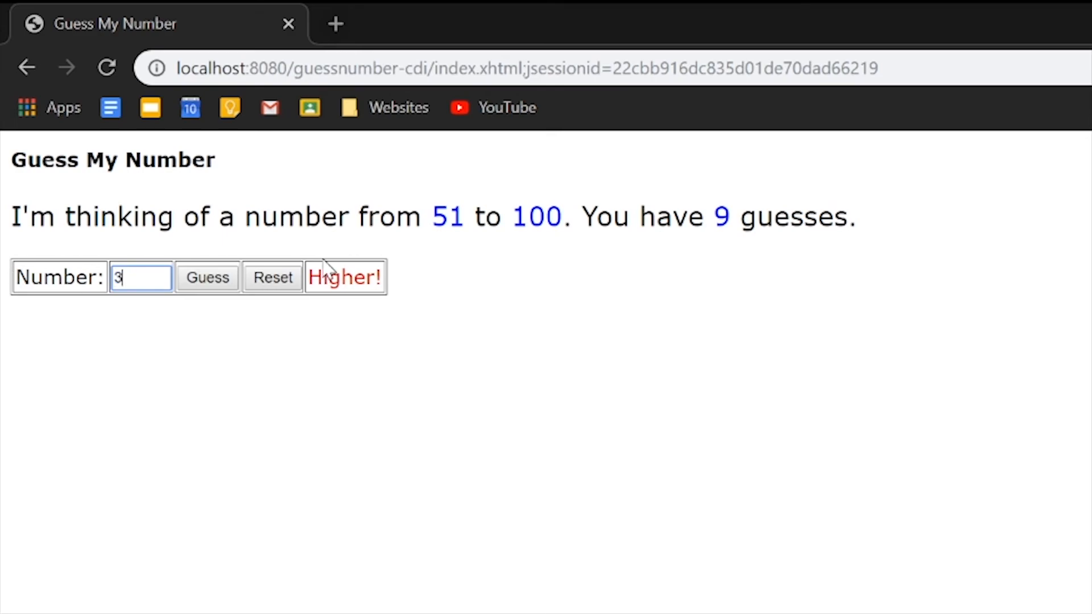
type("0")
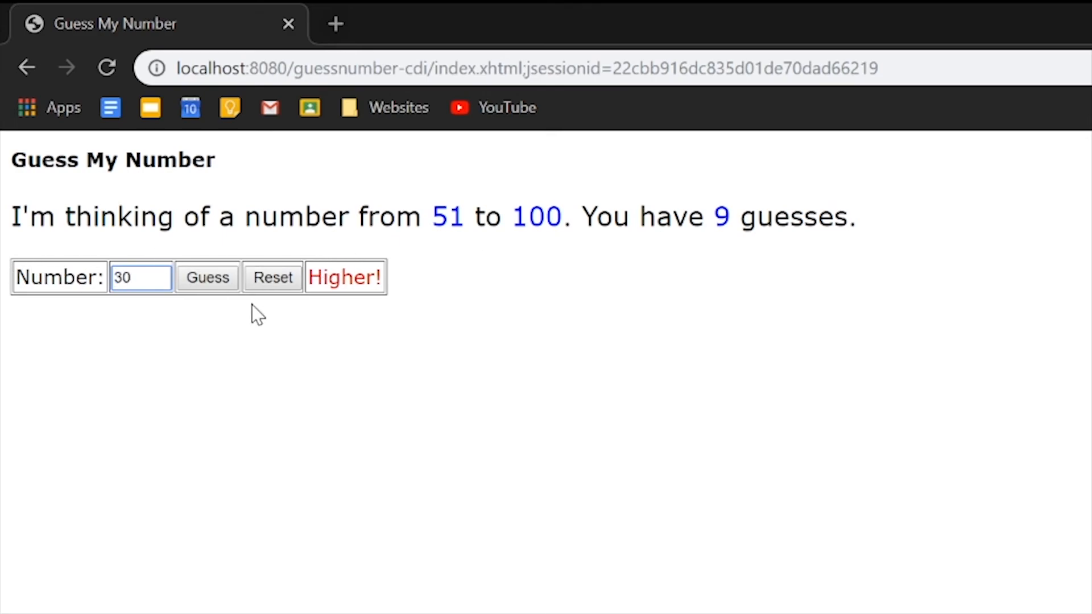
left_click(207, 277)
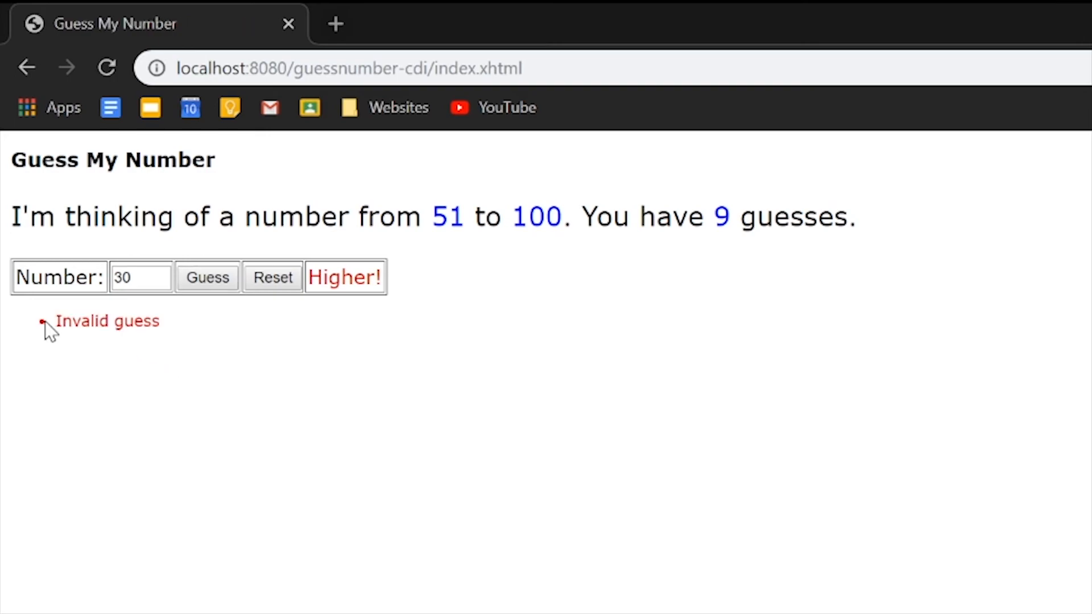
mouse_move(326, 260)
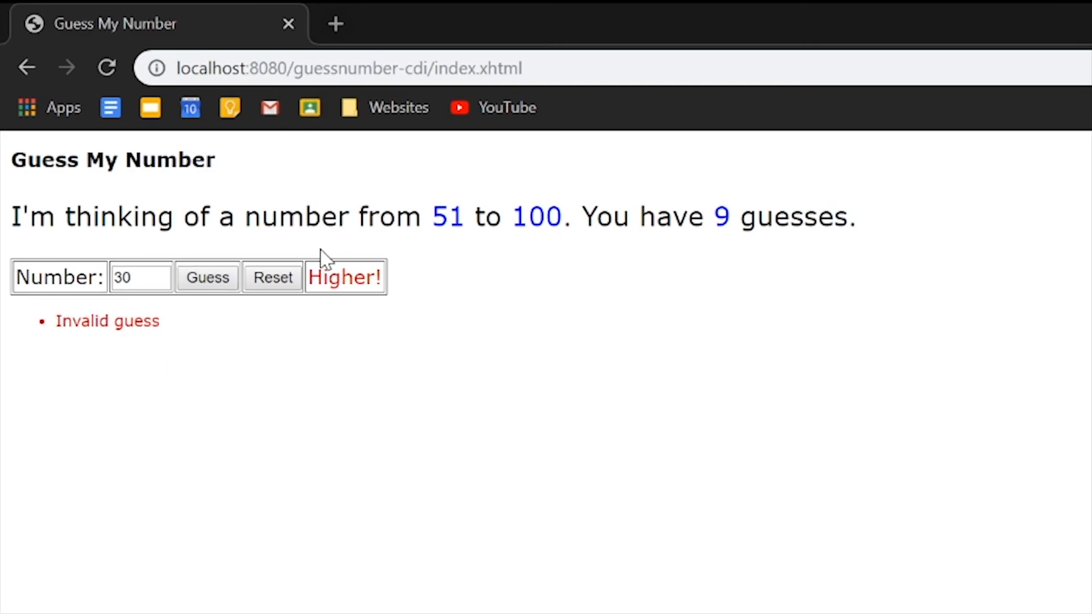
mouse_move(324, 261)
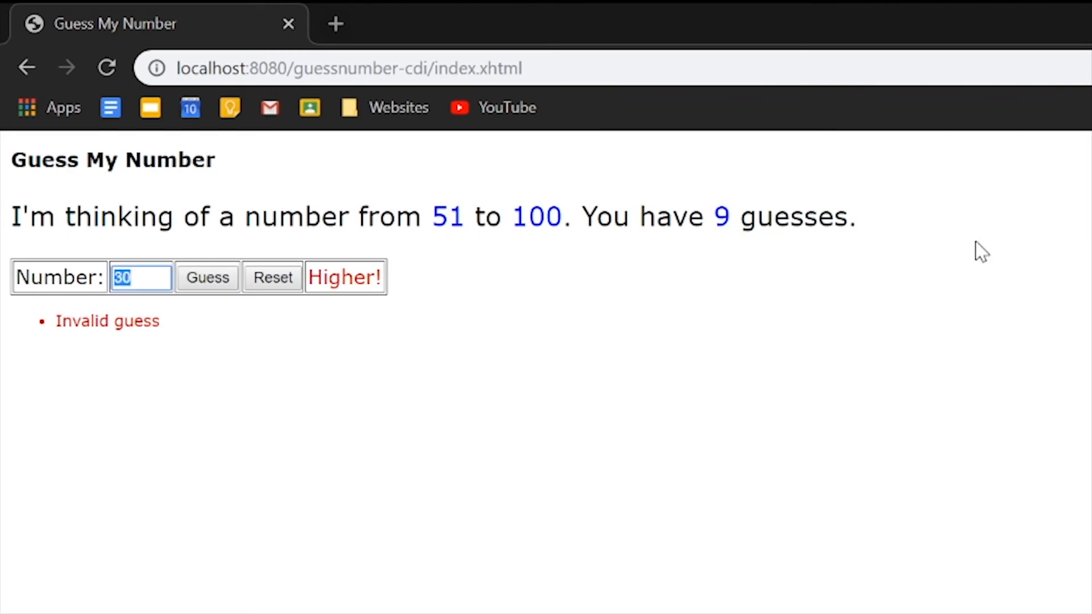
type("0")
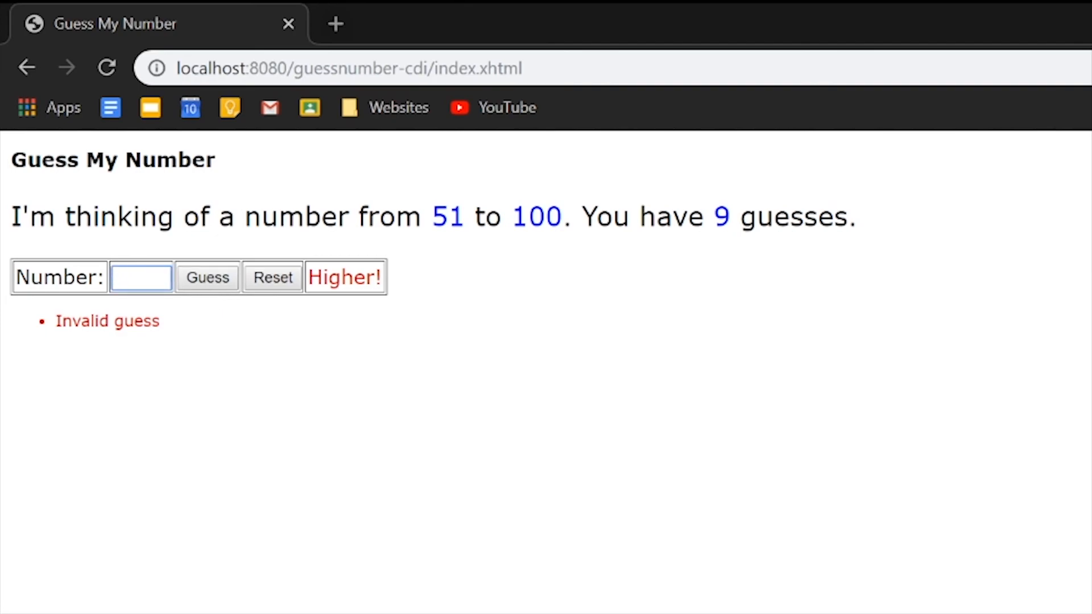
Guess 60, 80 and further numbers until the range reads 61–69 with 5 guesses left.
left_click(207, 277)
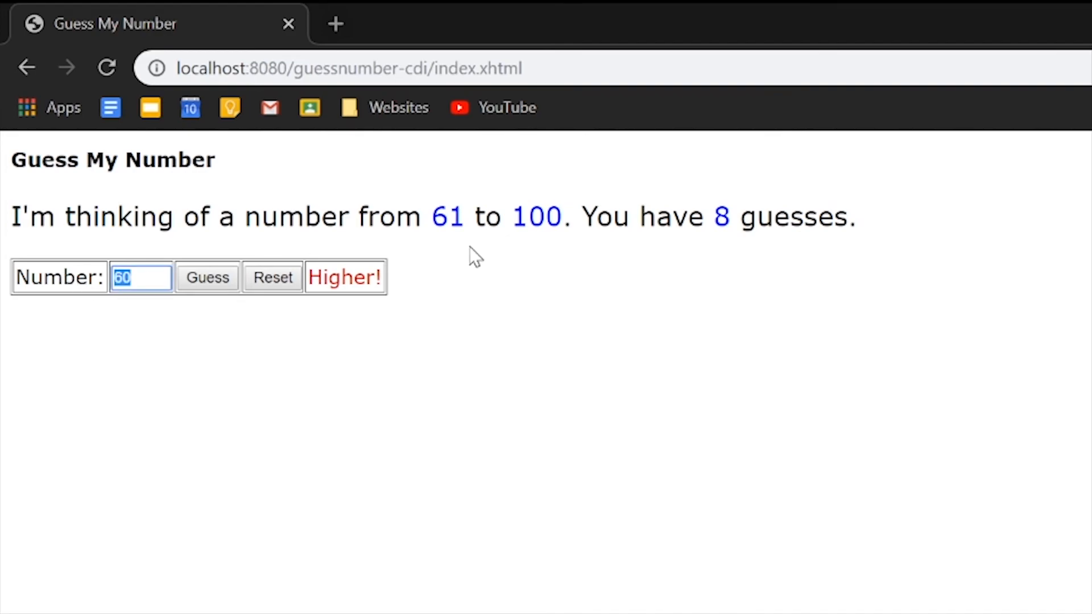
left_click(207, 277)
type("80")
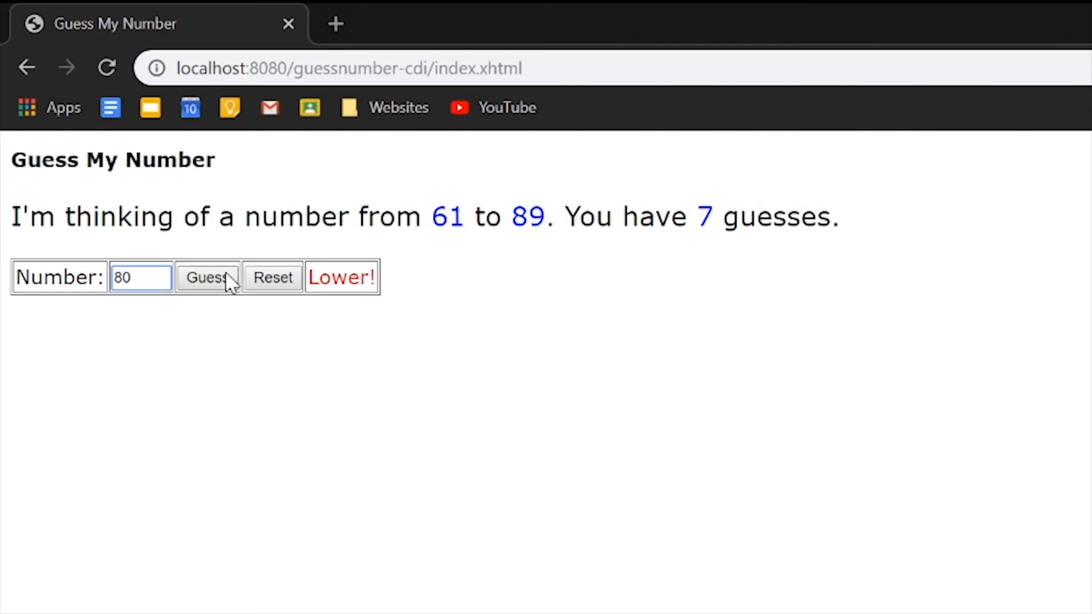
left_click(206, 277)
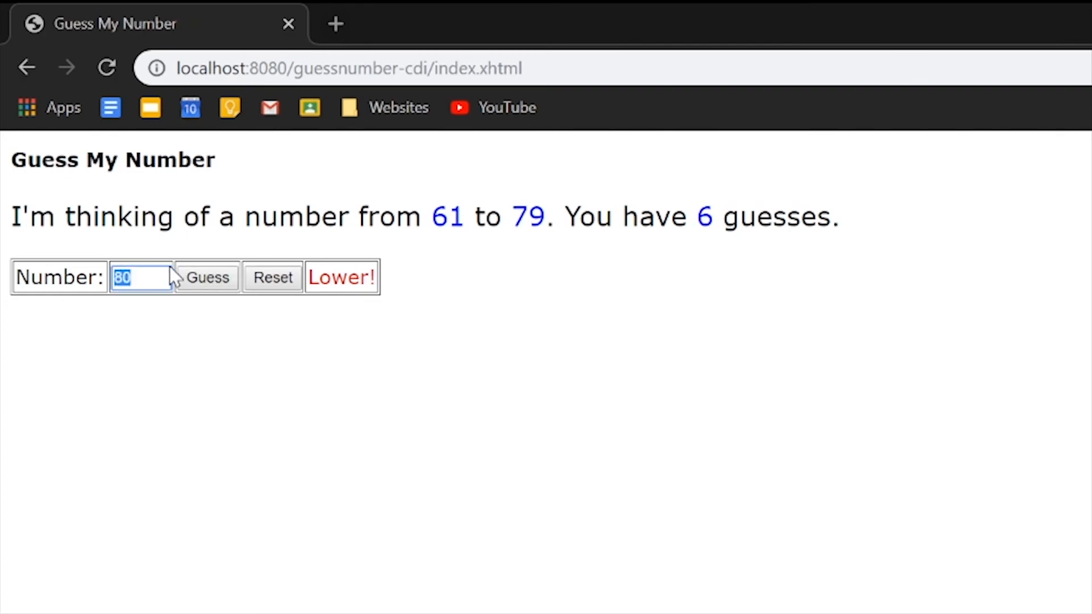
left_click(206, 278)
type("60")
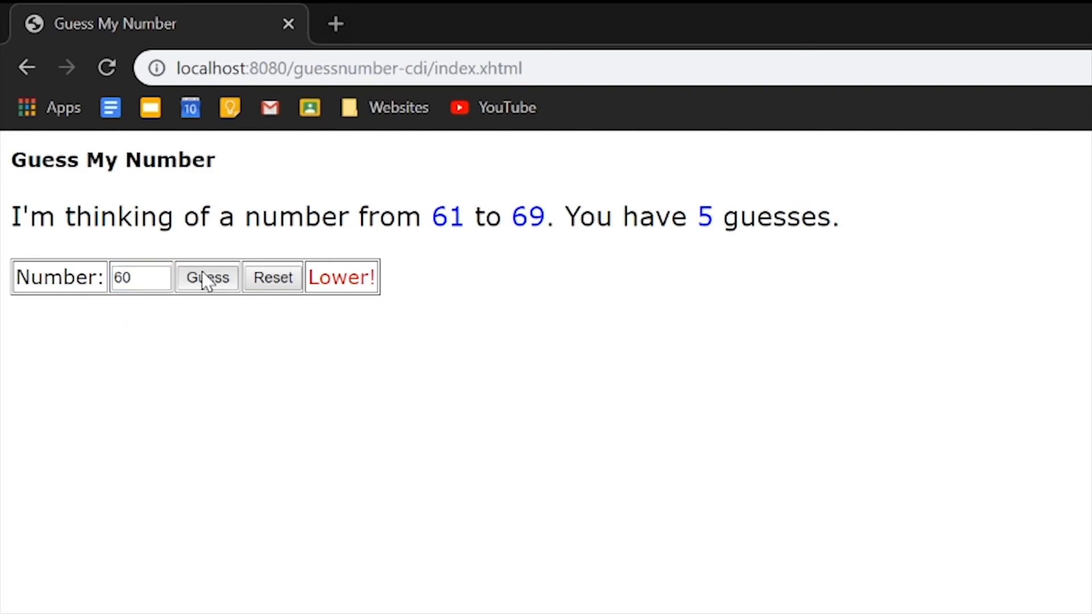
left_click(207, 277)
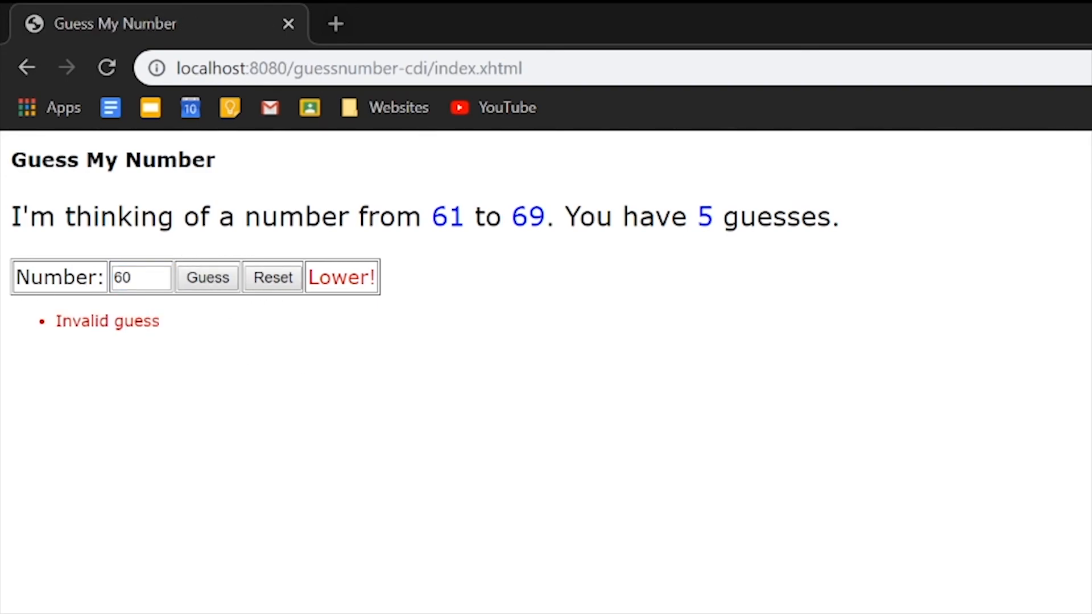
left_click(141, 278)
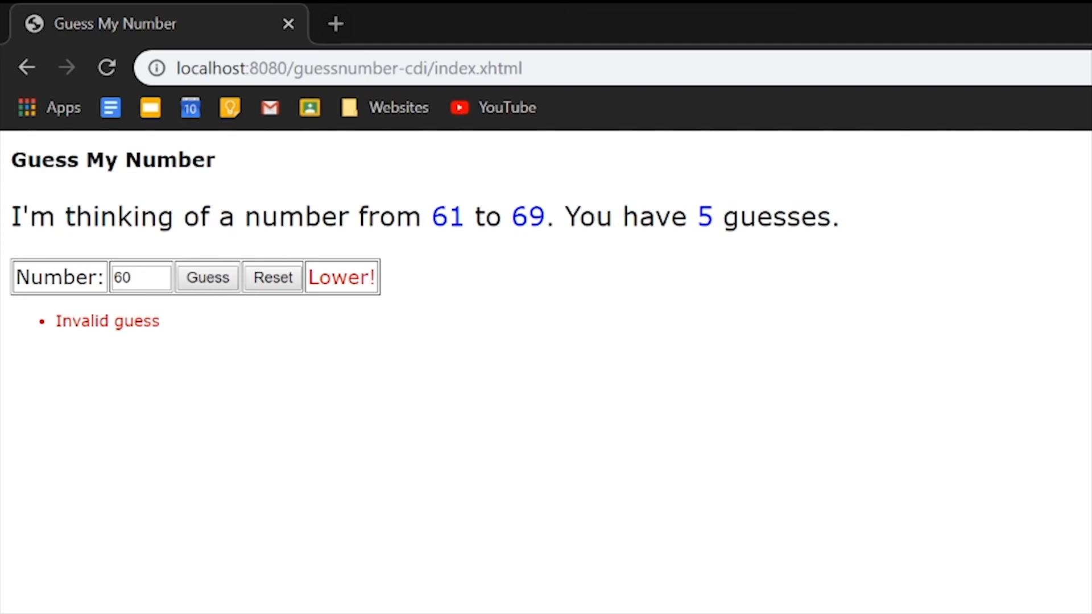
mouse_move(223, 292)
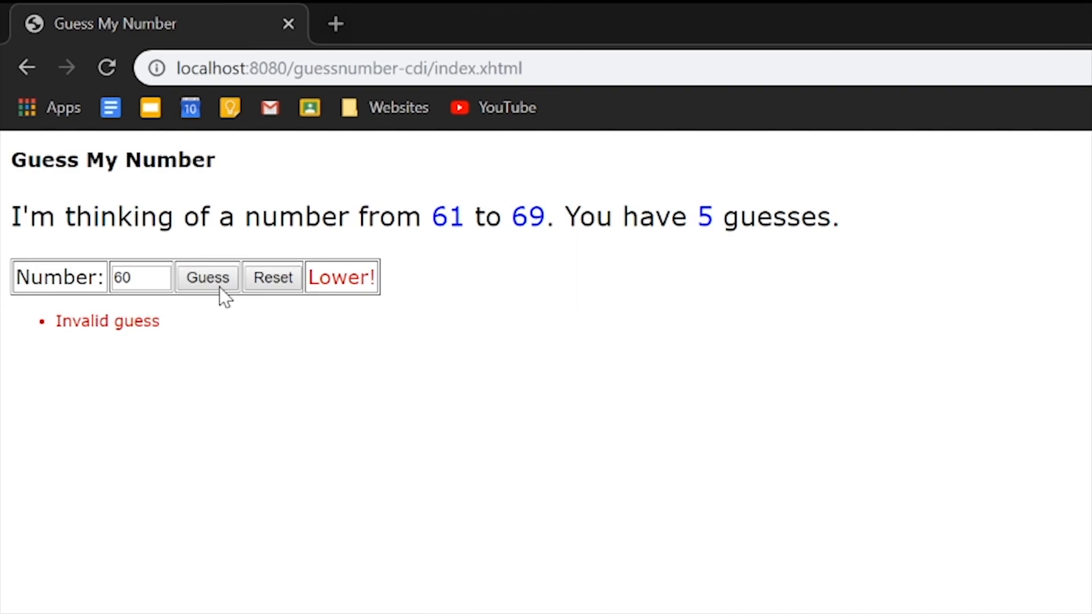
Guess 61, 63 and 65 until the range is 66–69 with 0 guesses left.
triple_click(141, 278)
type("61")
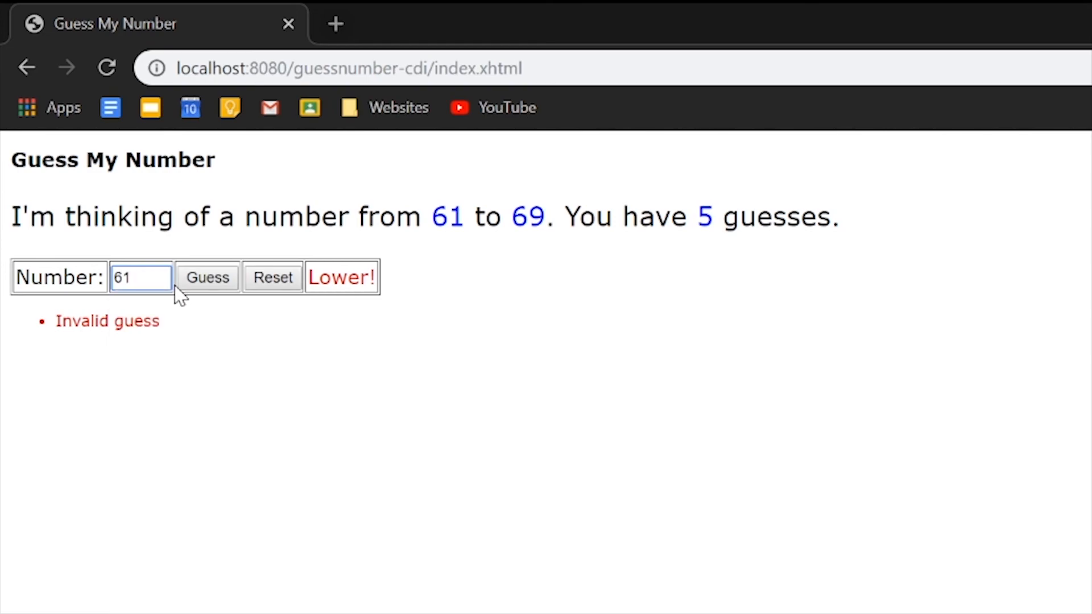
left_click(207, 277)
type("6")
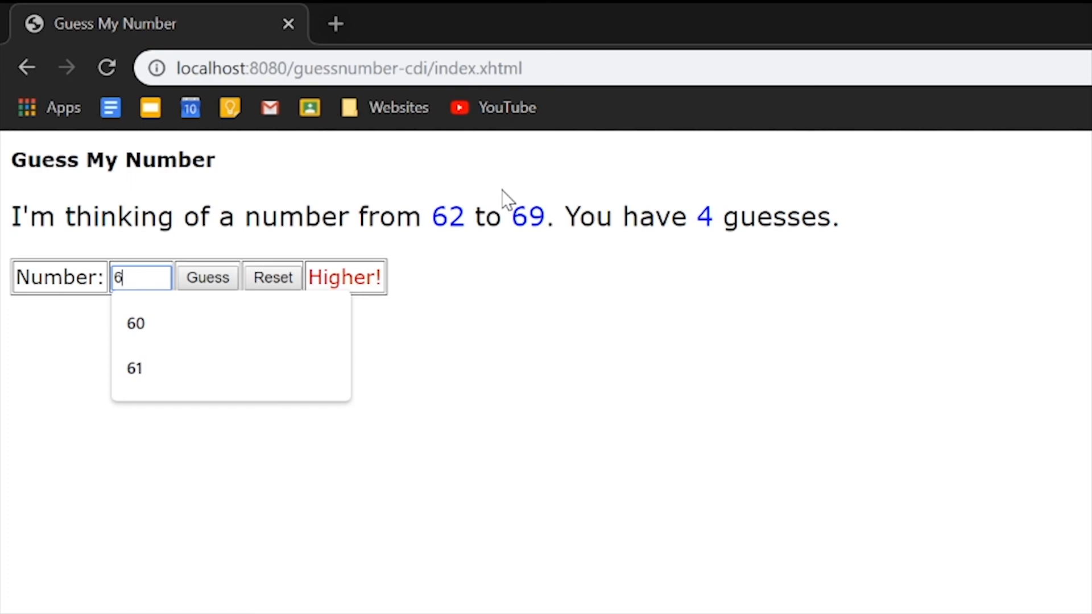
left_click(207, 278)
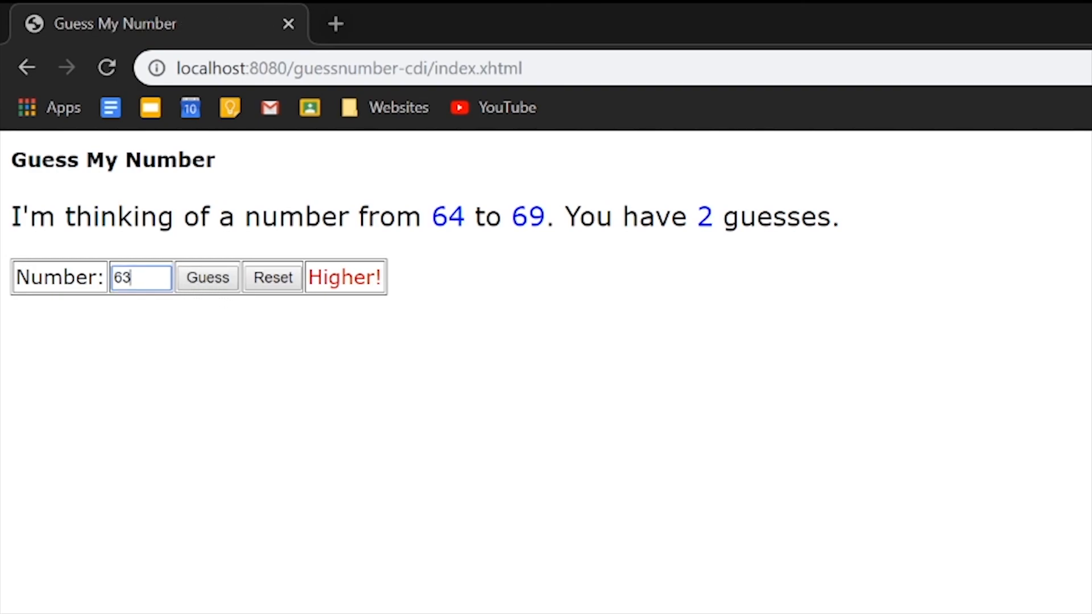
left_click(207, 278)
type("65")
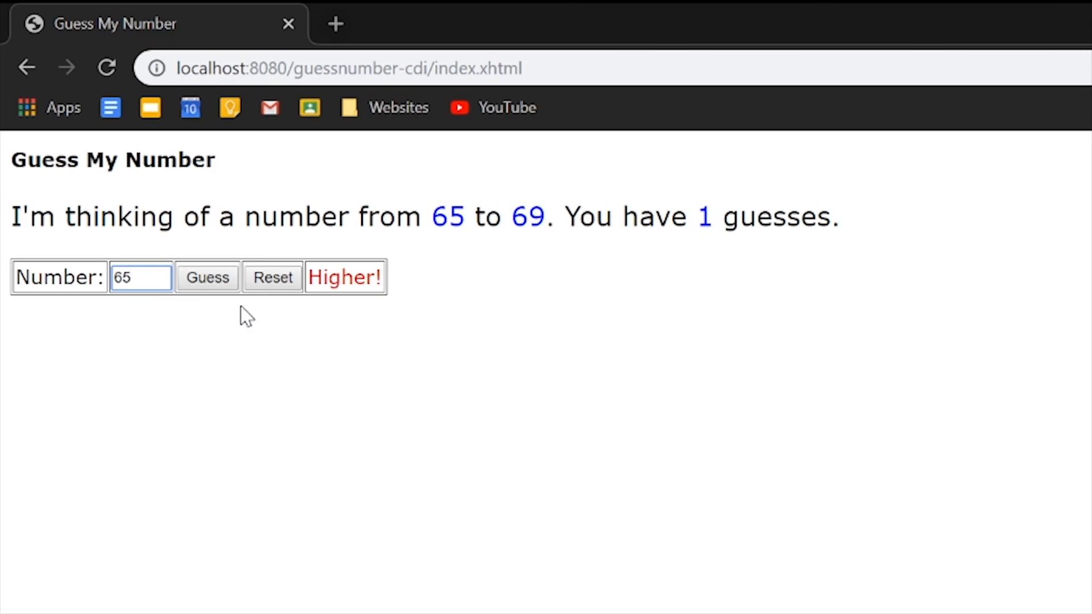
left_click(207, 278)
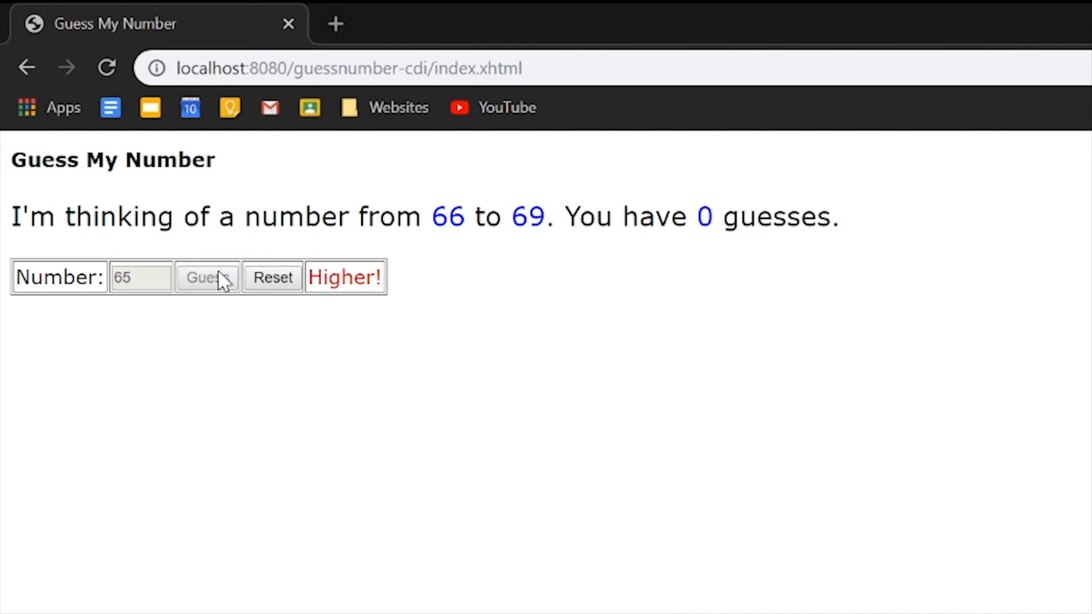
Reset the game back to 0–100 with 10 guesses.
left_click(272, 278)
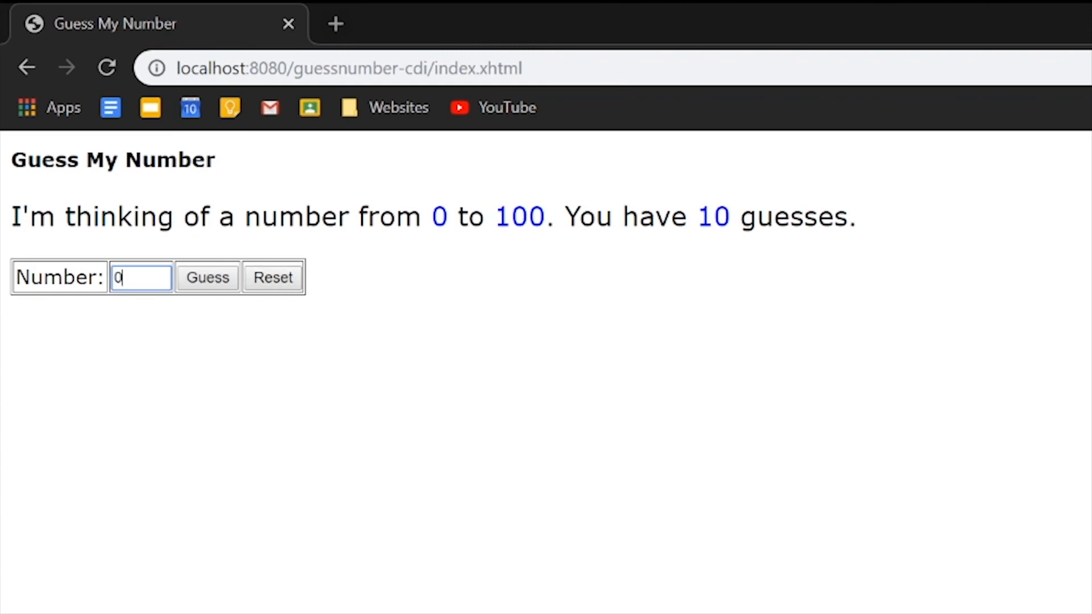
left_click(1034, 12)
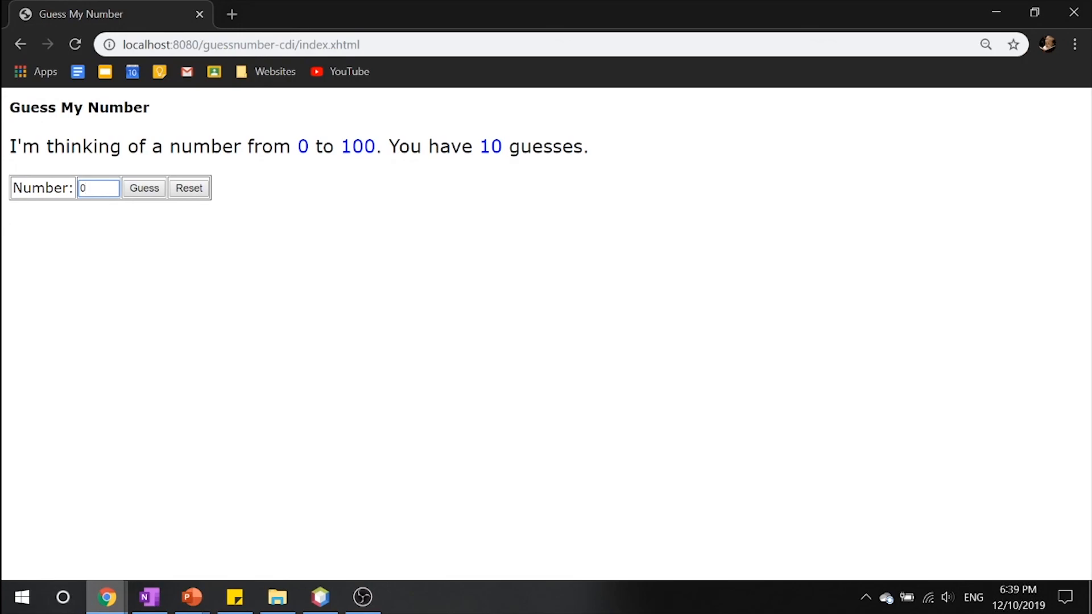
mouse_move(212, 240)
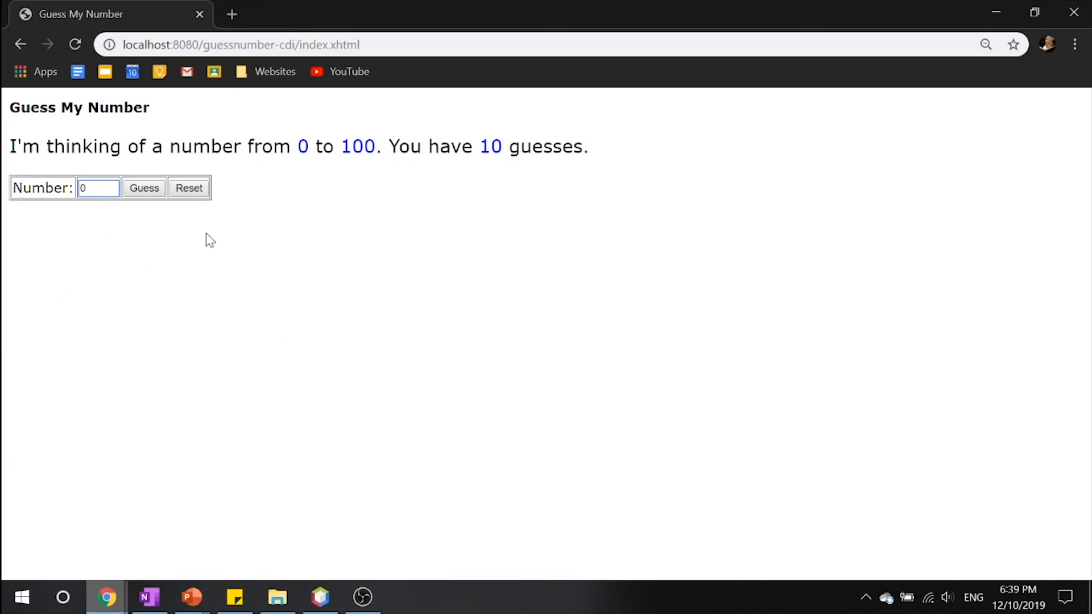
mouse_move(370, 215)
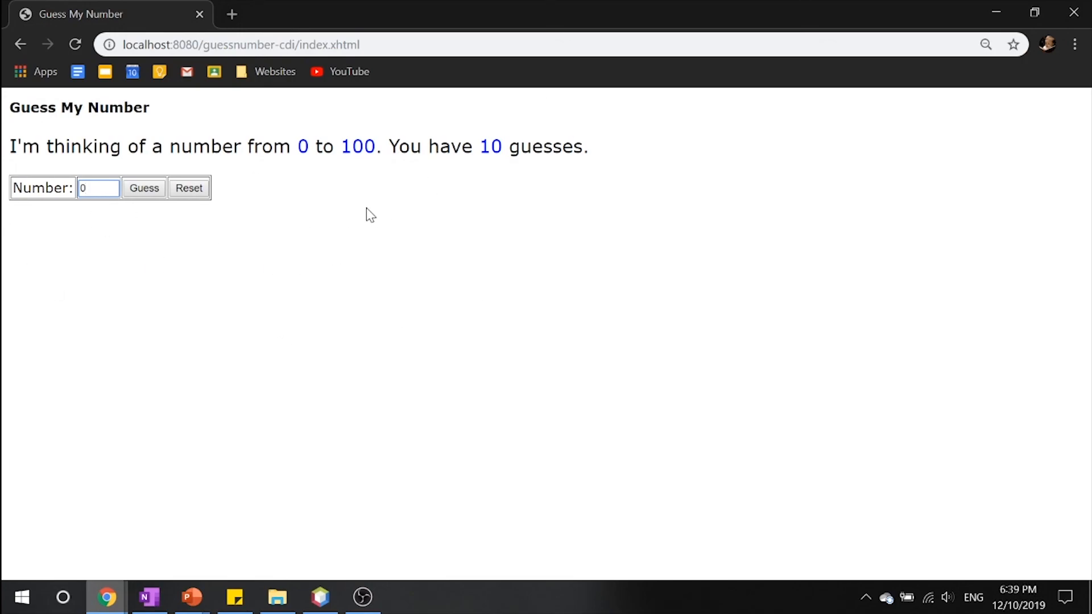
mouse_move(633, 338)
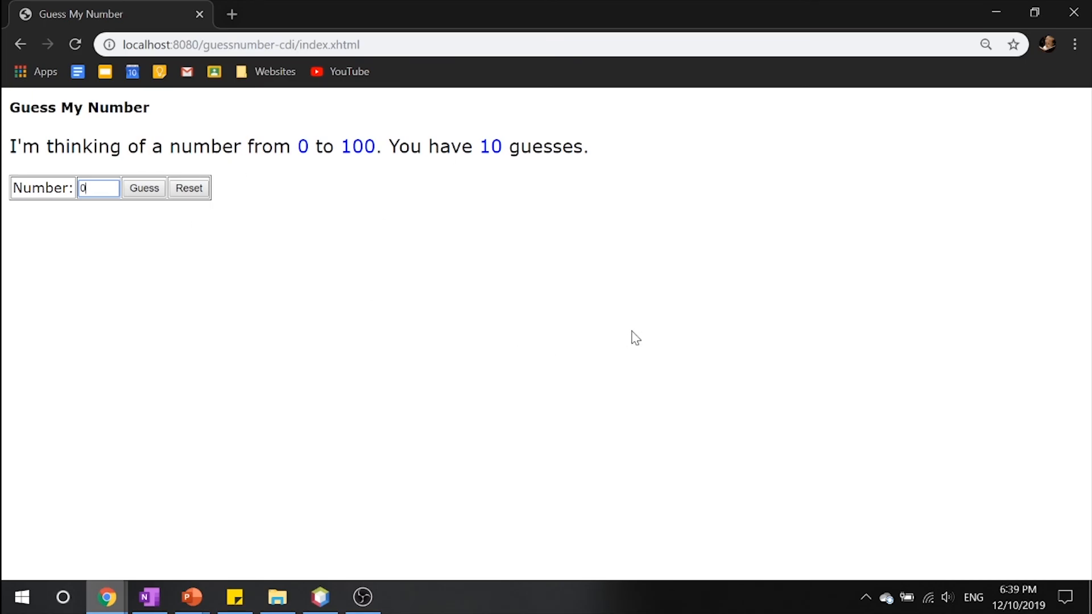
mouse_move(69, 14)
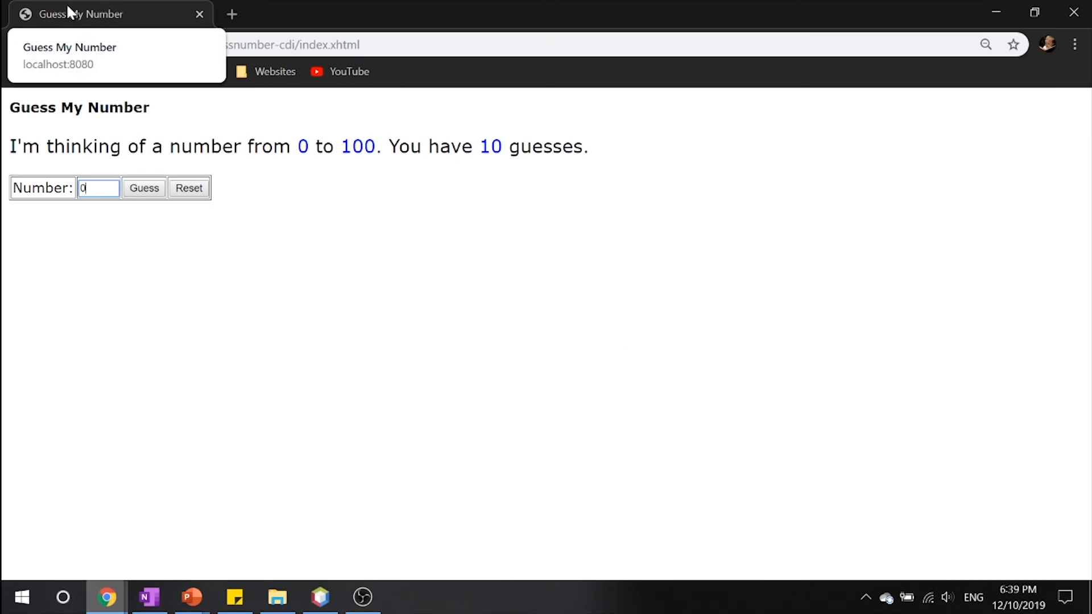